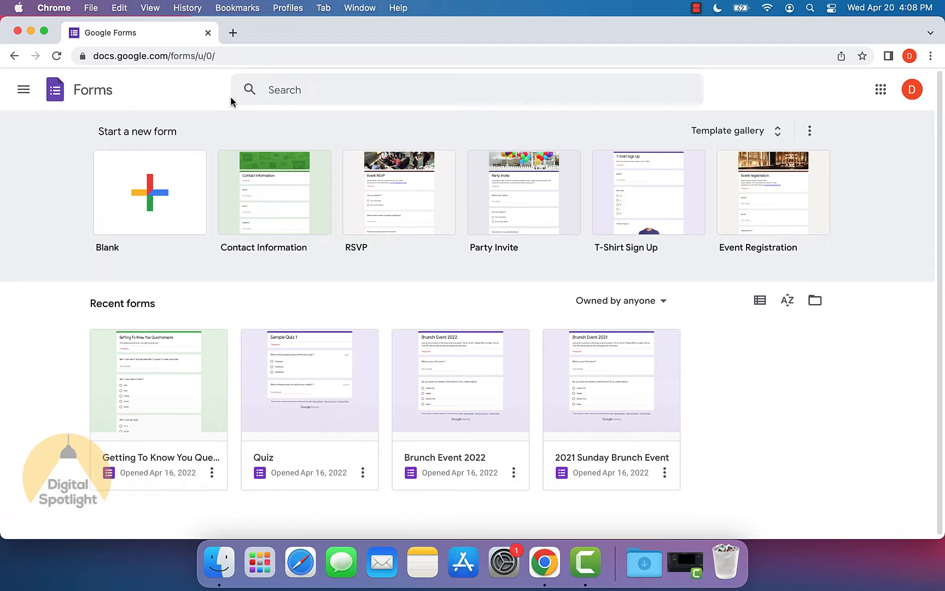
pyautogui.moveTo(233, 122)
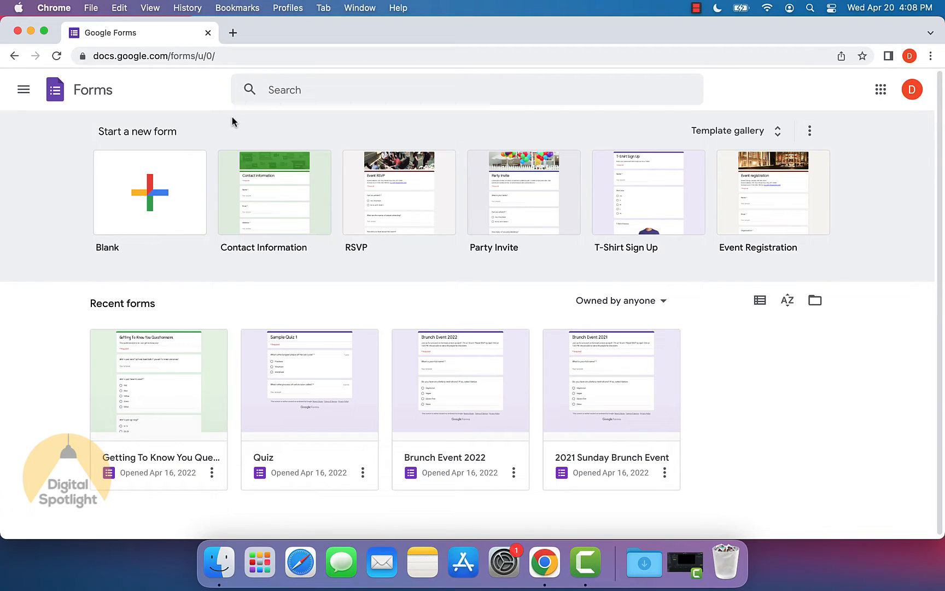
# Step: Go to the Google Forms home page and create a blank form
pyautogui.click(156, 56)
pyautogui.write('forms.goo')
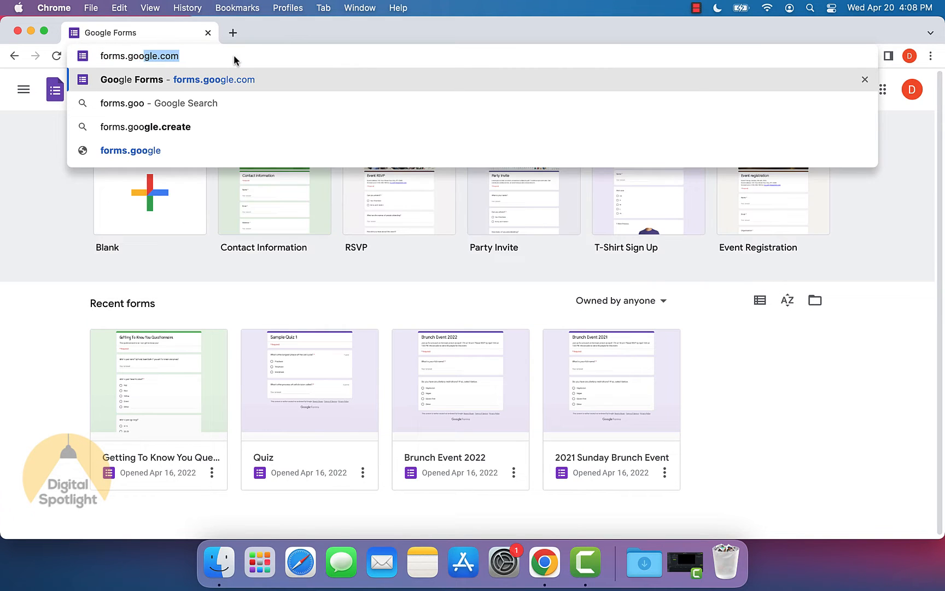
pyautogui.press('Enter')
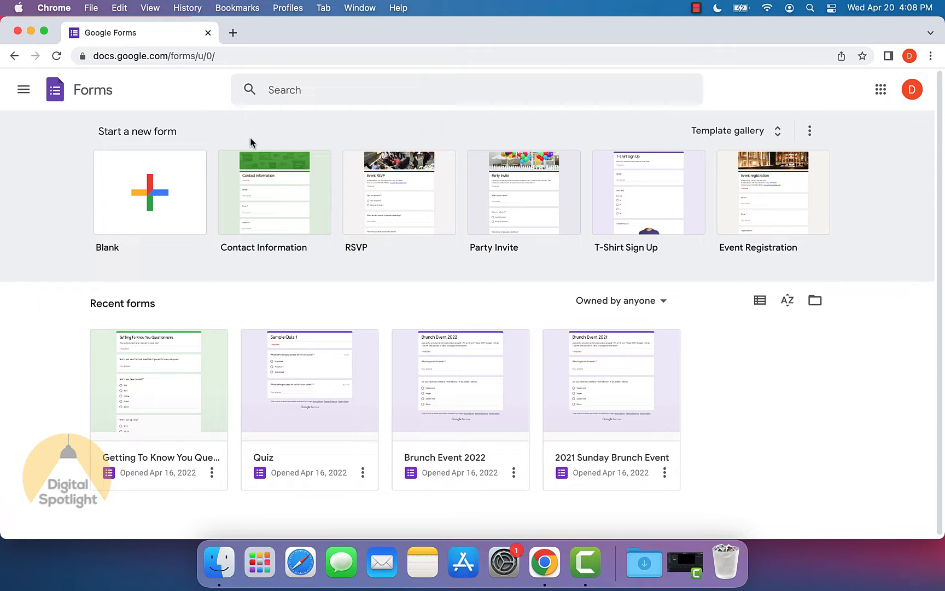
pyautogui.moveTo(230, 141)
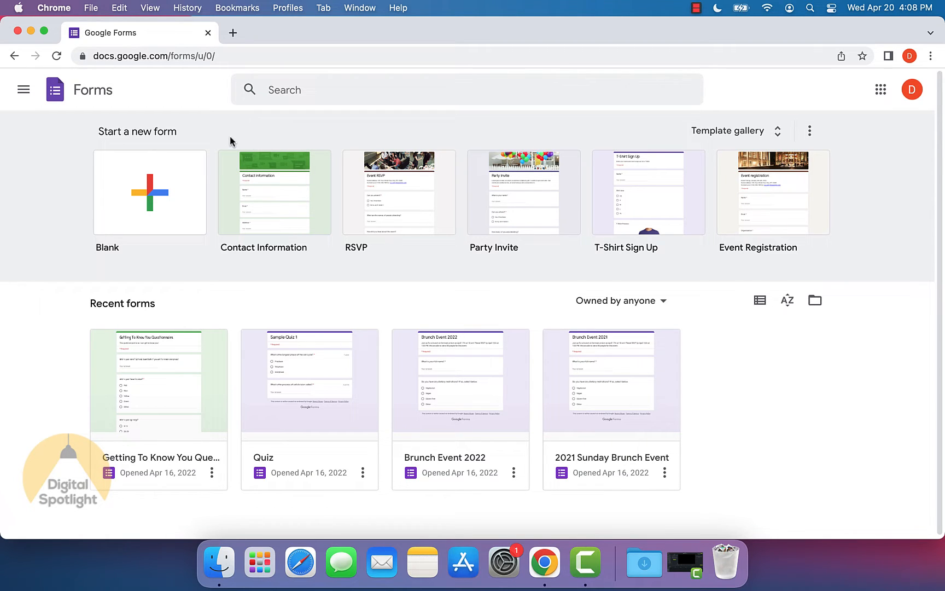
pyautogui.moveTo(220, 138)
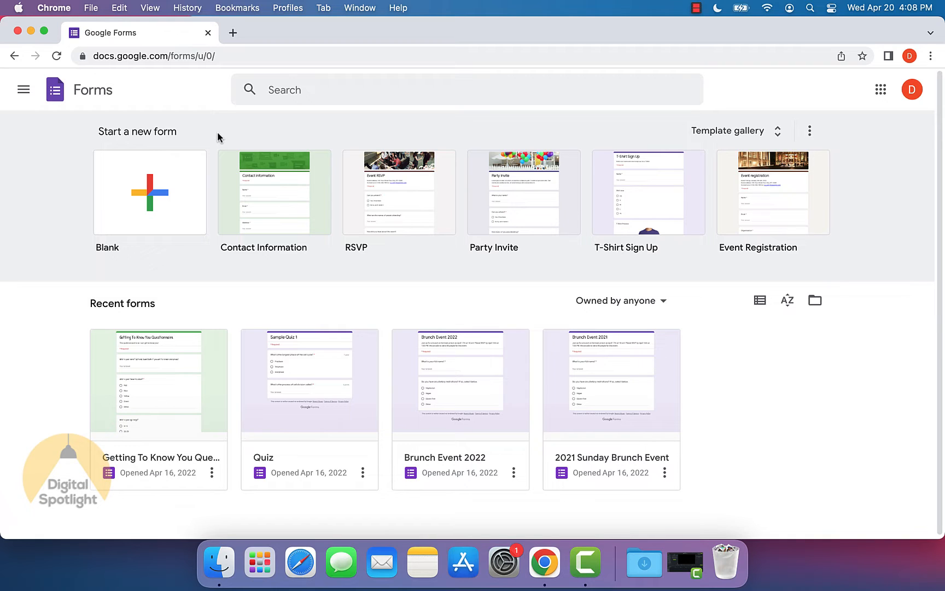
pyautogui.moveTo(472, 123)
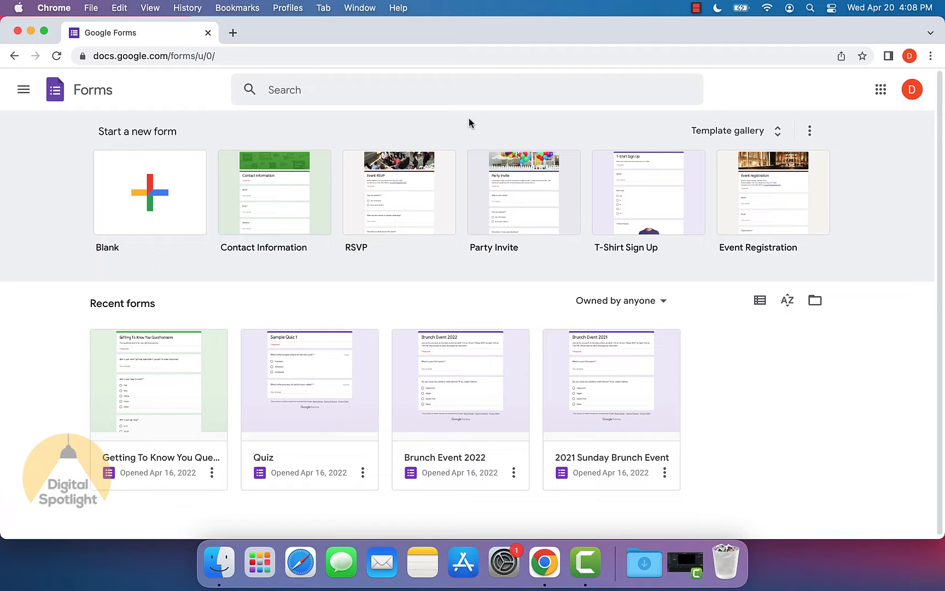
pyautogui.moveTo(380, 121)
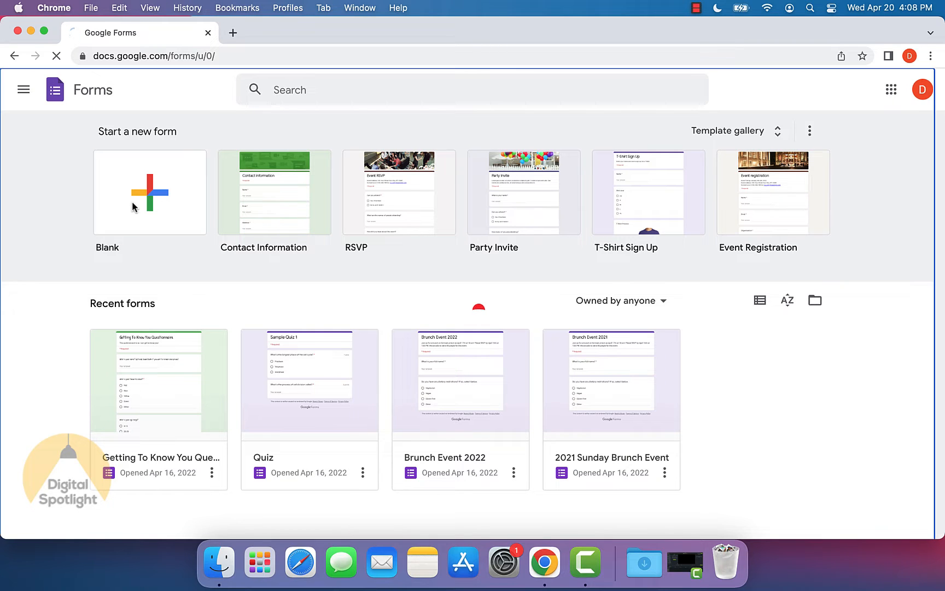
pyautogui.click(149, 192)
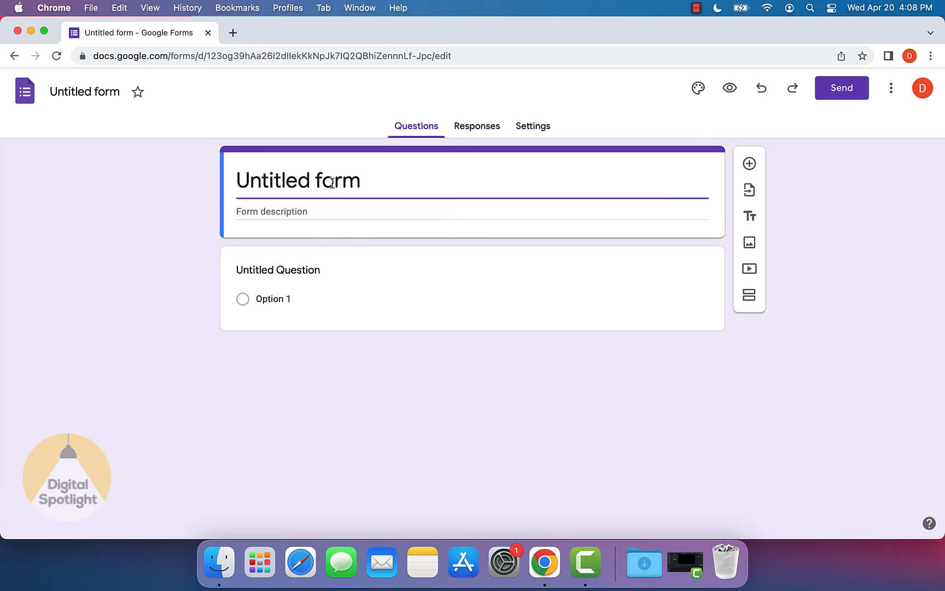
# Step: Title the form 'Mod Application for Server' and describe it as a moderator application
pyautogui.write('M')
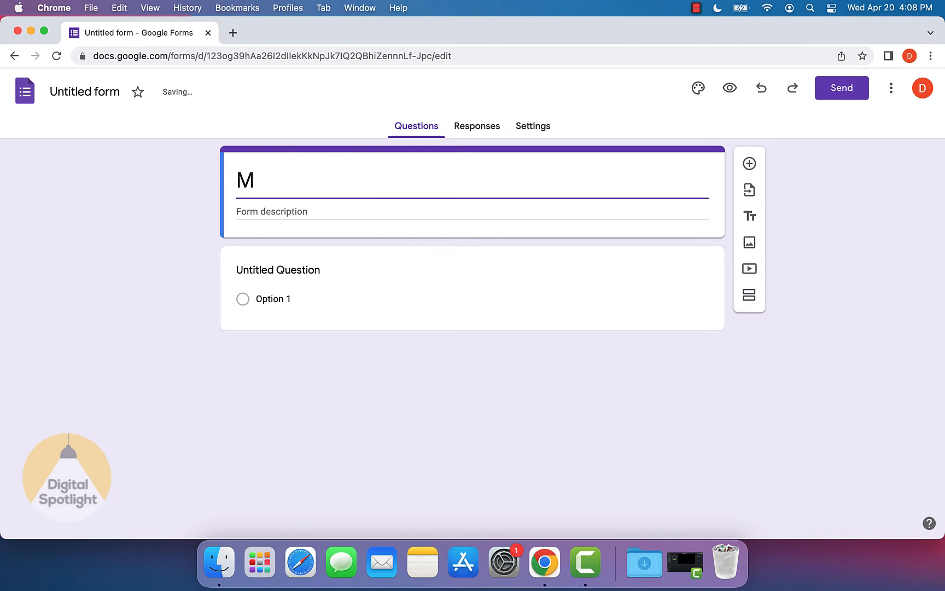
pyautogui.write('od Appli')
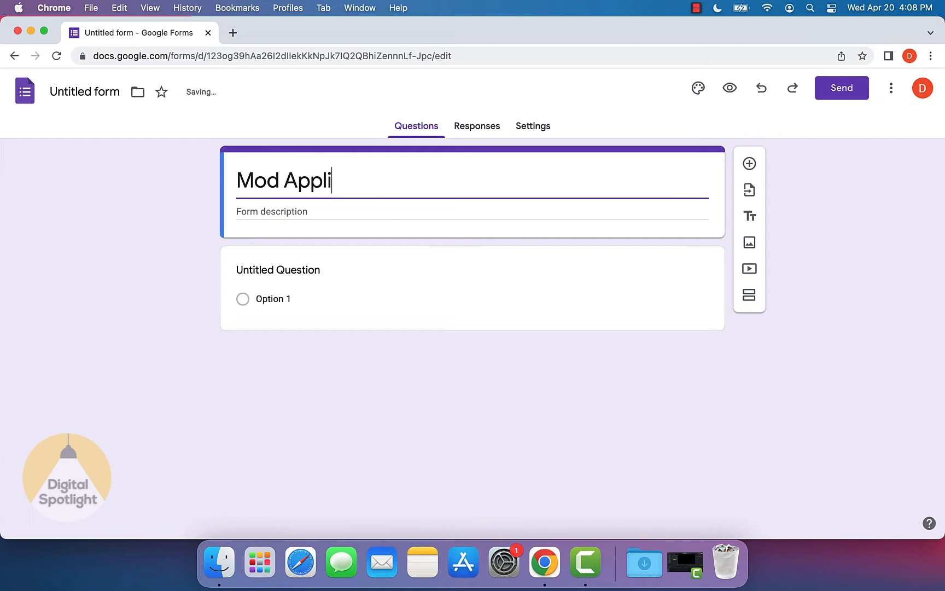
pyautogui.write('cation for Server')
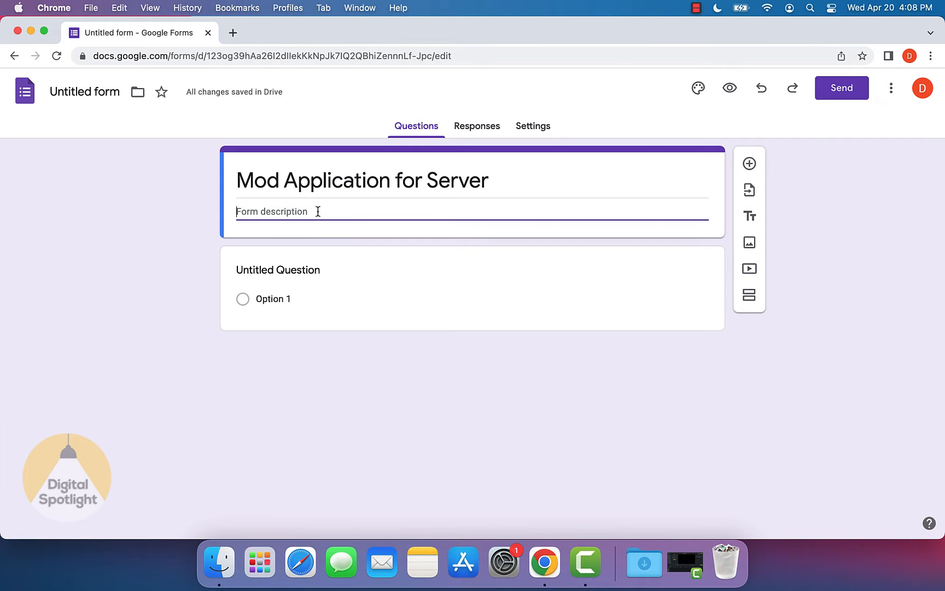
pyautogui.write('This is an application to')
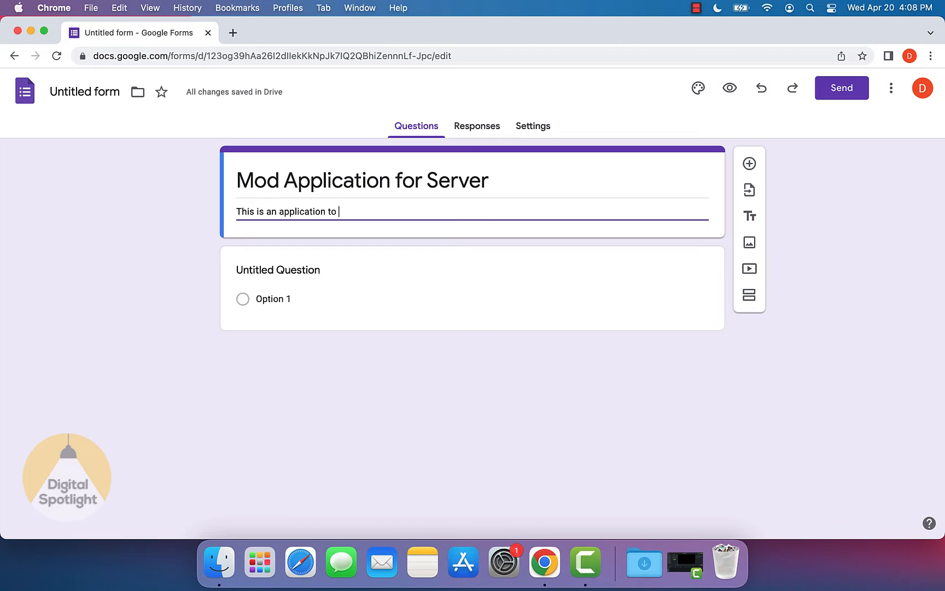
pyautogui.write('become a modera')
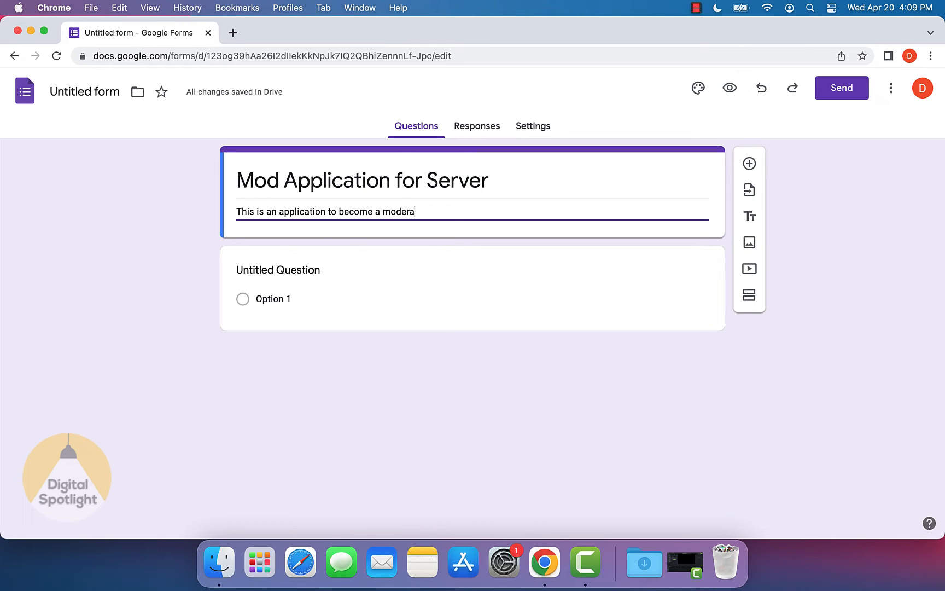
pyautogui.write('tor on my server!')
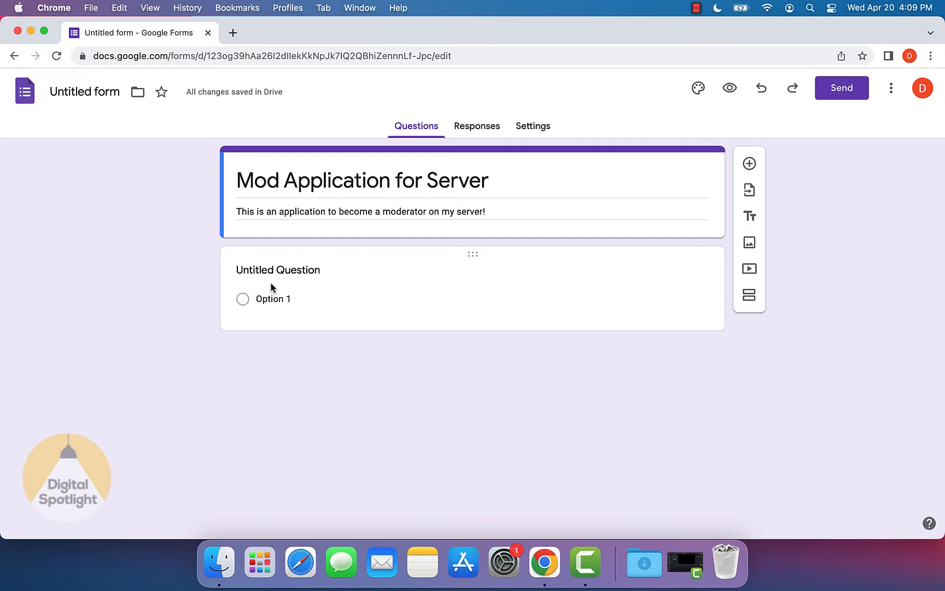
# Step: Make question one 'What is your Discord username?' a required short answer
pyautogui.click(278, 269)
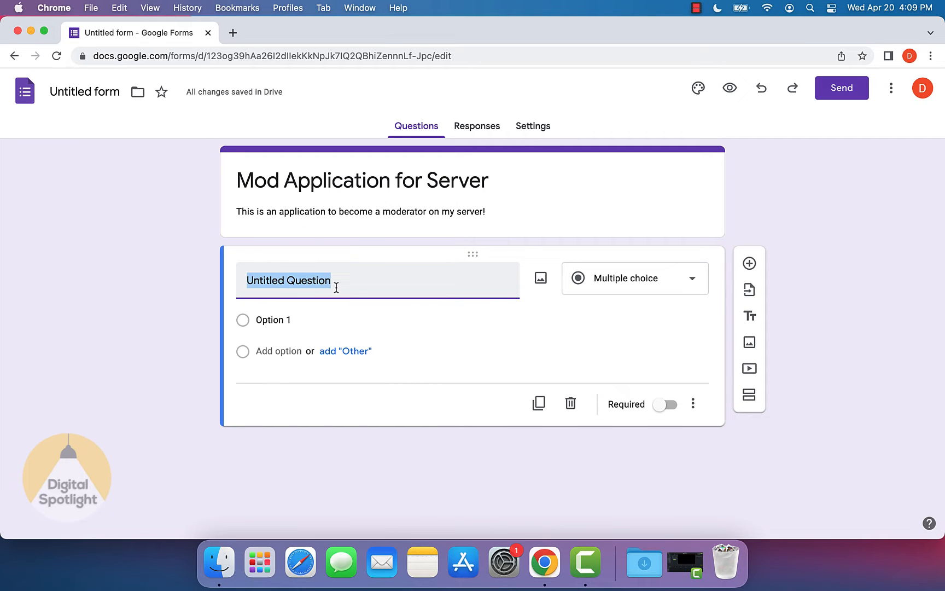
pyautogui.moveTo(357, 285)
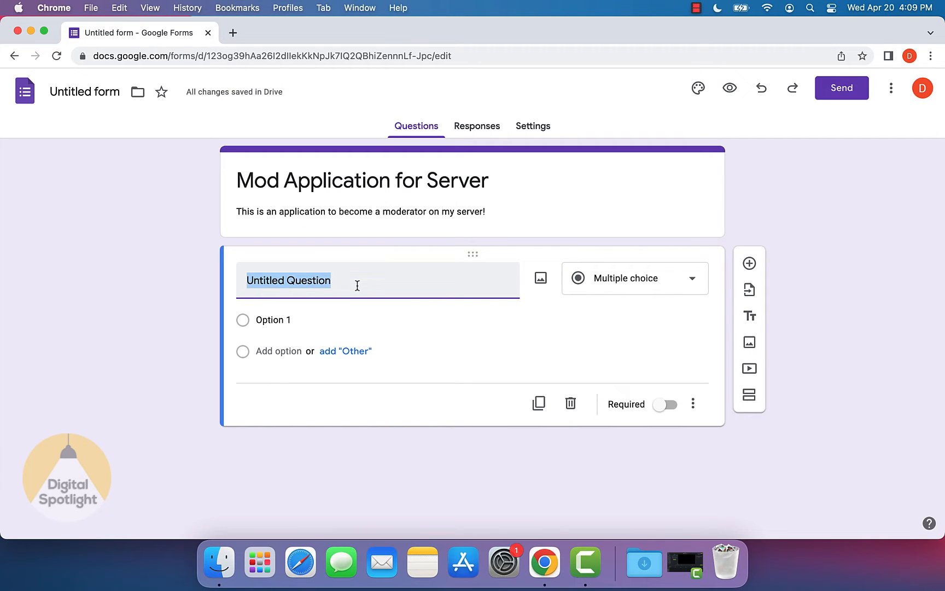
pyautogui.write('What is your D')
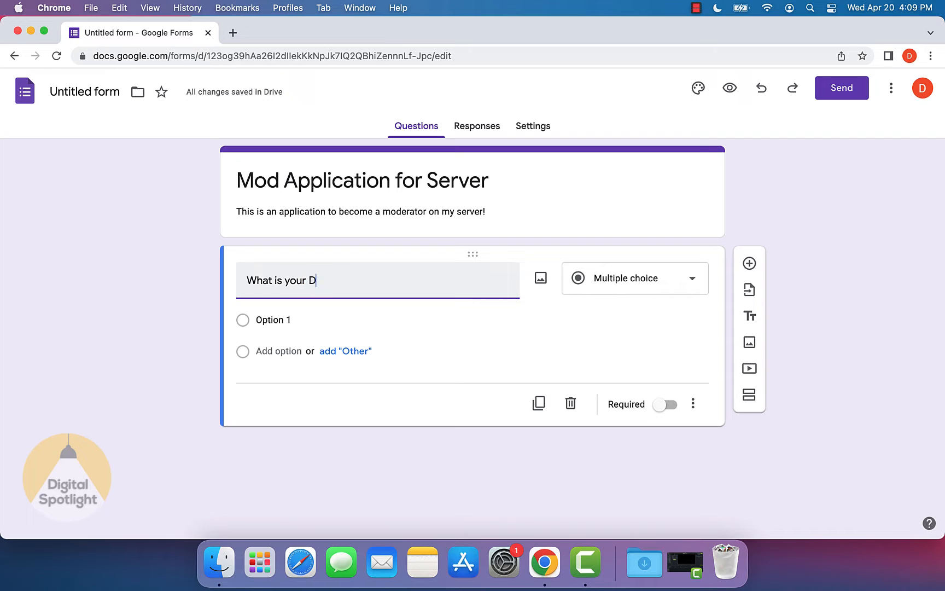
pyautogui.write('iscord username?')
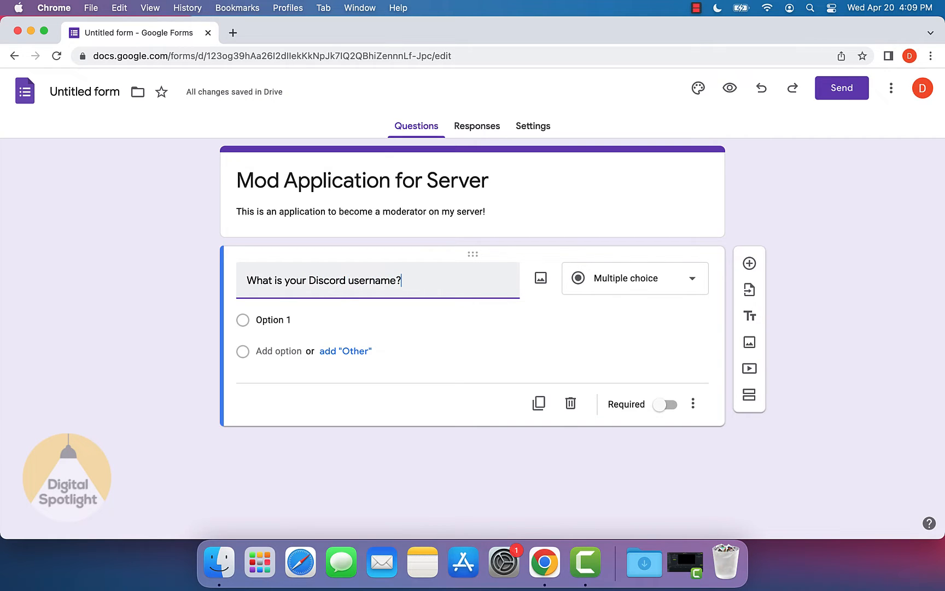
pyautogui.click(635, 278)
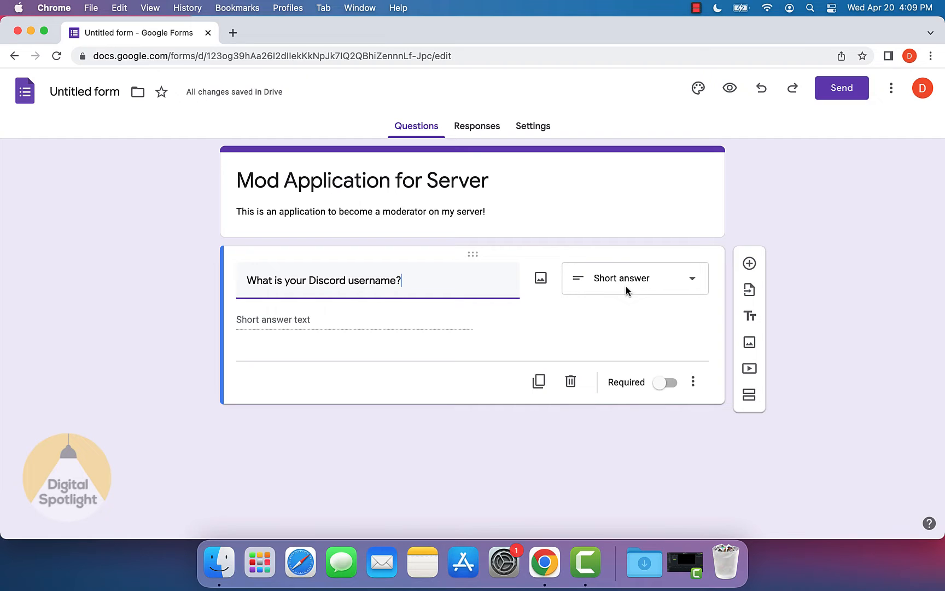
pyautogui.moveTo(270, 325)
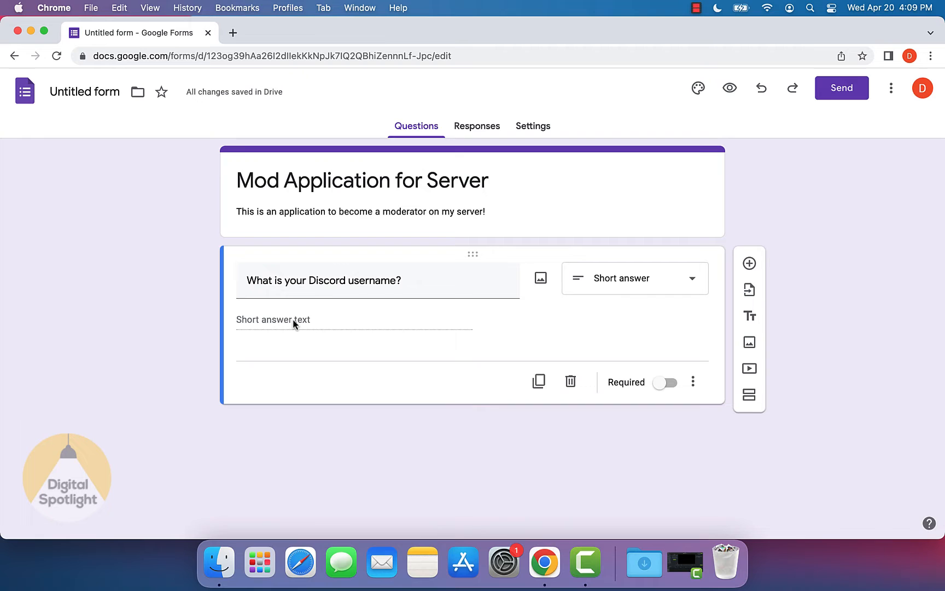
pyautogui.moveTo(475, 307)
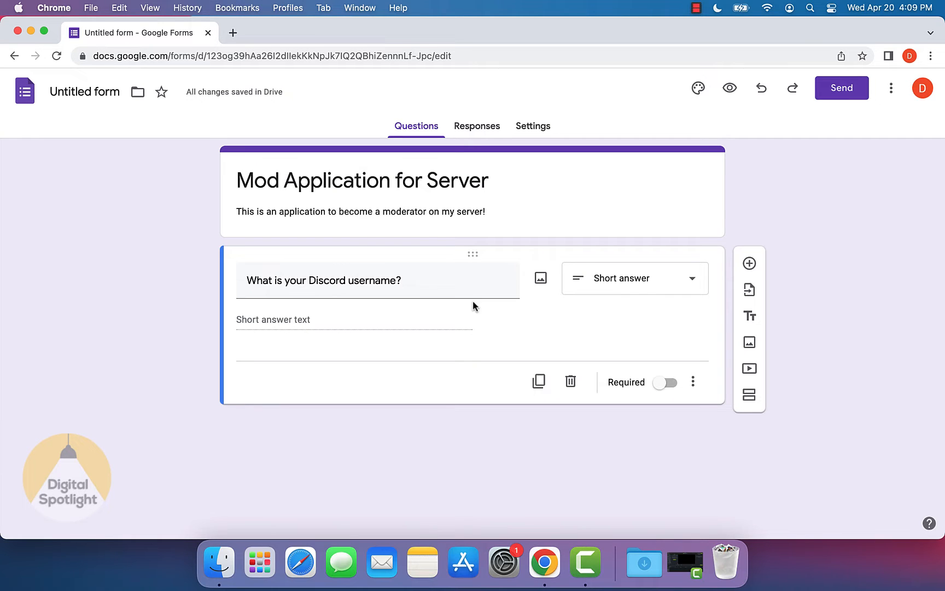
pyautogui.moveTo(606, 353)
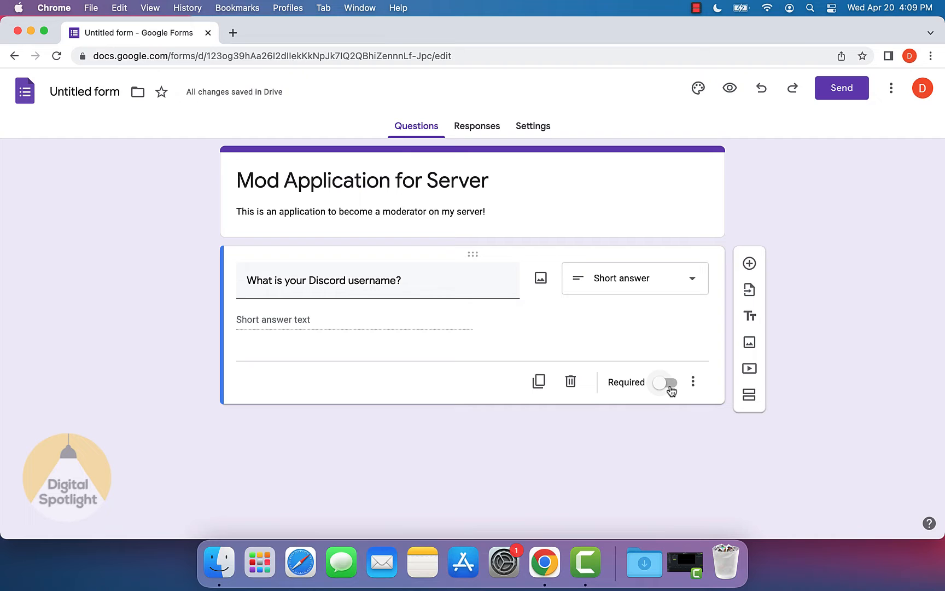
pyautogui.click(665, 381)
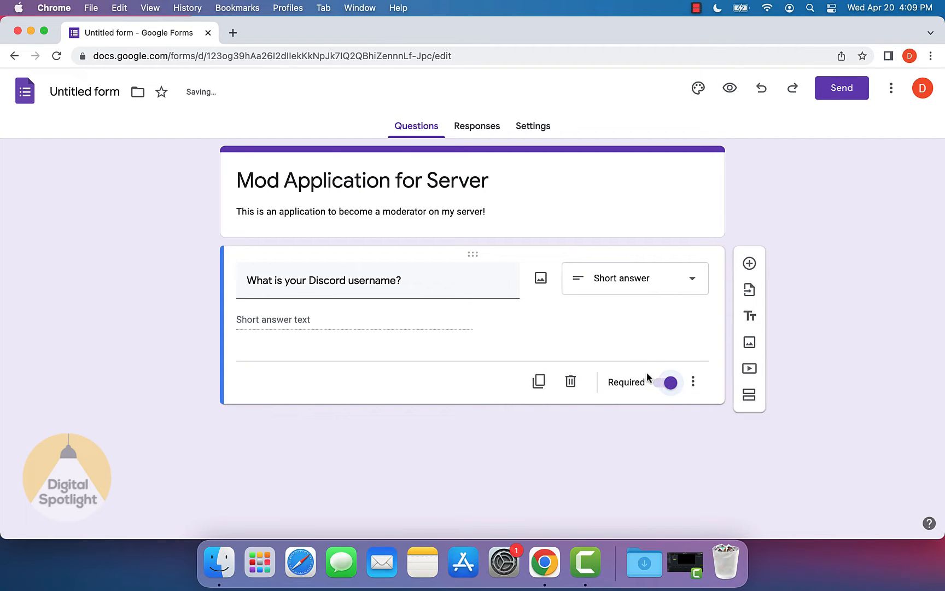
pyautogui.moveTo(636, 241)
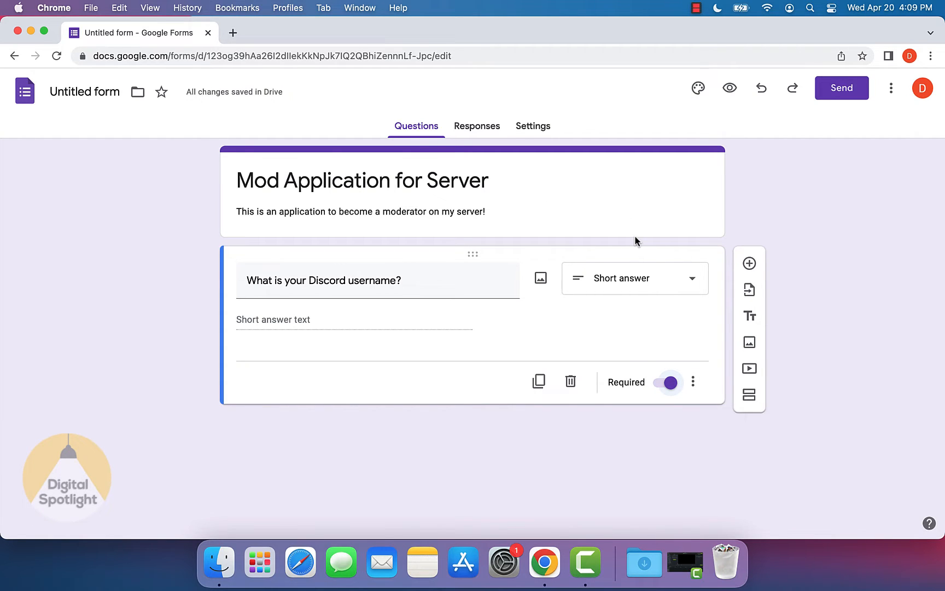
pyautogui.moveTo(749, 263)
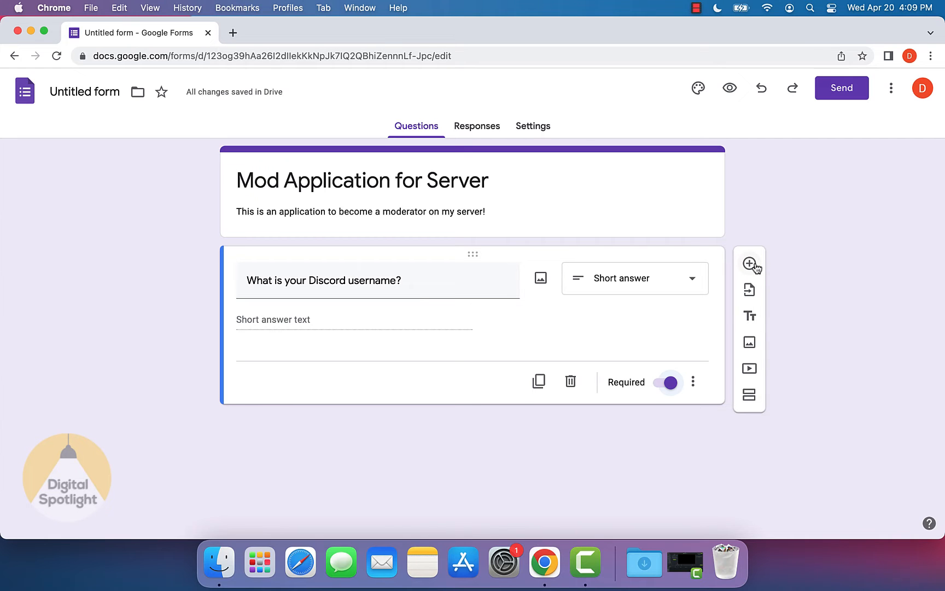
# Step: Add a required short-answer question 'What is your IRL name?'
pyautogui.click(748, 263)
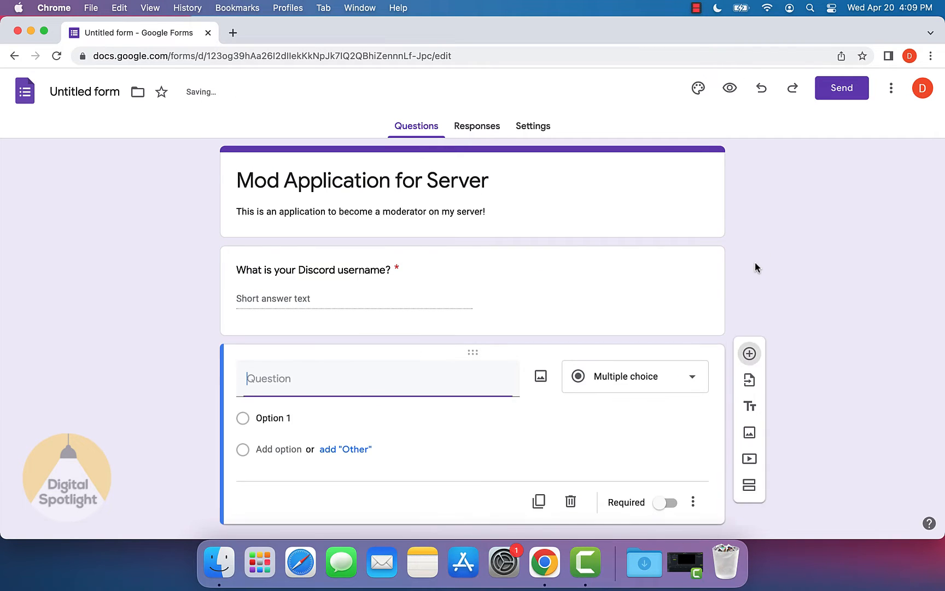
pyautogui.scroll(-3)
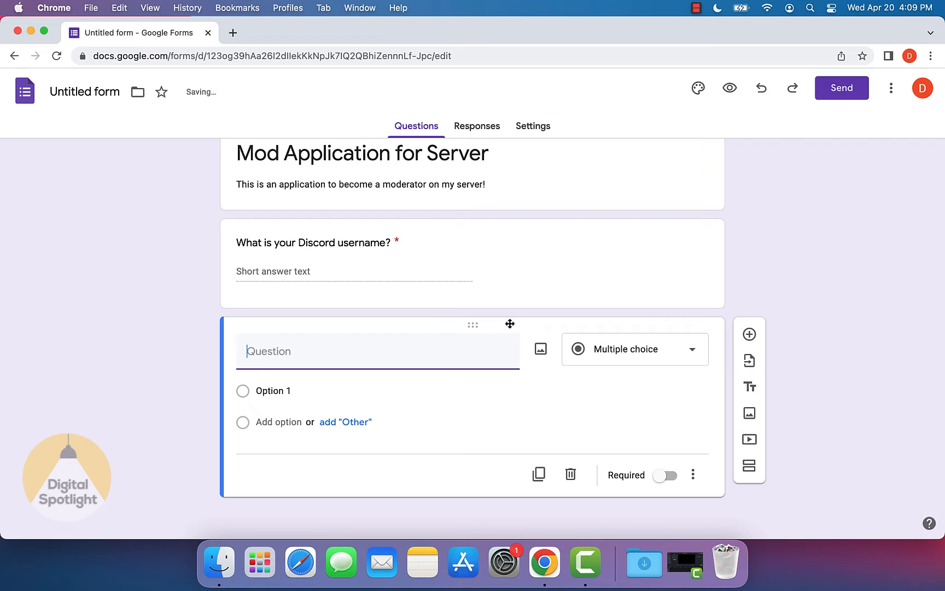
pyautogui.write('What is your')
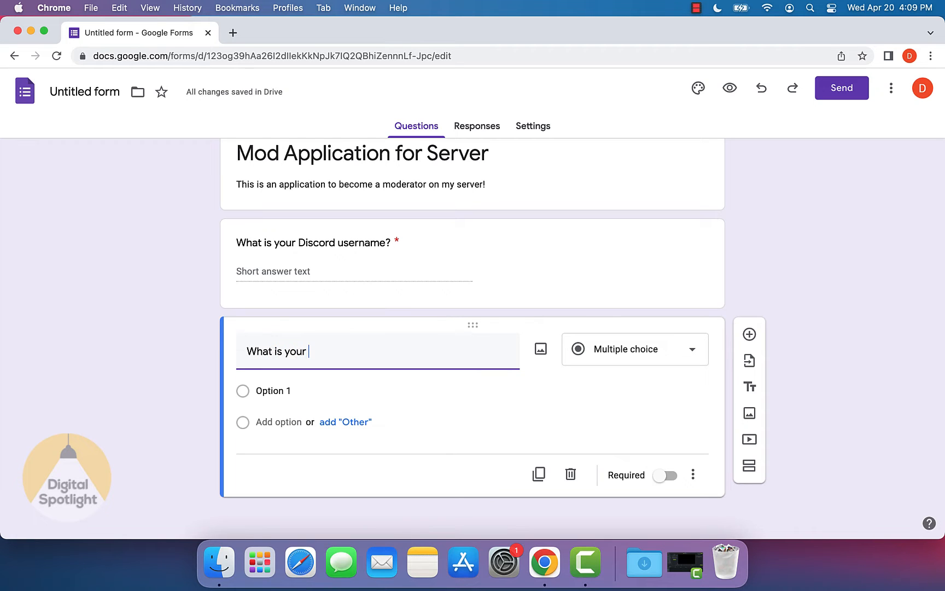
pyautogui.write('IRL name?')
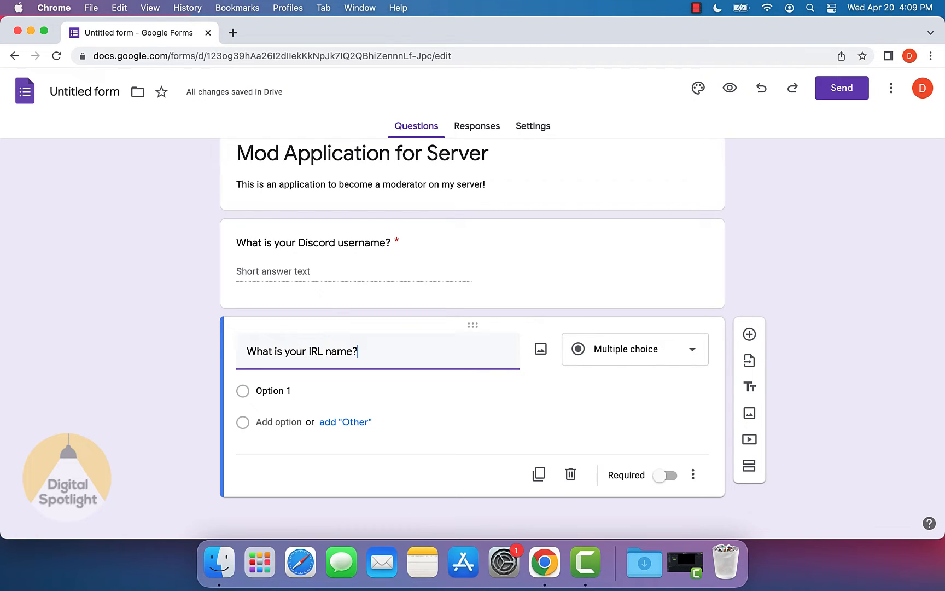
pyautogui.click(636, 349)
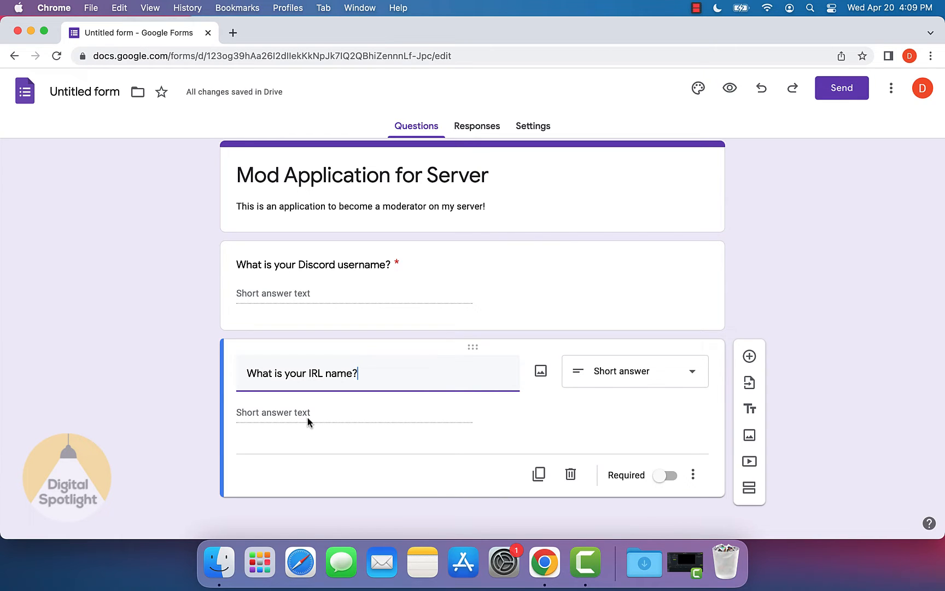
pyautogui.moveTo(727, 442)
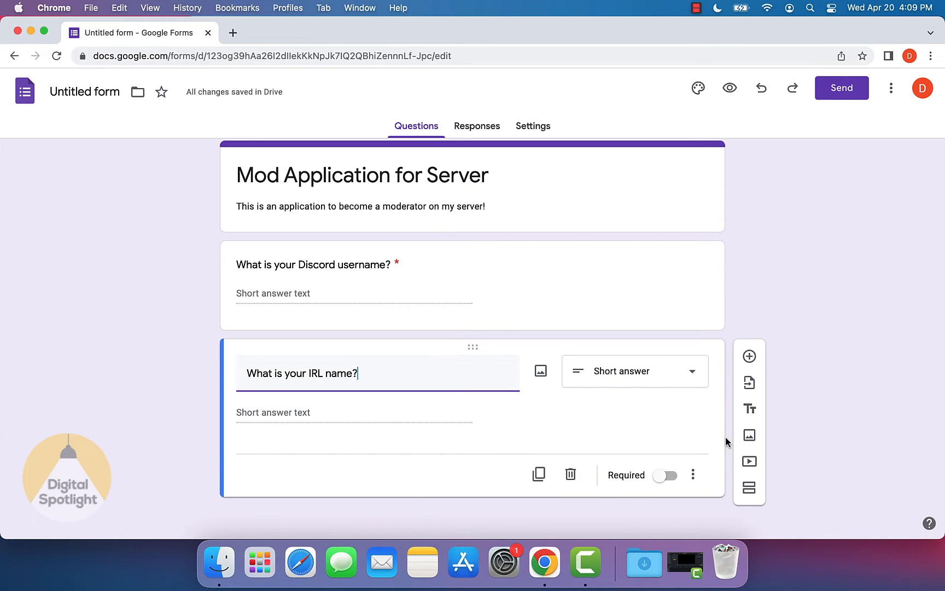
pyautogui.click(665, 475)
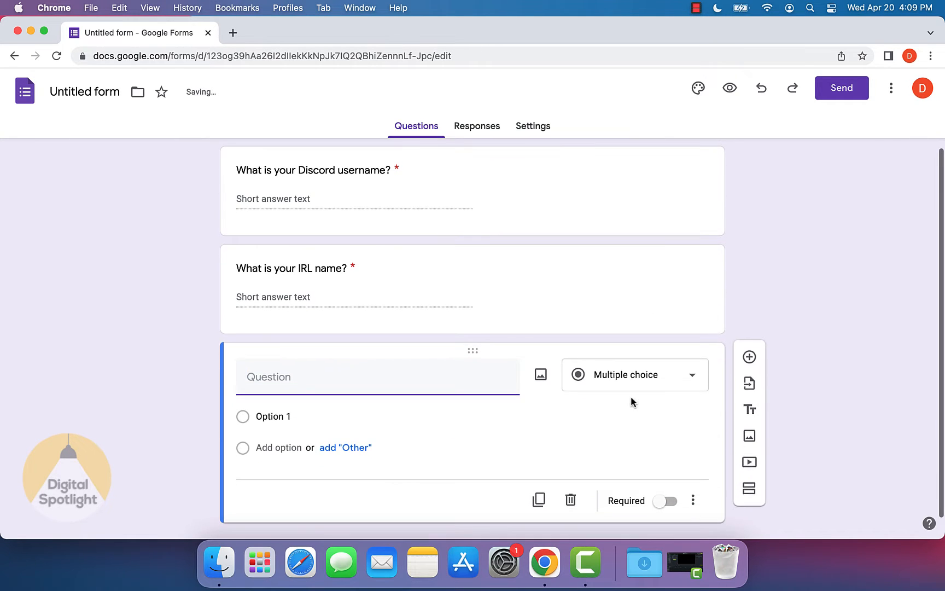
# Step: Add a required multiple-choice age question asking if the applicant is over 13, with Yes/No
pyautogui.write('To be a moderator on')
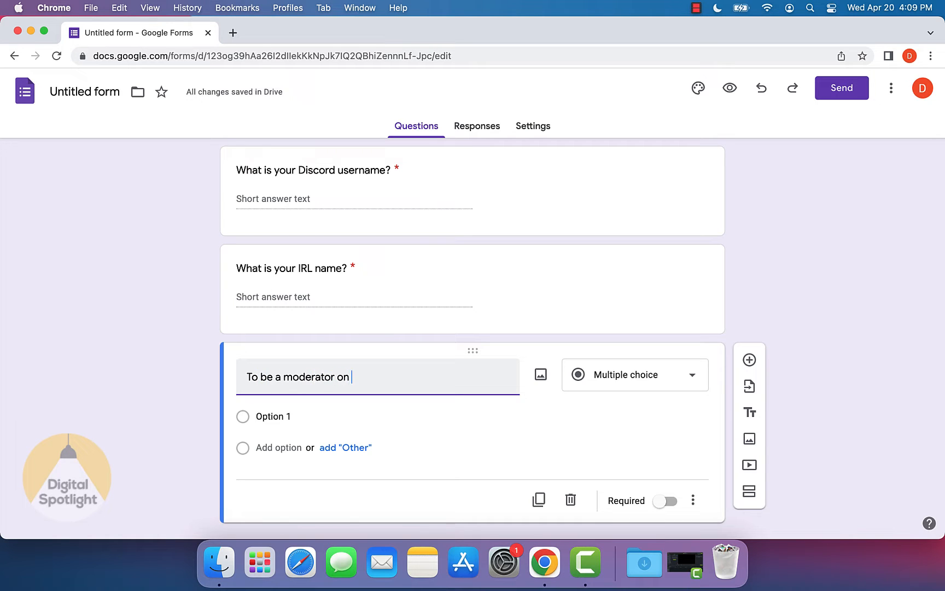
pyautogui.write('this server, you')
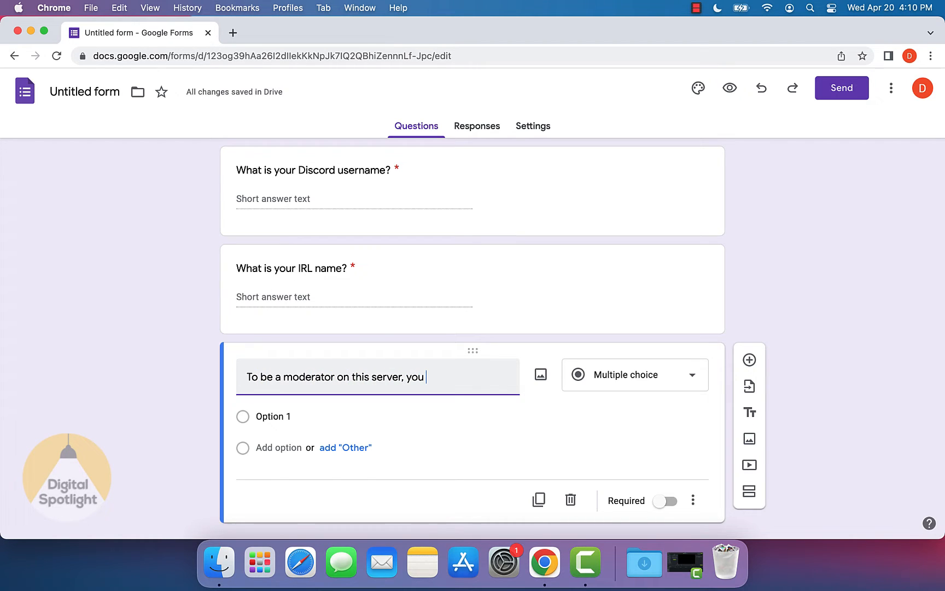
pyautogui.write('must be over')
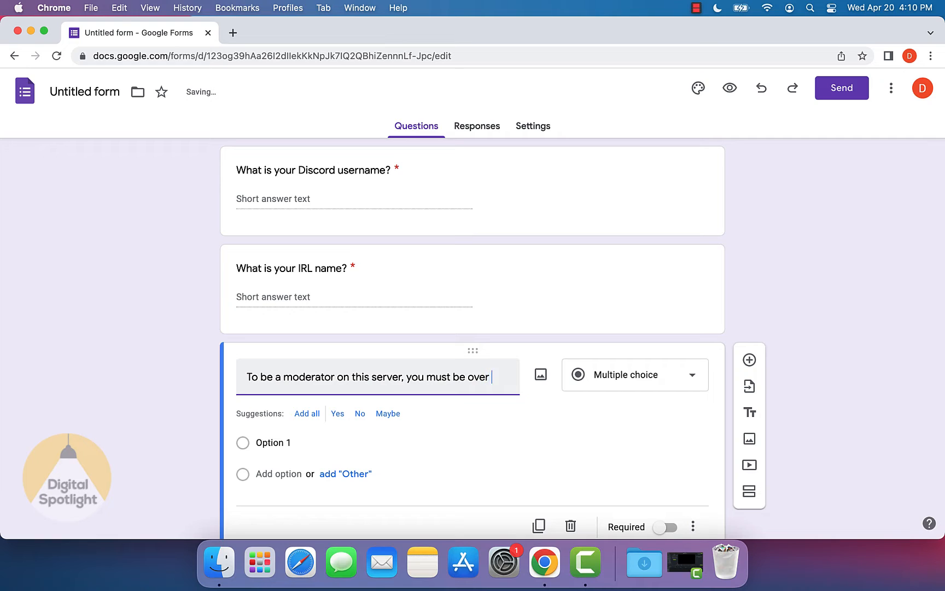
pyautogui.write('13 years of age. Are you over')
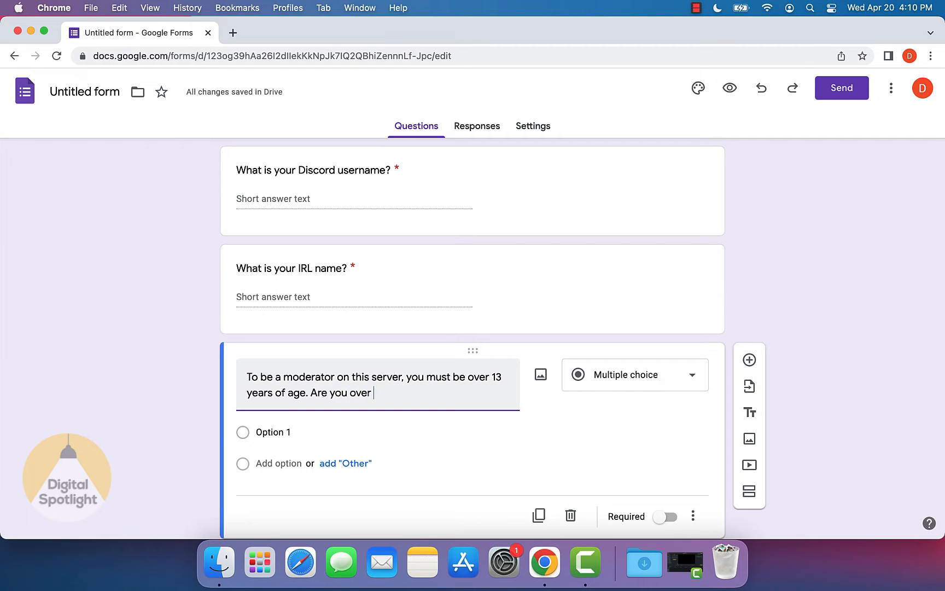
pyautogui.write('13?')
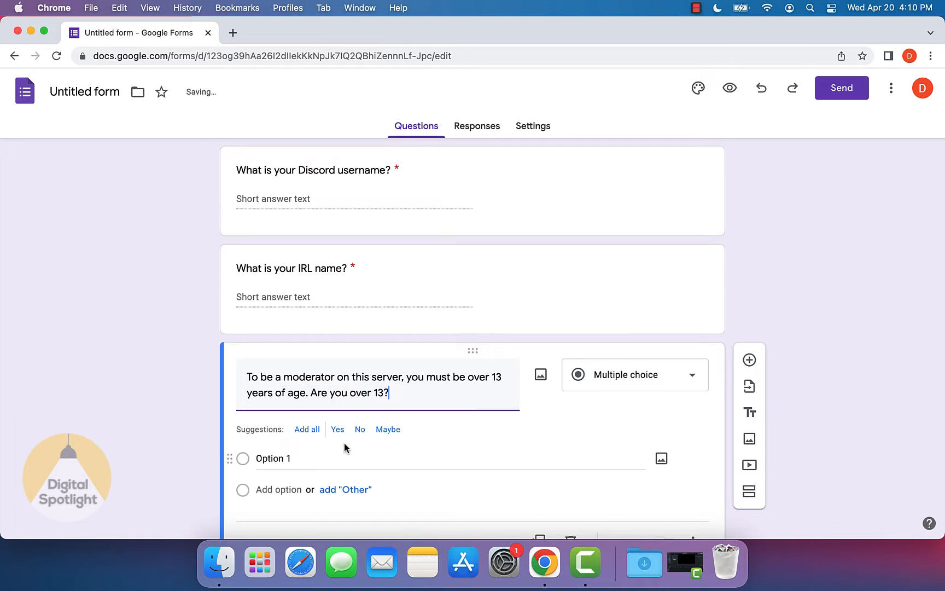
pyautogui.click(338, 429)
pyautogui.write('N')
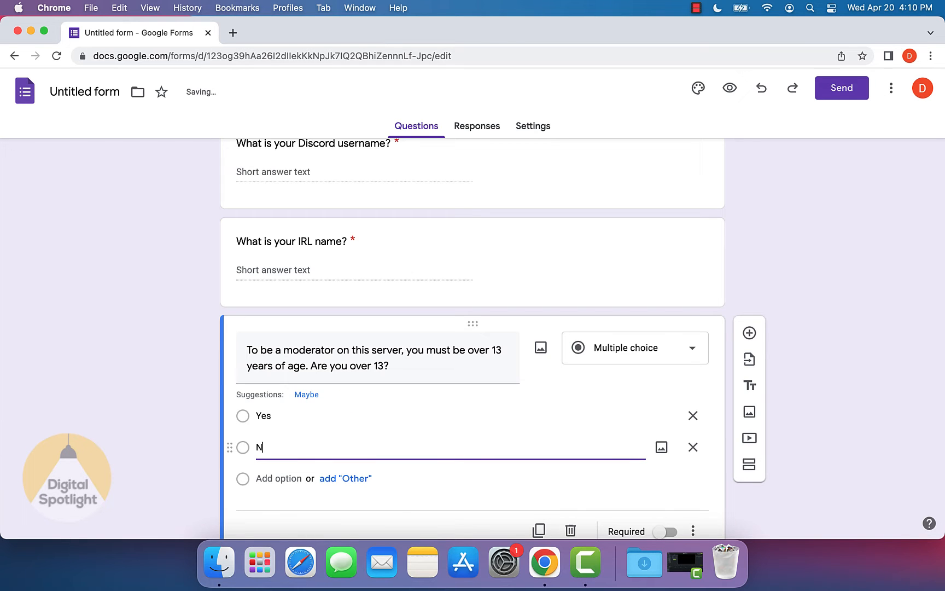
pyautogui.write('o')
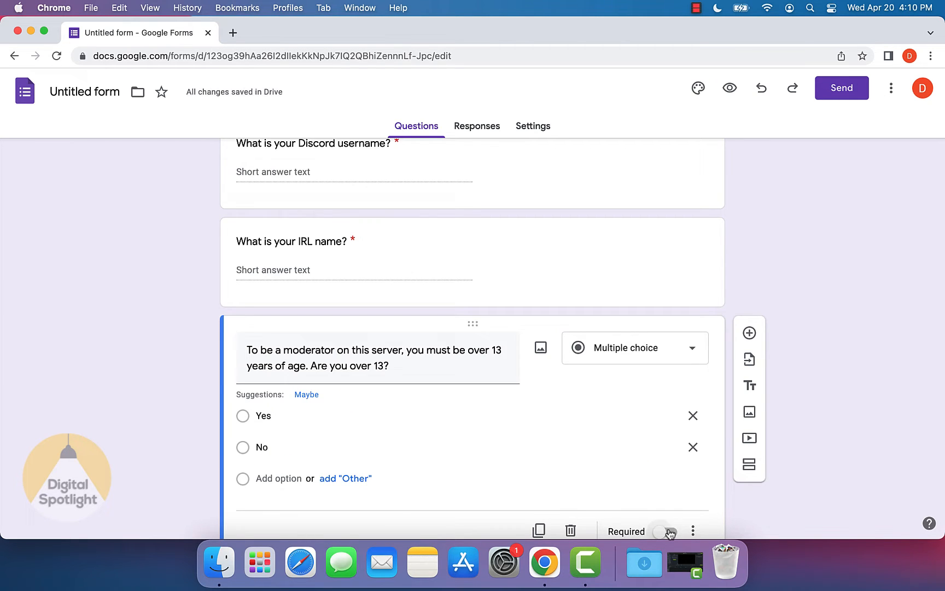
pyautogui.click(667, 531)
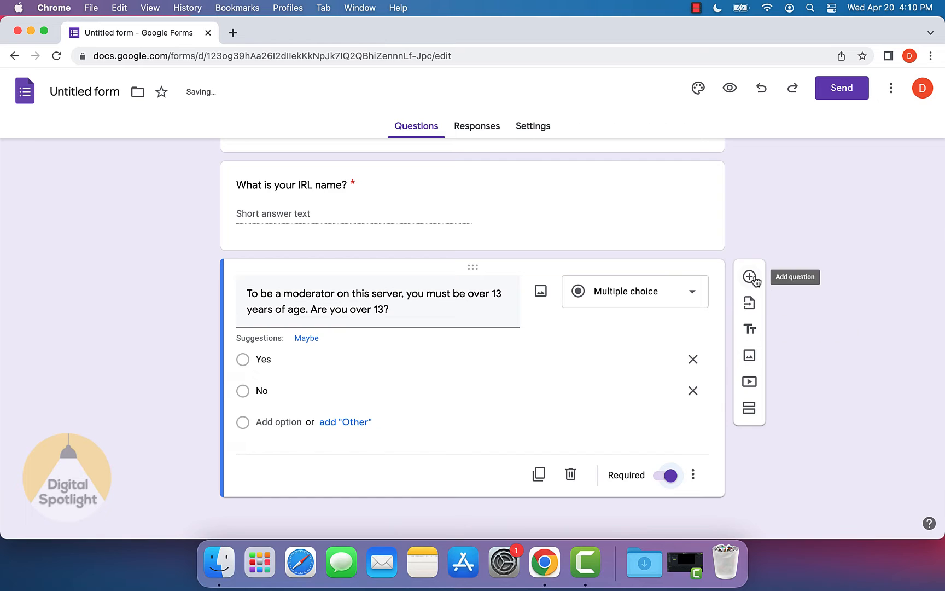
pyautogui.click(749, 276)
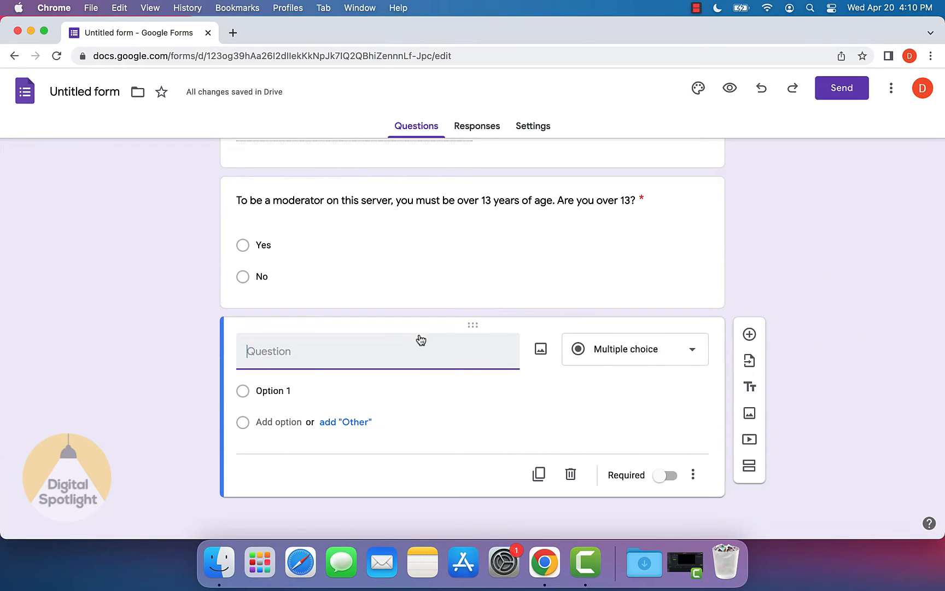
# Step: Add a short-answer question asking if they moderate other servers, and which ones
pyautogui.write('Are you a moderator on any othe')
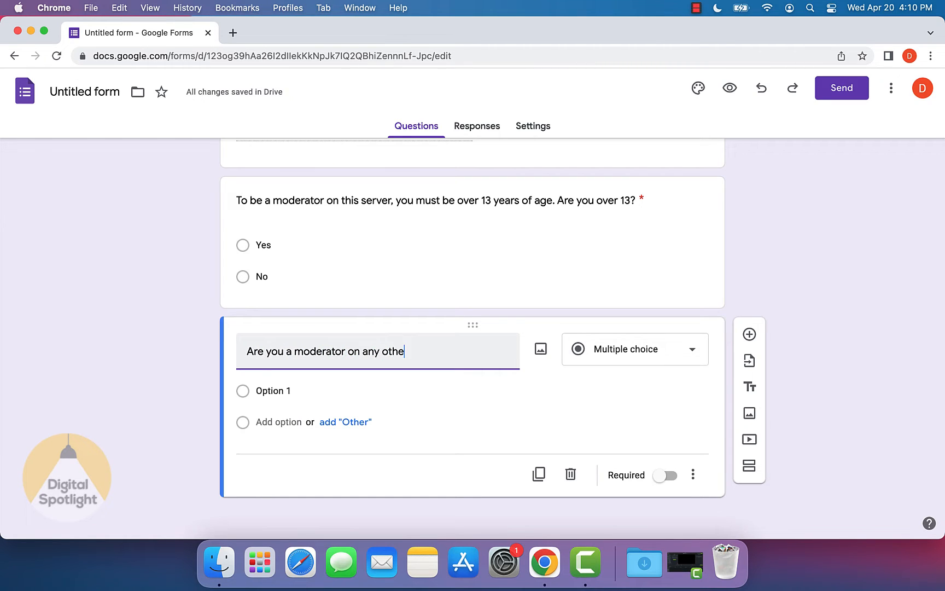
pyautogui.write('r servers? If')
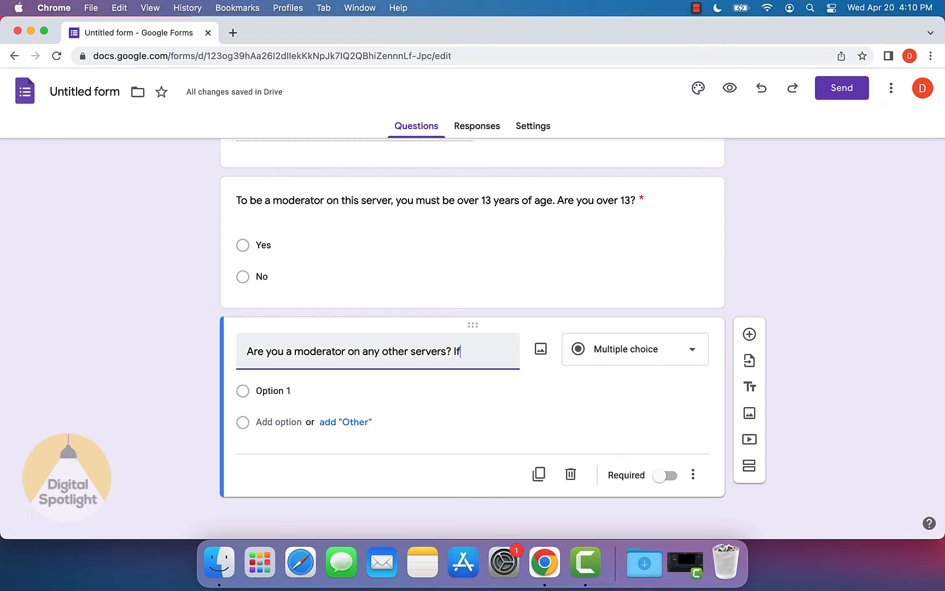
pyautogui.write('yes, please put which server')
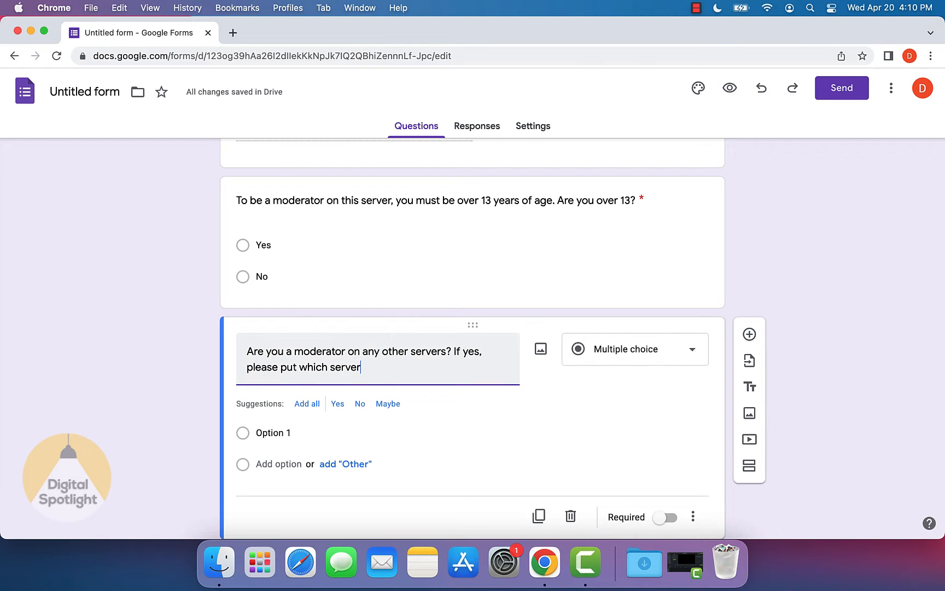
pyautogui.write('down below.')
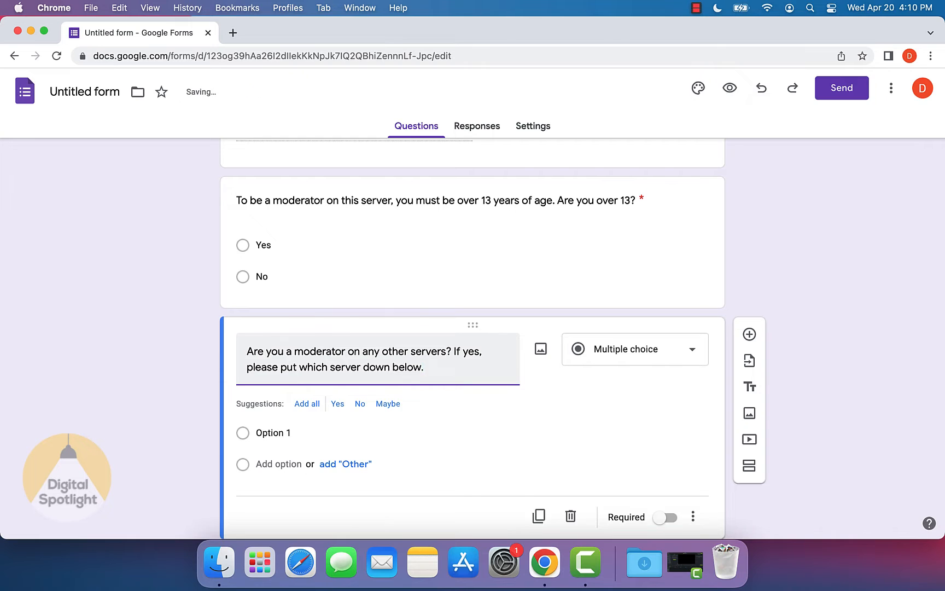
pyautogui.click(634, 349)
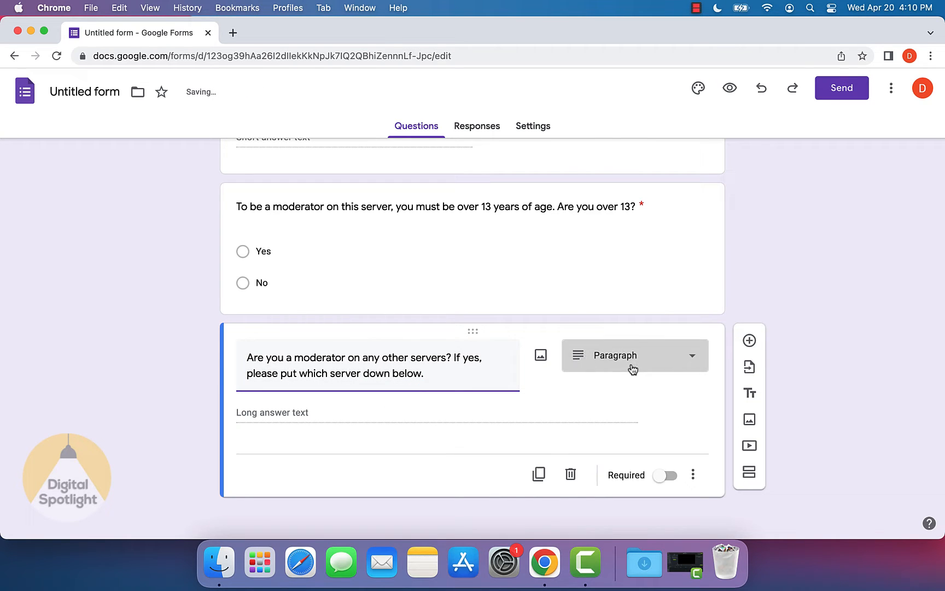
pyautogui.click(634, 355)
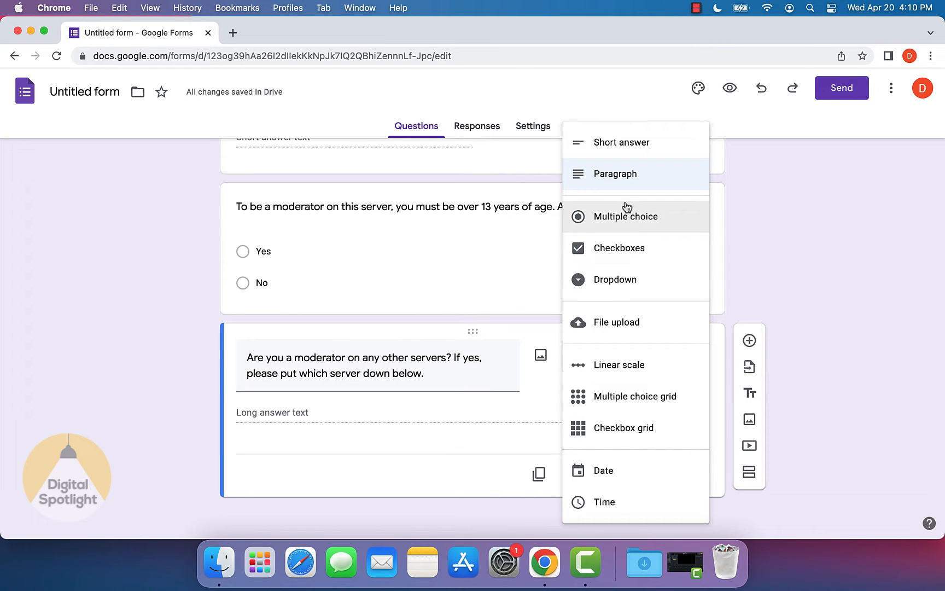
pyautogui.click(621, 143)
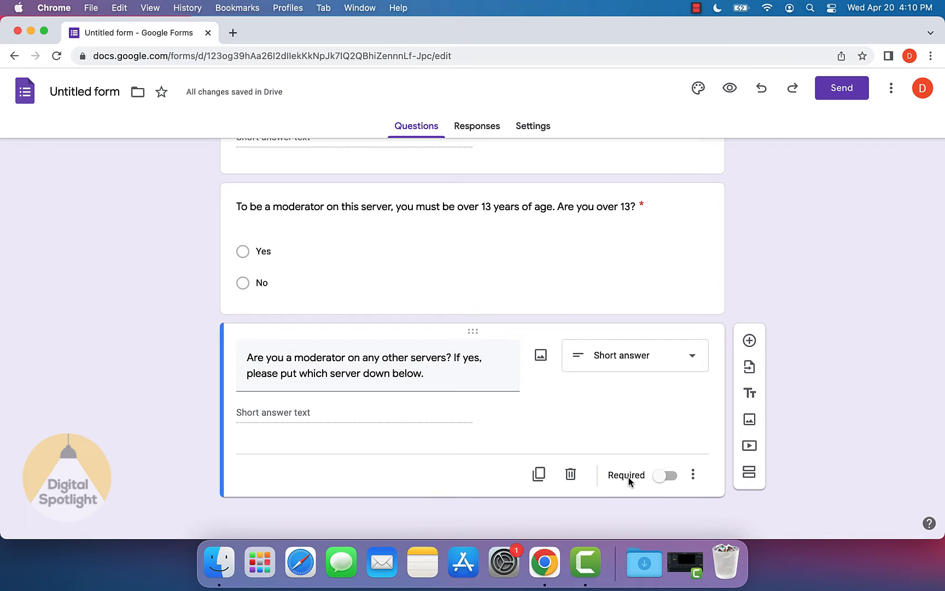
pyautogui.moveTo(347, 373)
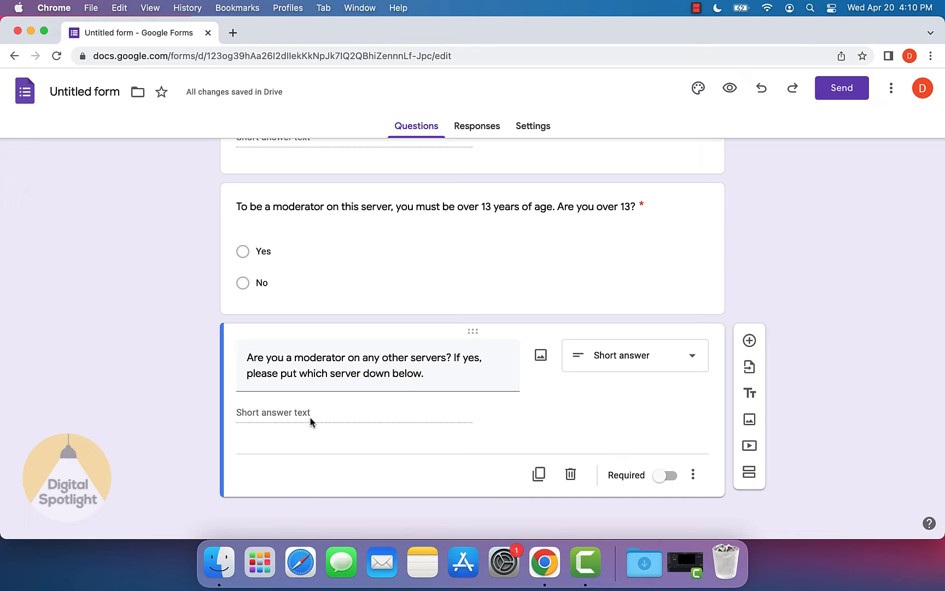
pyautogui.moveTo(740, 355)
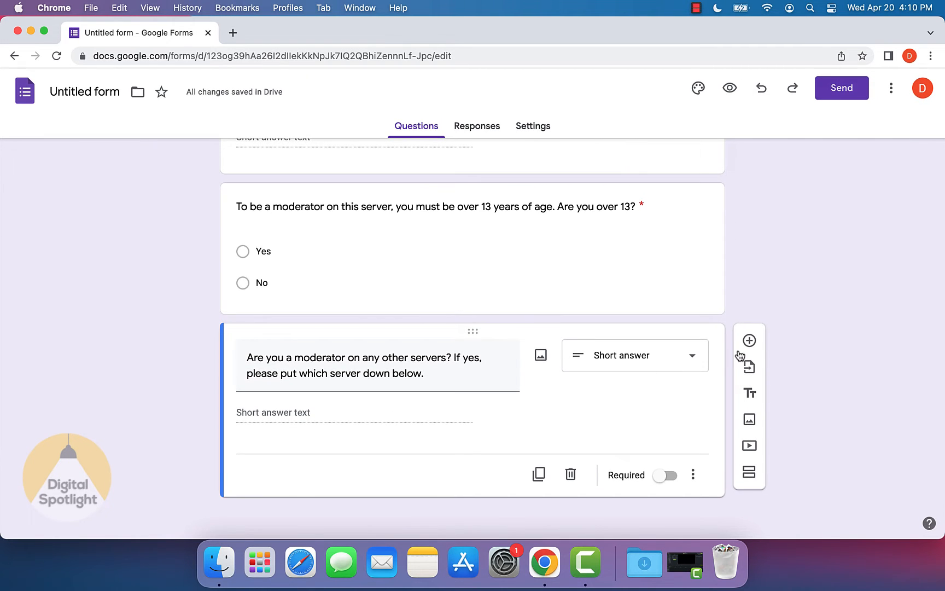
# Step: Add a required paragraph question 'Why do you want to be a moderator on my server?'
pyautogui.click(749, 341)
pyautogui.write('Why do yo')
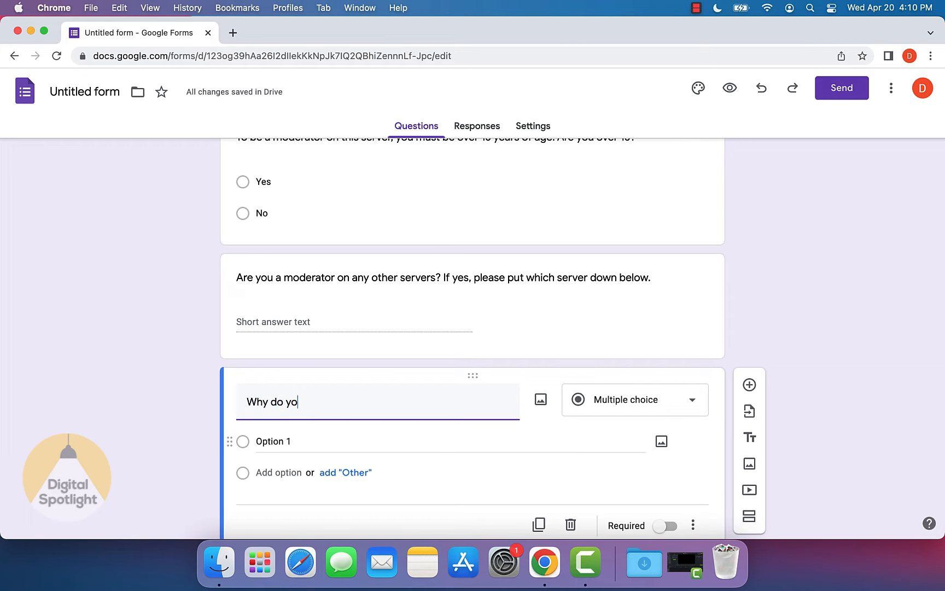
pyautogui.write('u want to be a moderator')
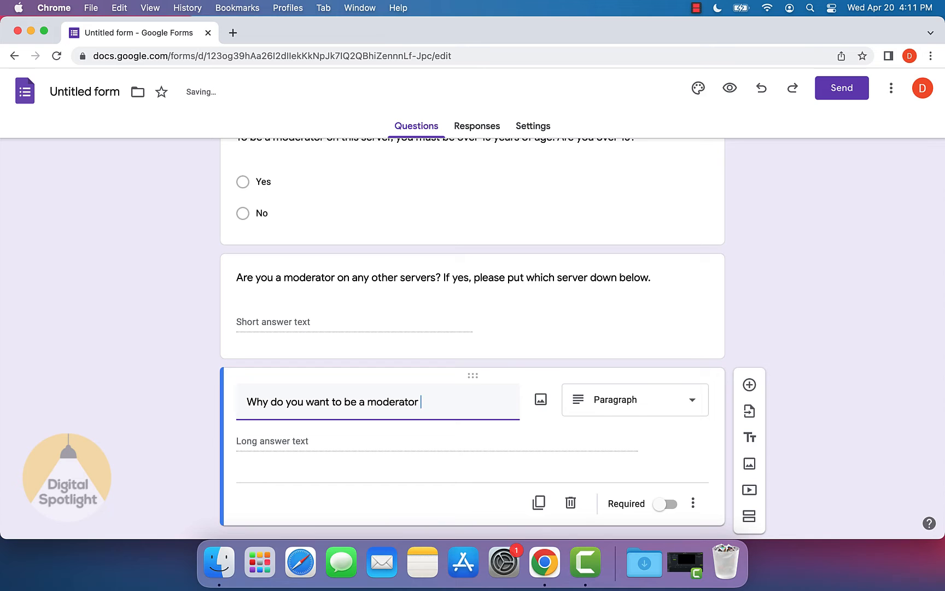
pyautogui.write('on my server?')
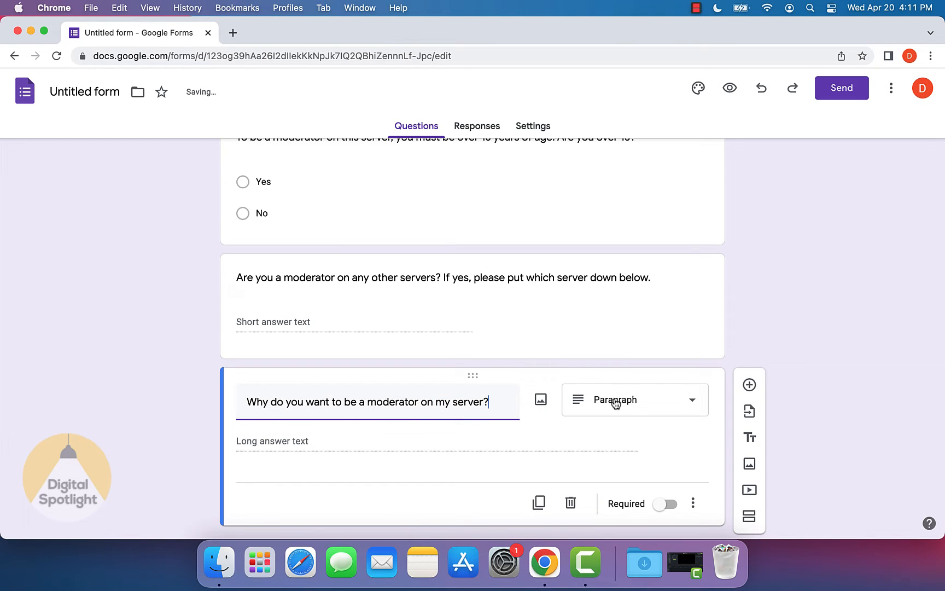
pyautogui.click(666, 475)
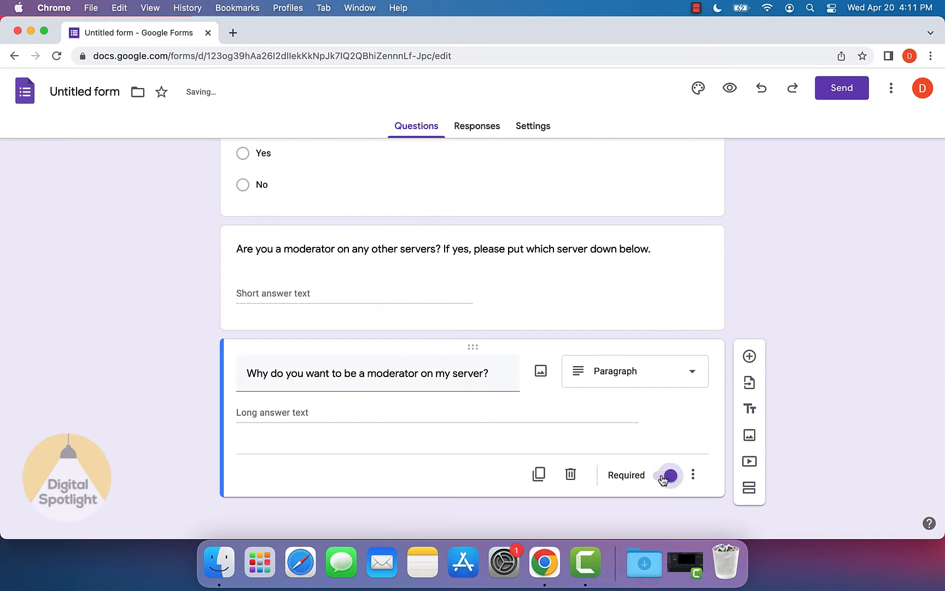
pyautogui.click(666, 475)
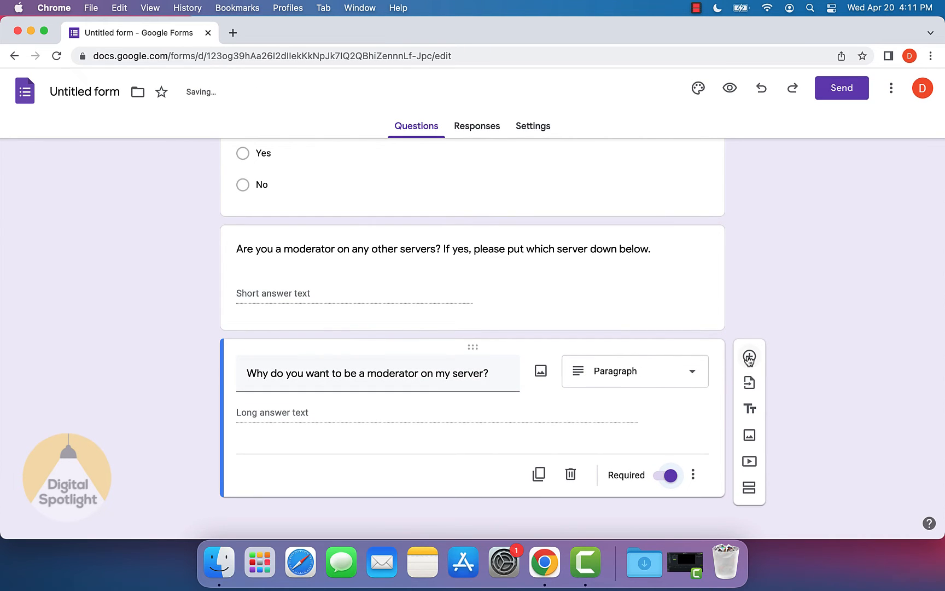
# Step: Add a linear-scale question 'How active are you on my server currently?'
pyautogui.click(749, 357)
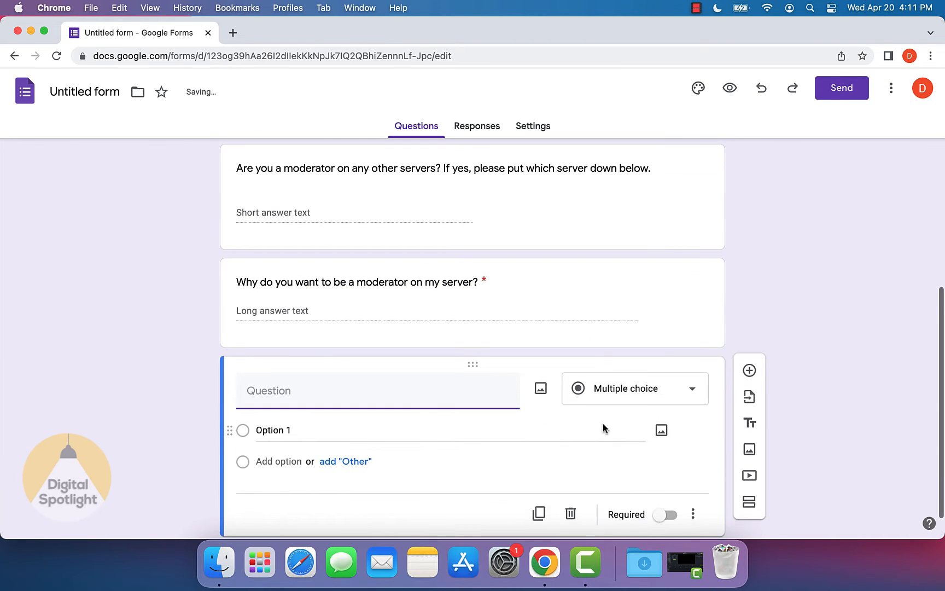
pyautogui.write('How a')
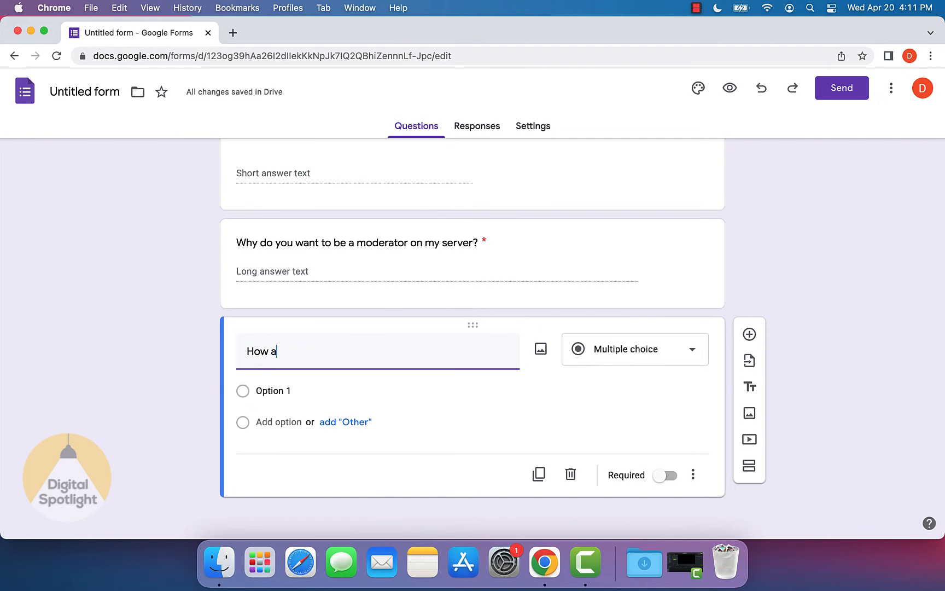
pyautogui.write('ctive are you on my')
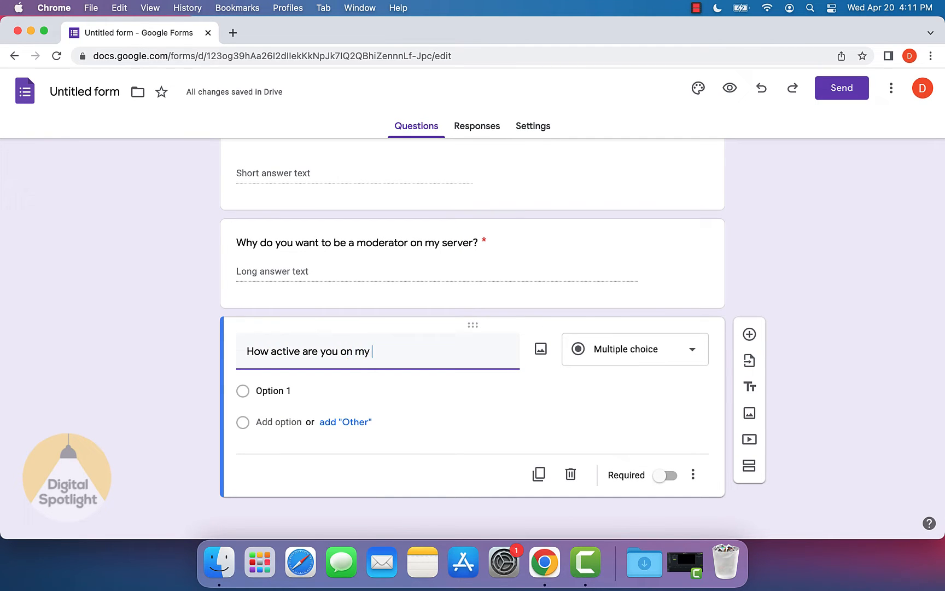
pyautogui.write('sever cu')
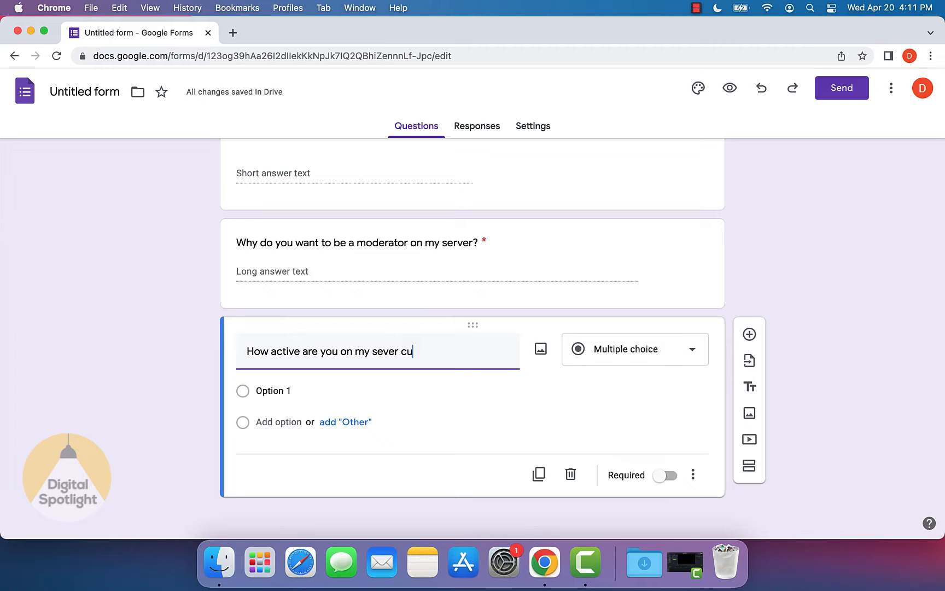
pyautogui.write('rrently?')
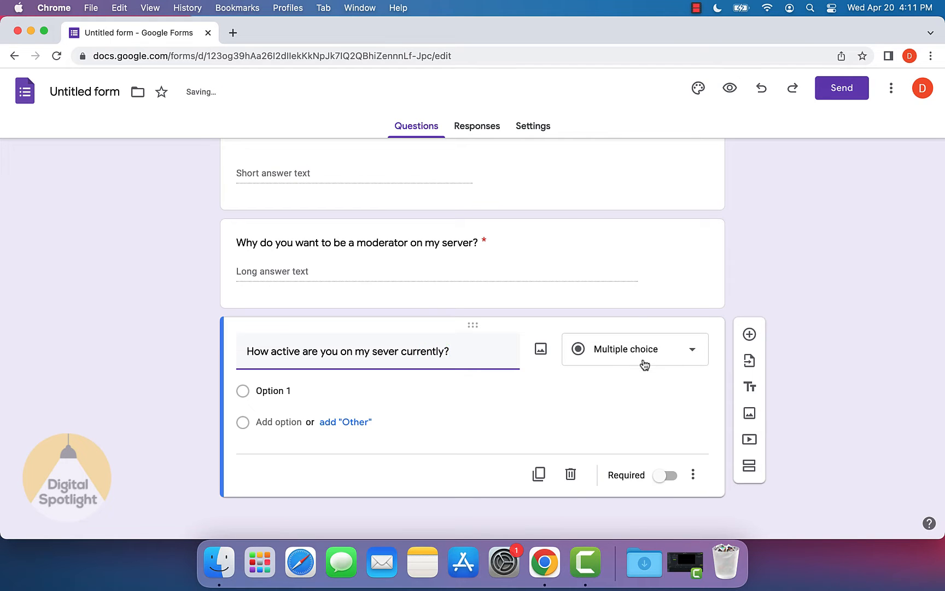
pyautogui.click(635, 349)
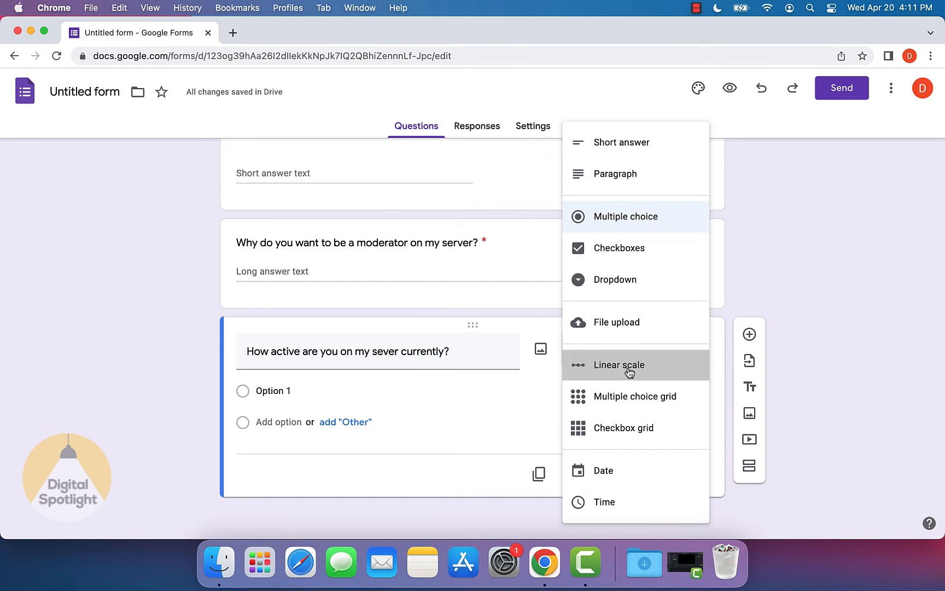
pyautogui.click(619, 365)
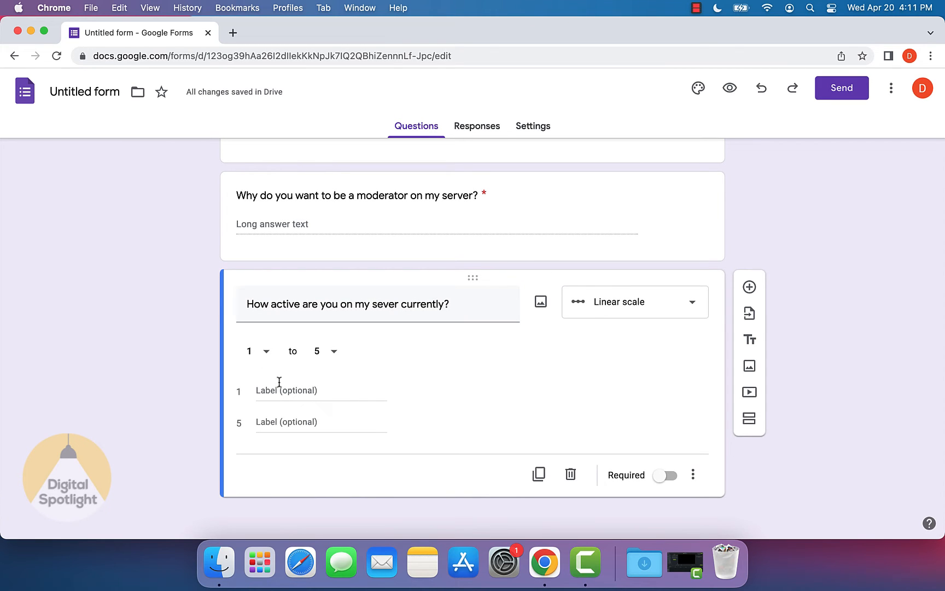
# Step: Label the scale 'Not active at all' to 'Online 24/7' and make it required
pyautogui.click(306, 391)
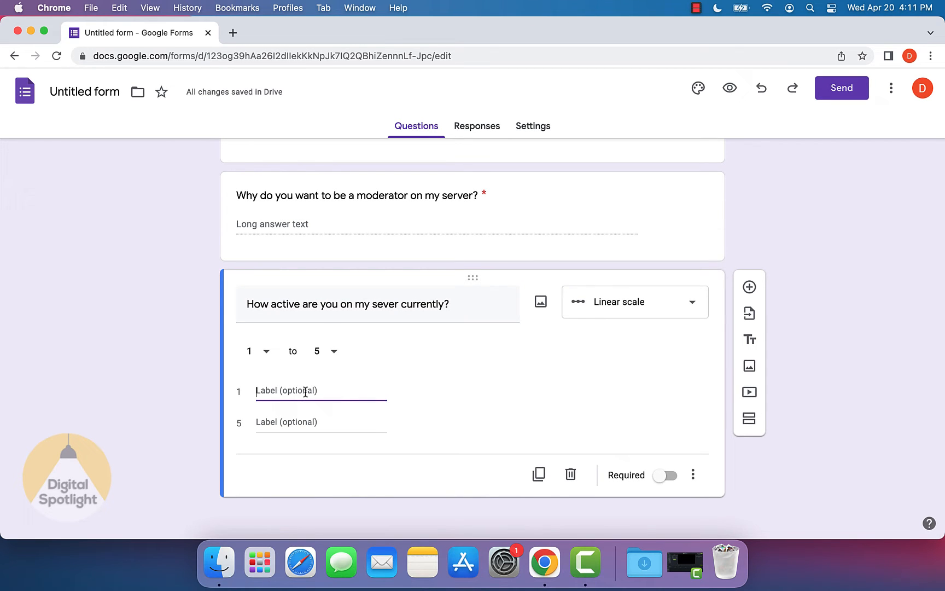
pyautogui.write('Not activet')
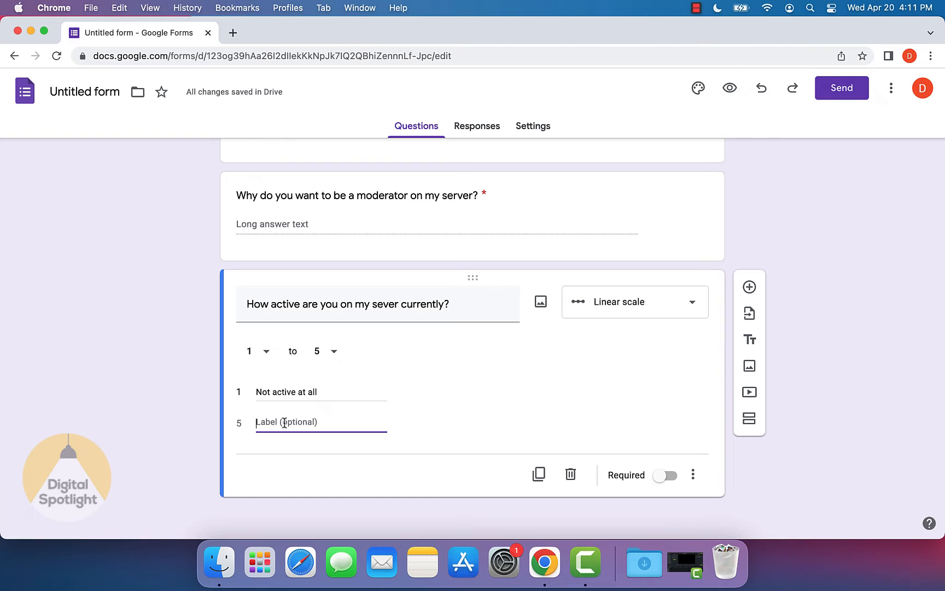
pyautogui.write('O')
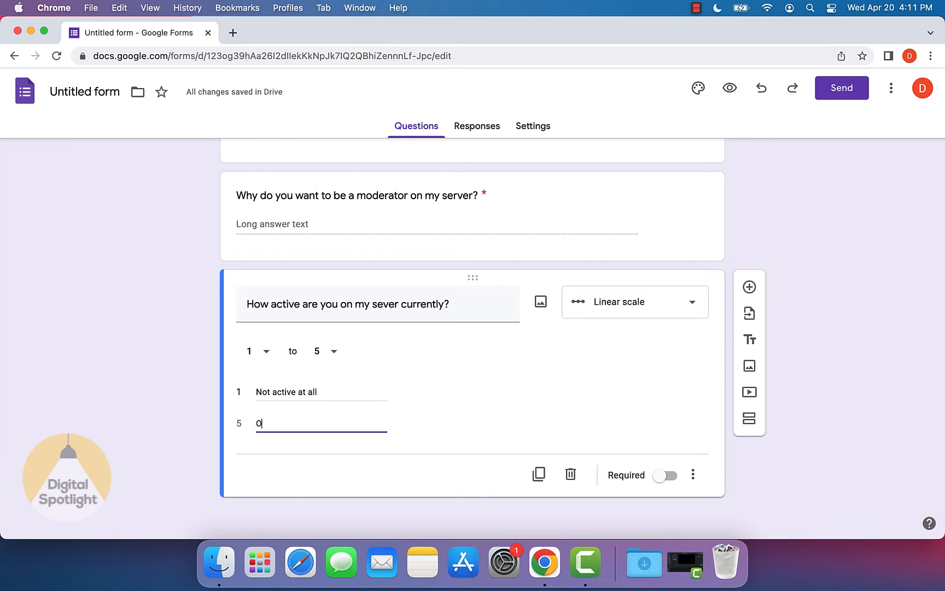
pyautogui.write('nline 24')
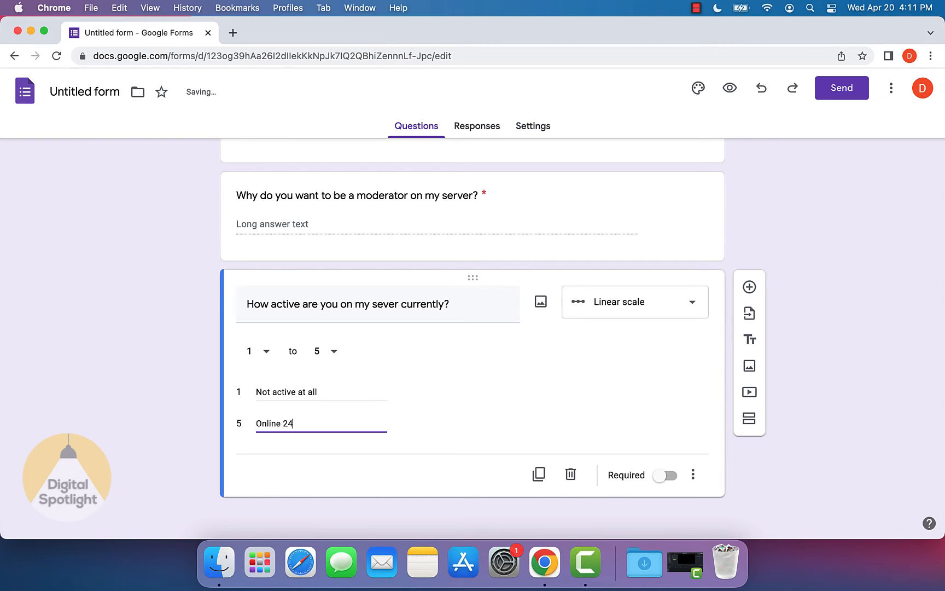
pyautogui.write('/7')
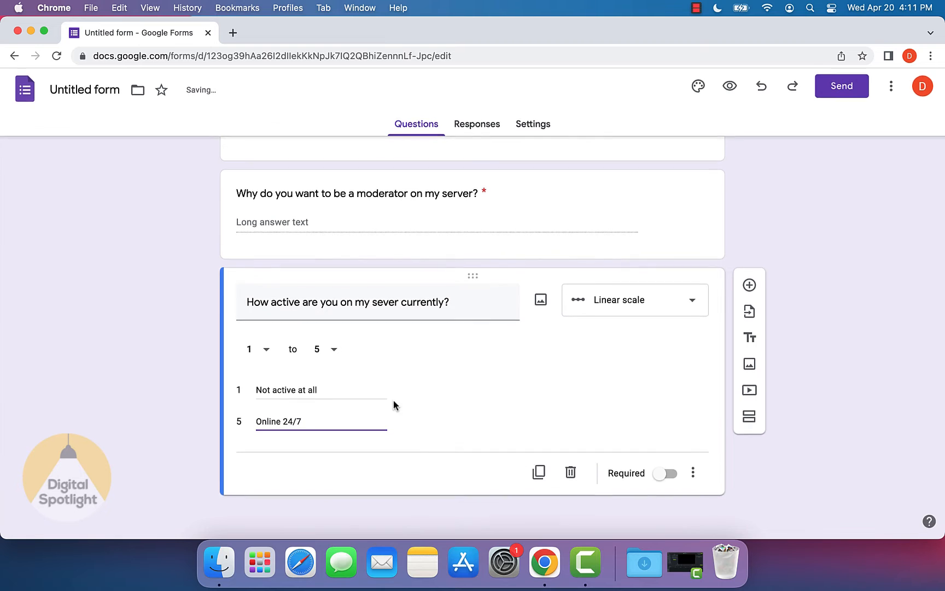
pyautogui.click(665, 475)
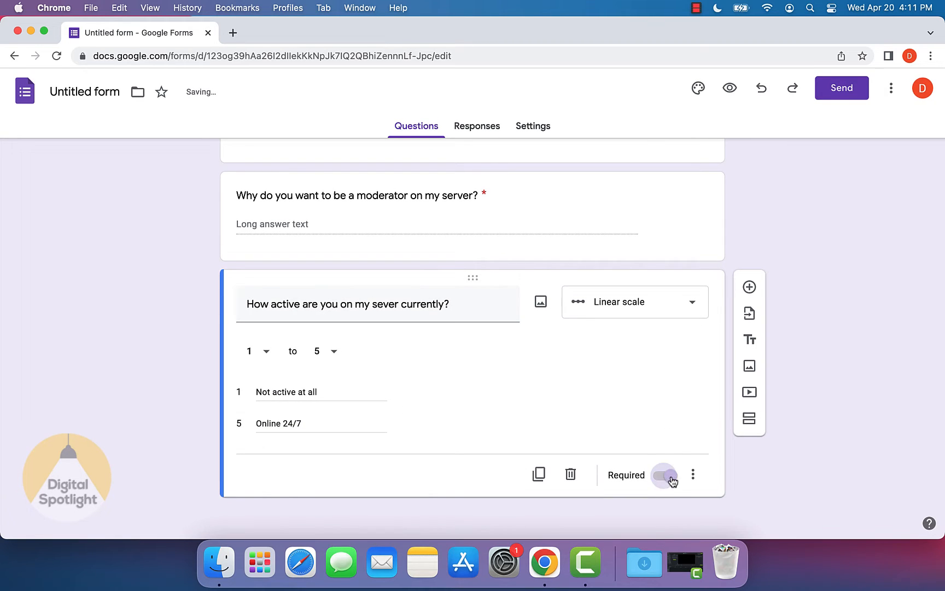
pyautogui.click(665, 475)
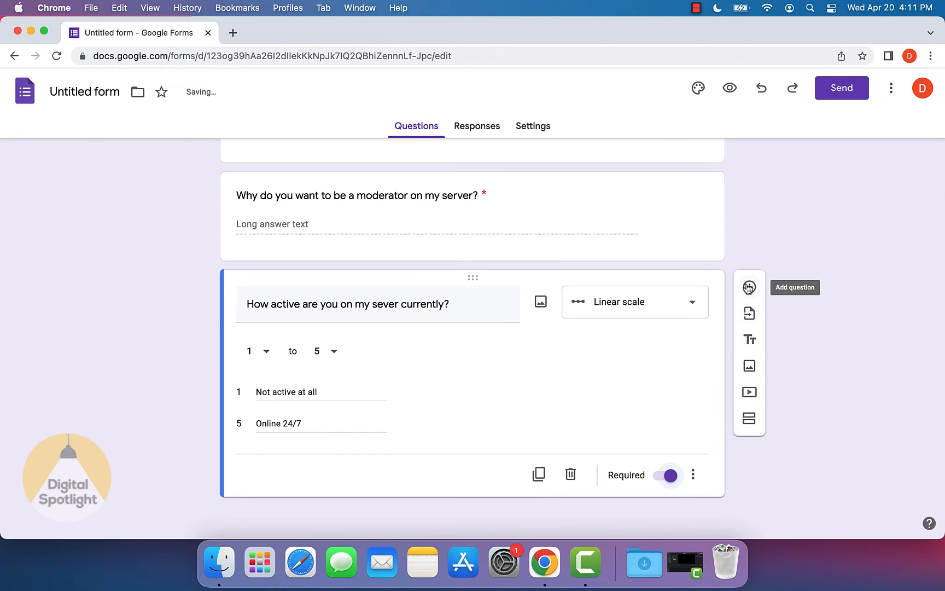
# Step: Write the question 'As a moderator of my server, you agree to uphold all of Discord's TOS. Do you agree?'
pyautogui.write('A')
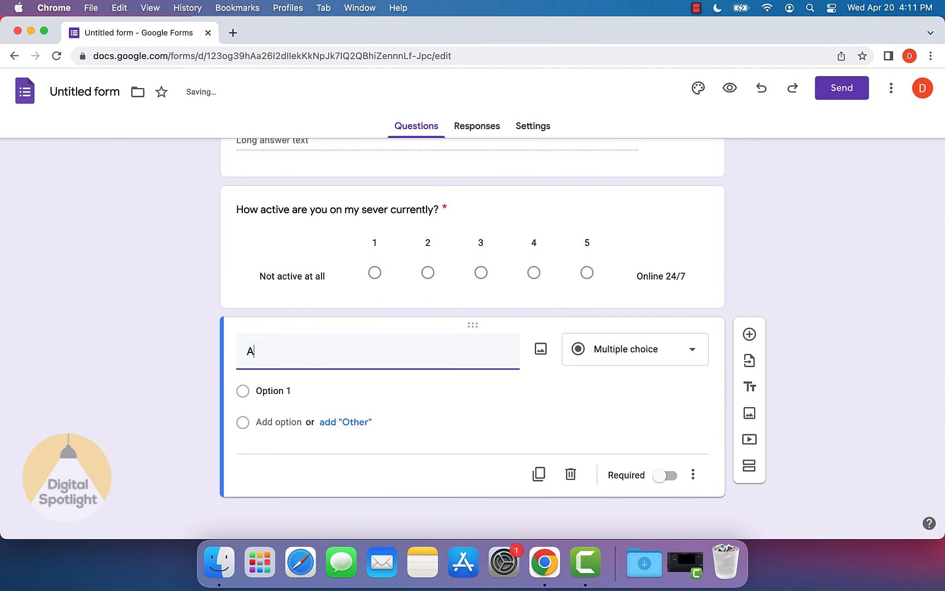
pyautogui.write('s a moderator of my')
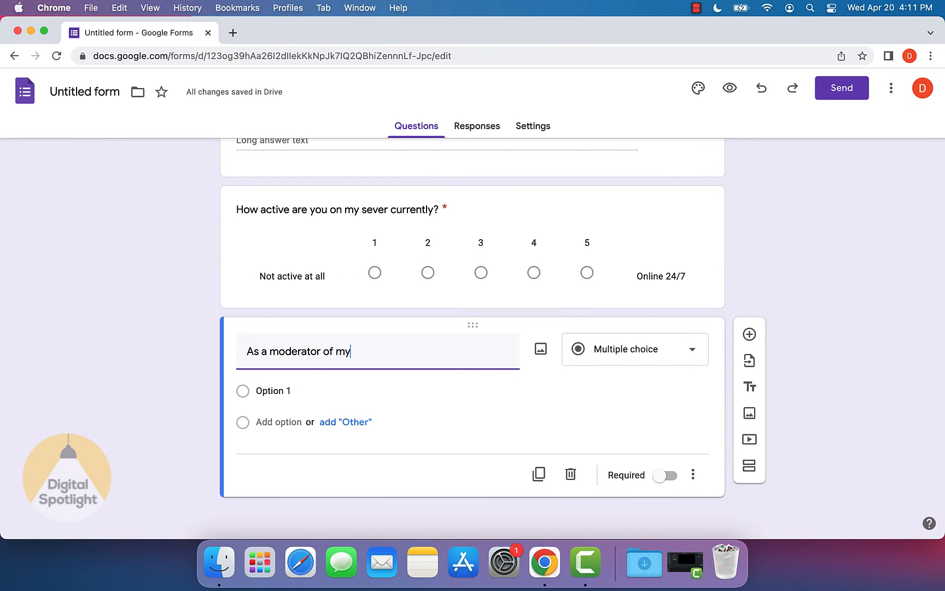
pyautogui.write('server, you ag')
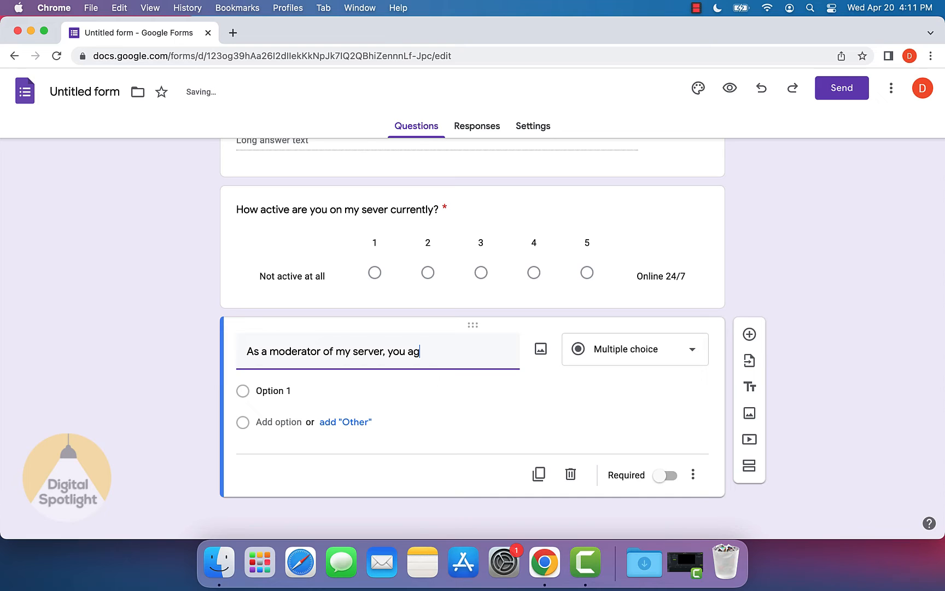
pyautogui.write('ree to uploa')
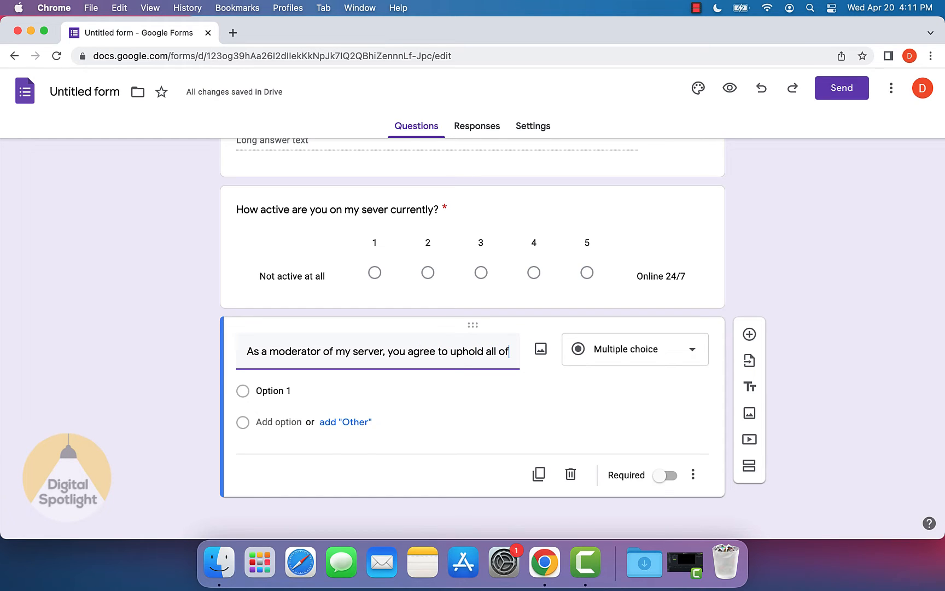
pyautogui.write('disc')
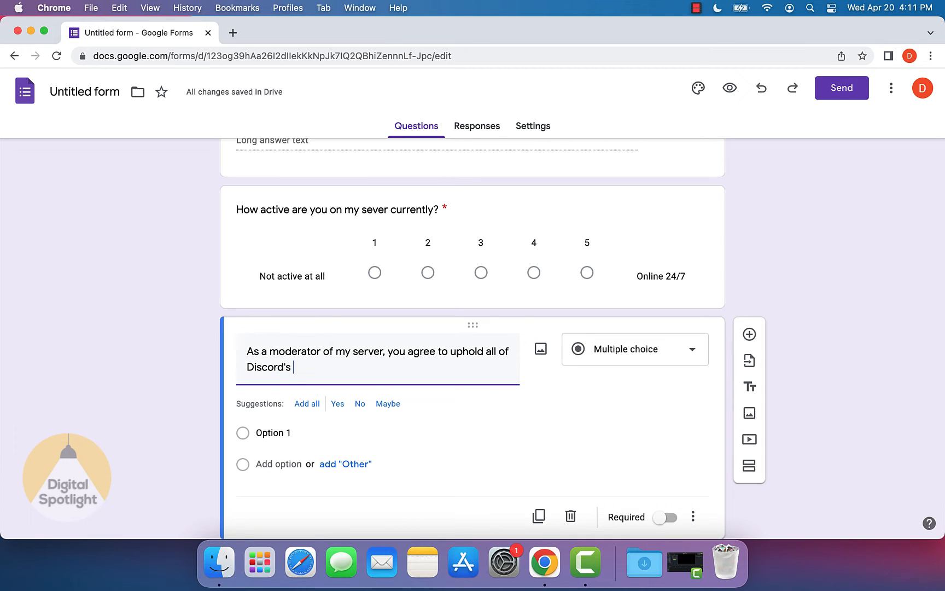
pyautogui.write('TOS. Do you ag')
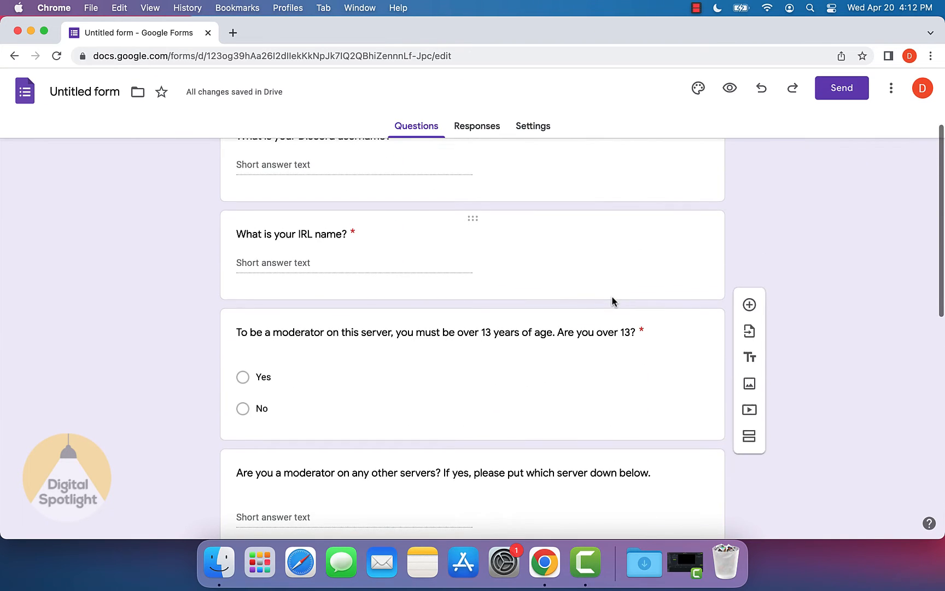
# Step: Scroll through the form to review the required Yes/No TOS question
pyautogui.scroll(-3)
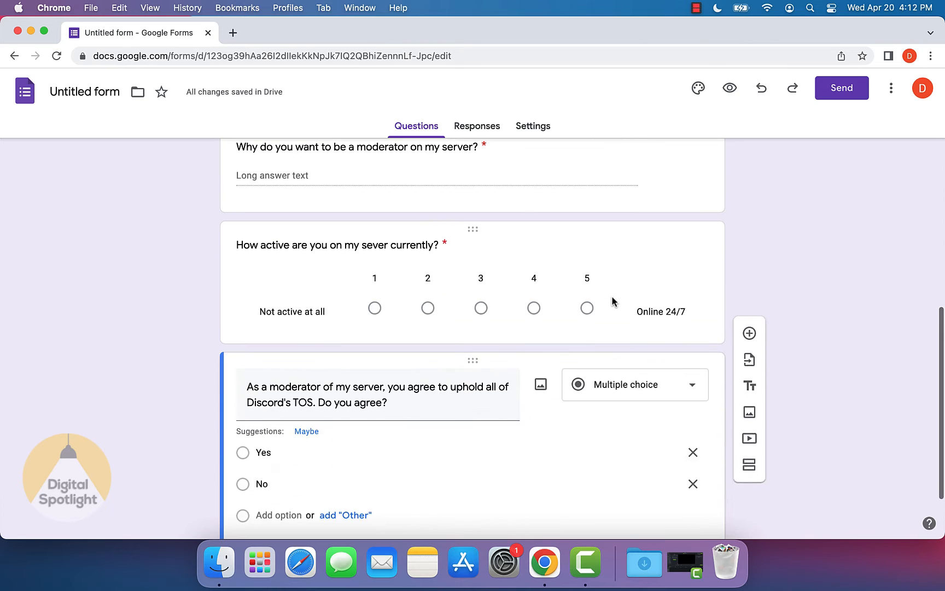
pyautogui.scroll(-3)
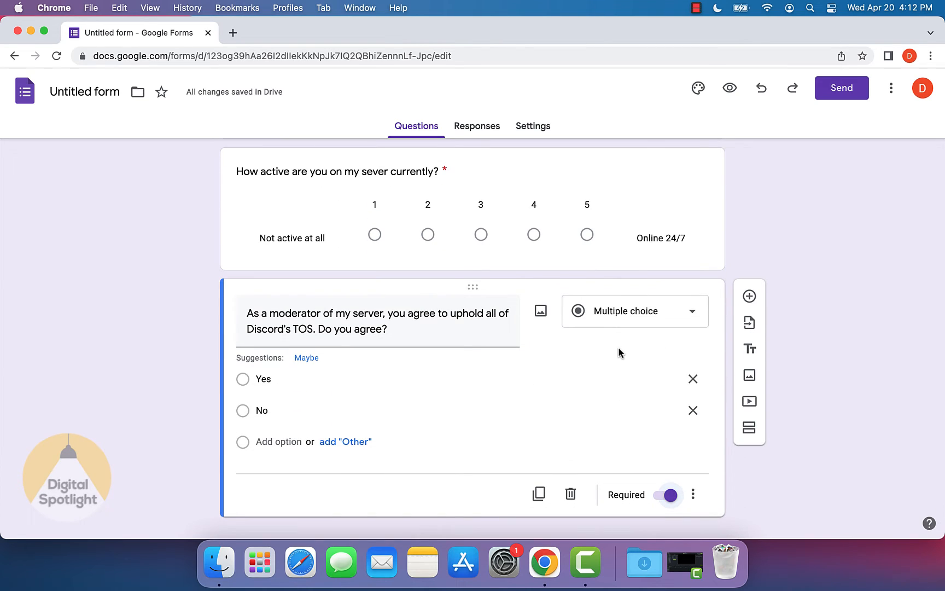
pyautogui.moveTo(647, 323)
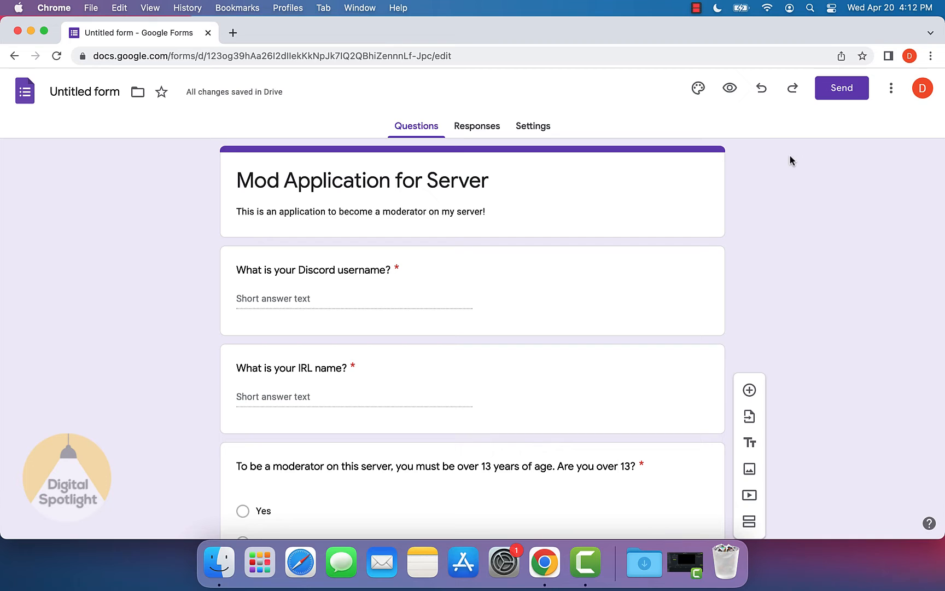
pyautogui.moveTo(698, 88)
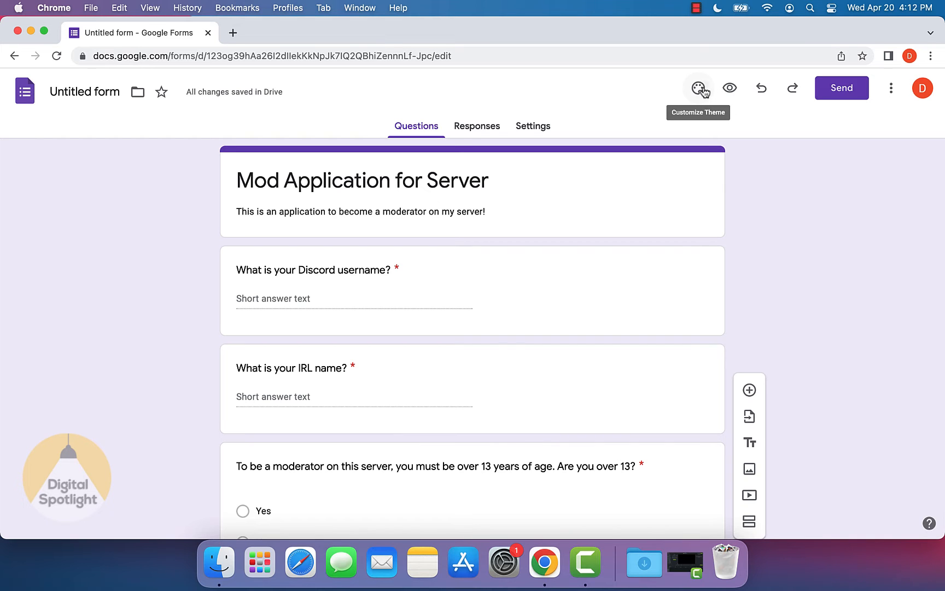
# Step: In Theme options, try light blue, red and indigo, then settle on blue
pyautogui.click(698, 87)
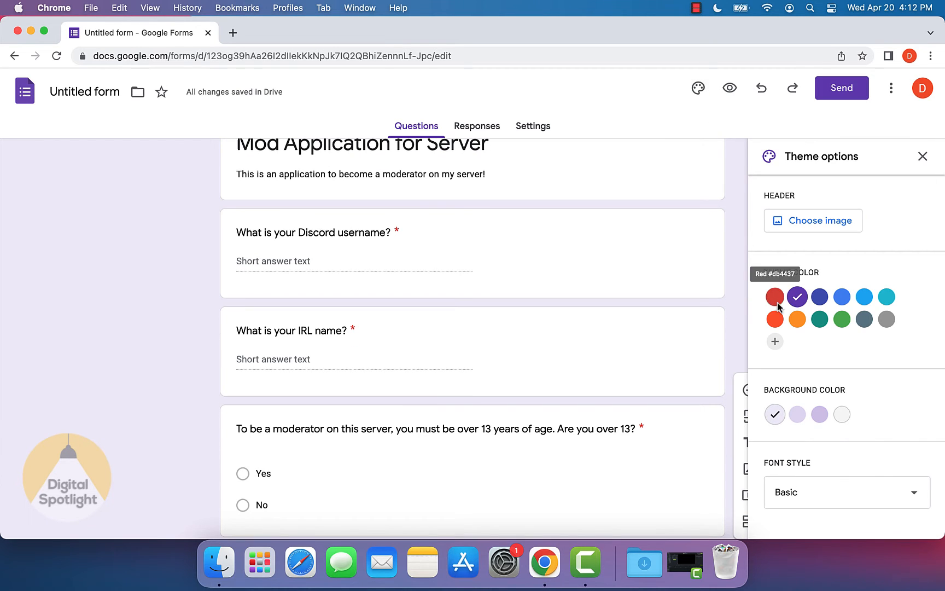
pyautogui.click(865, 297)
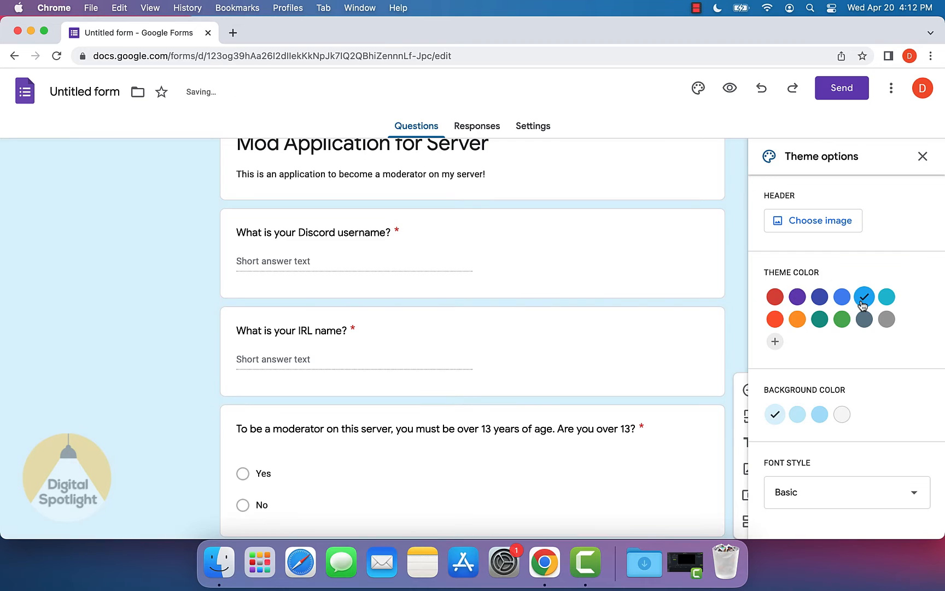
pyautogui.click(774, 297)
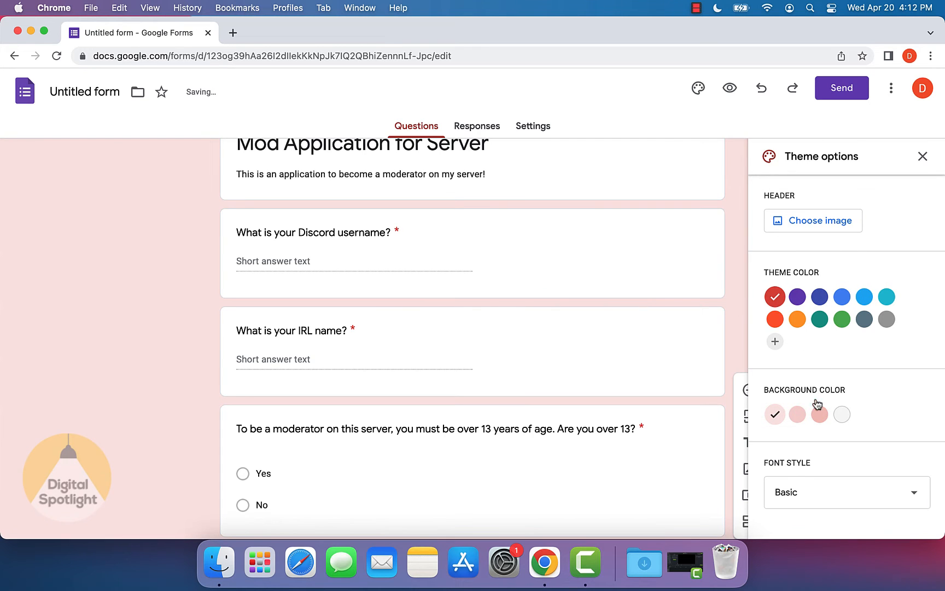
pyautogui.moveTo(819, 296)
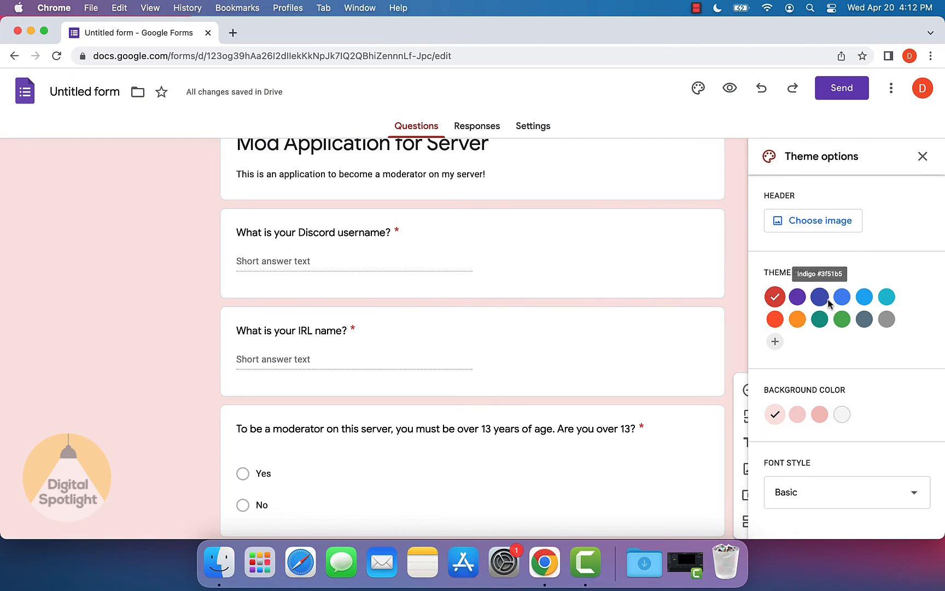
pyautogui.click(842, 296)
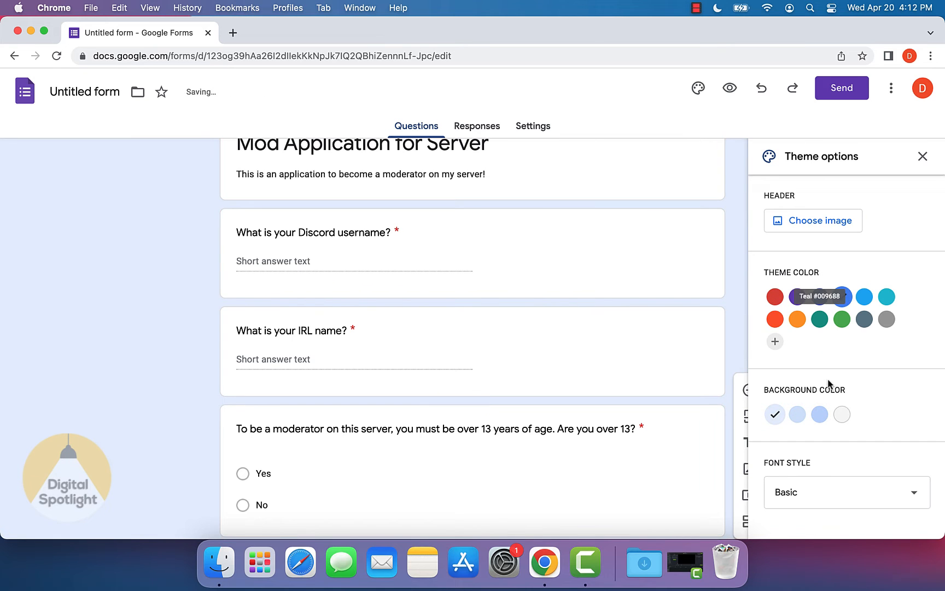
pyautogui.click(847, 492)
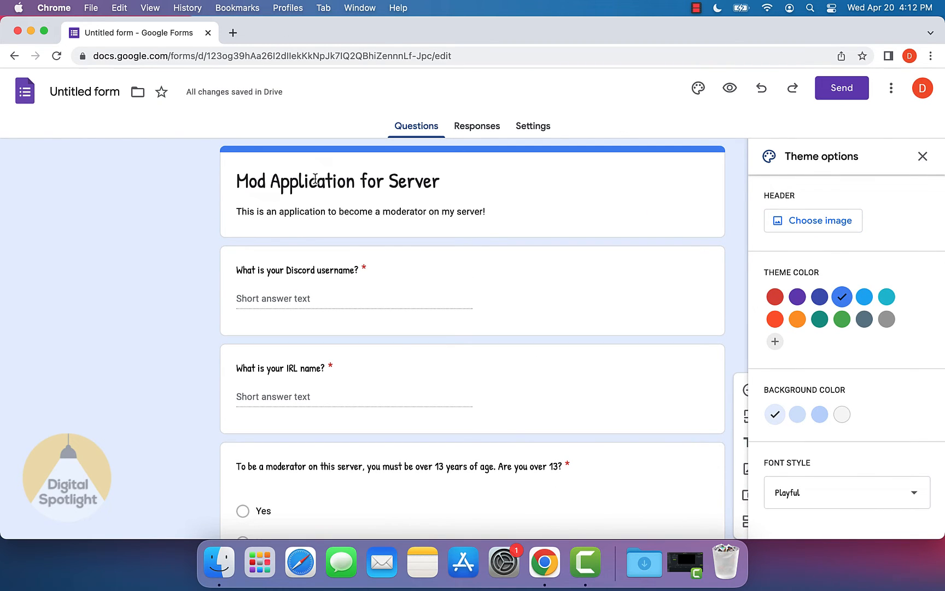
pyautogui.click(922, 156)
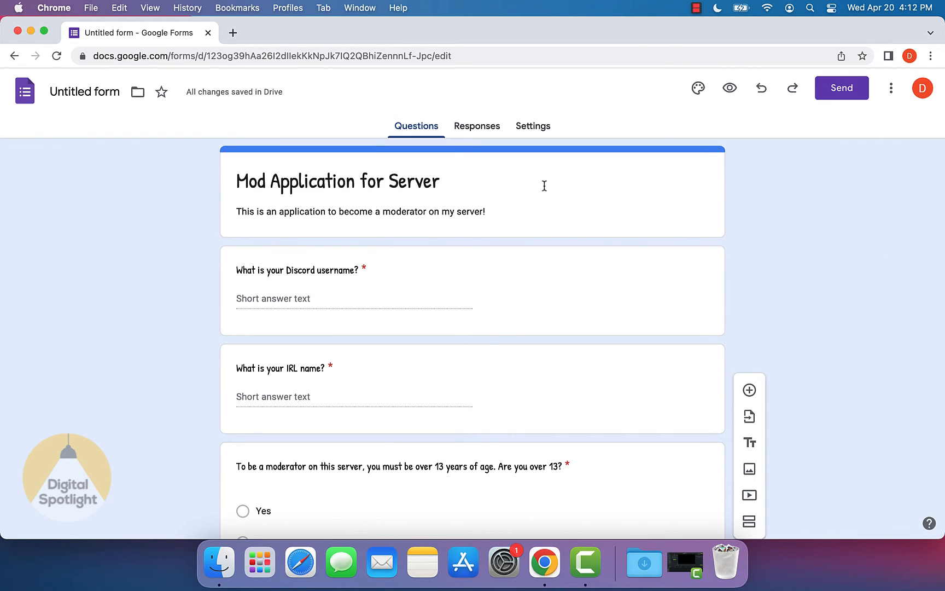
pyautogui.moveTo(440, 161)
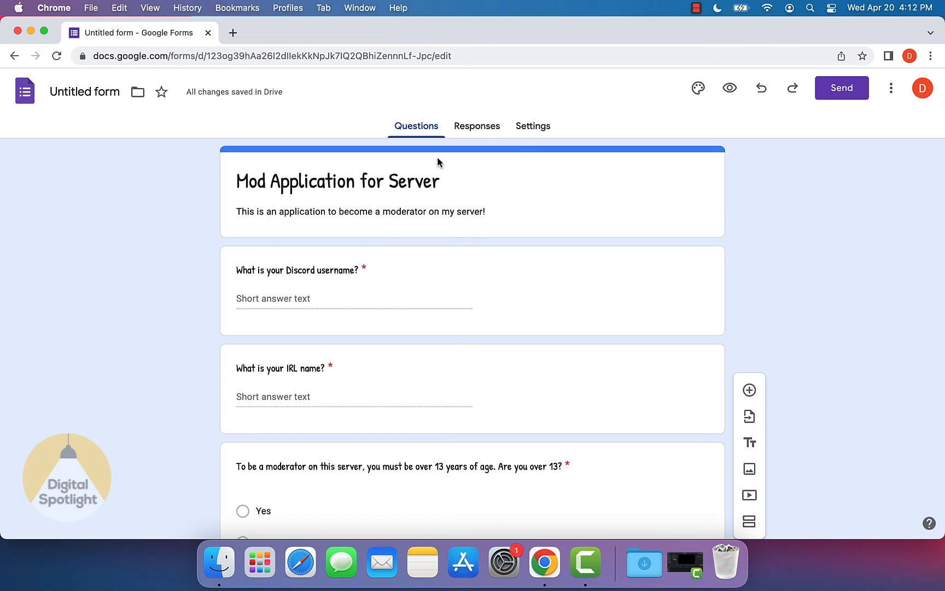
pyautogui.moveTo(830, 118)
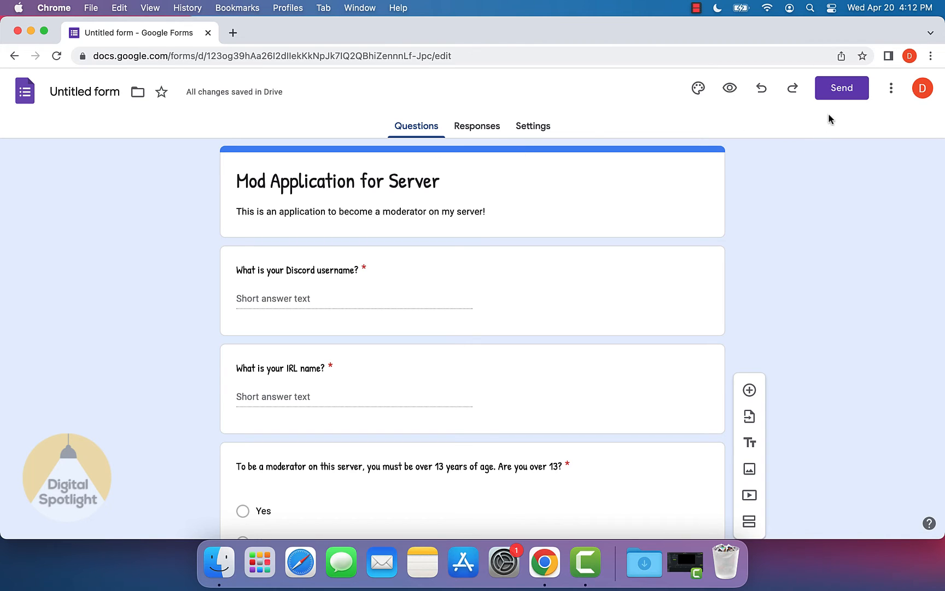
pyautogui.moveTo(840, 97)
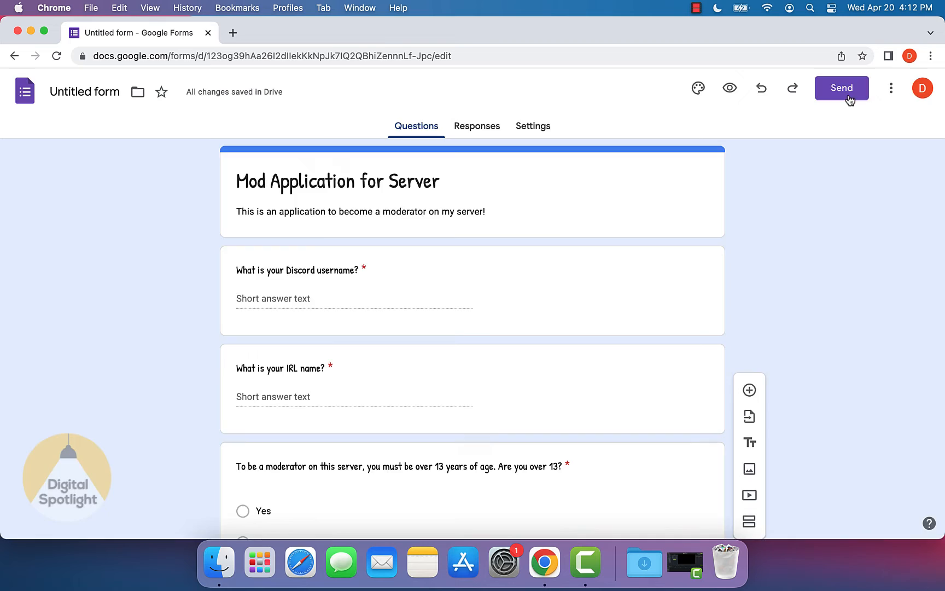
# Step: Generate a shortened share link for the form from the Send dialog and copy it
pyautogui.click(842, 88)
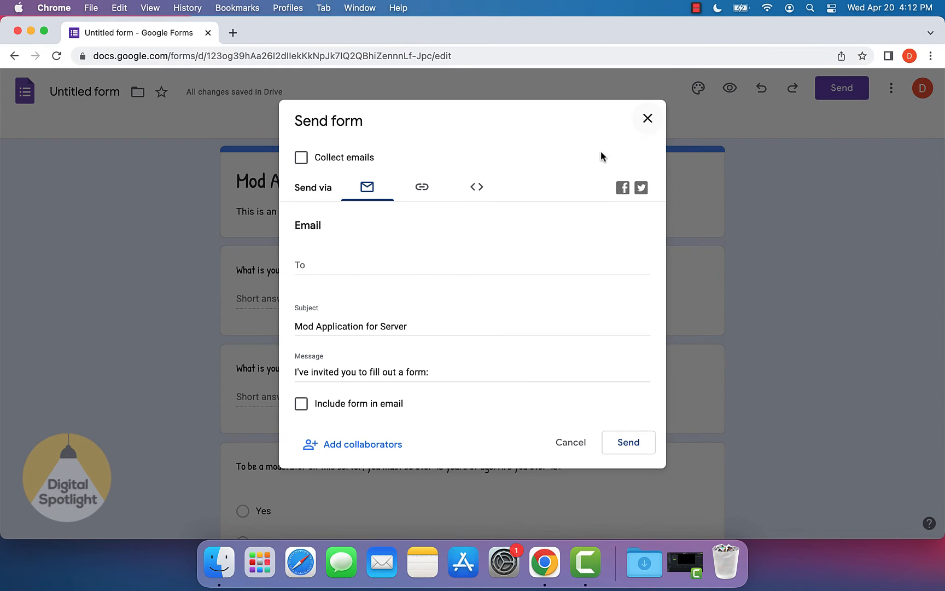
pyautogui.moveTo(422, 207)
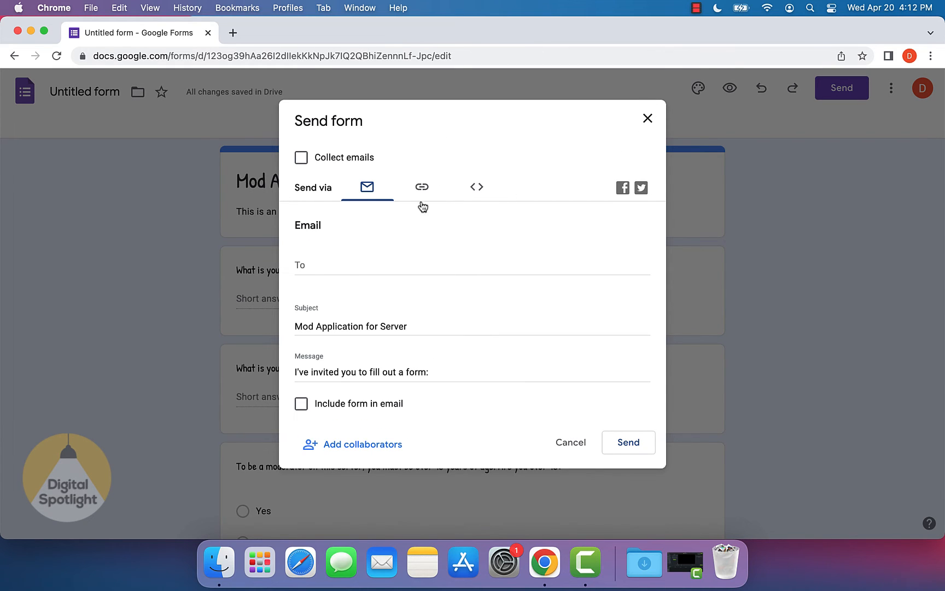
pyautogui.moveTo(422, 197)
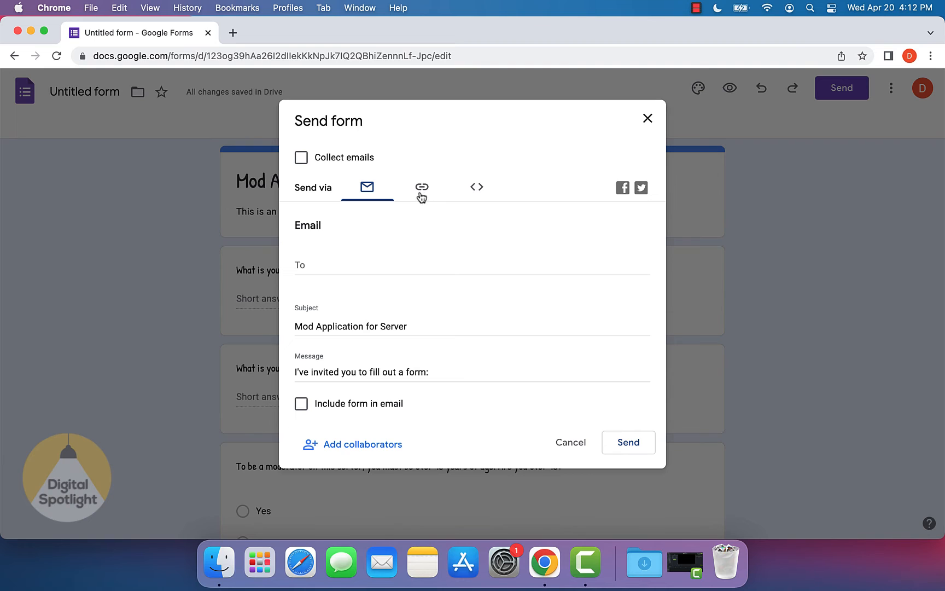
pyautogui.click(422, 187)
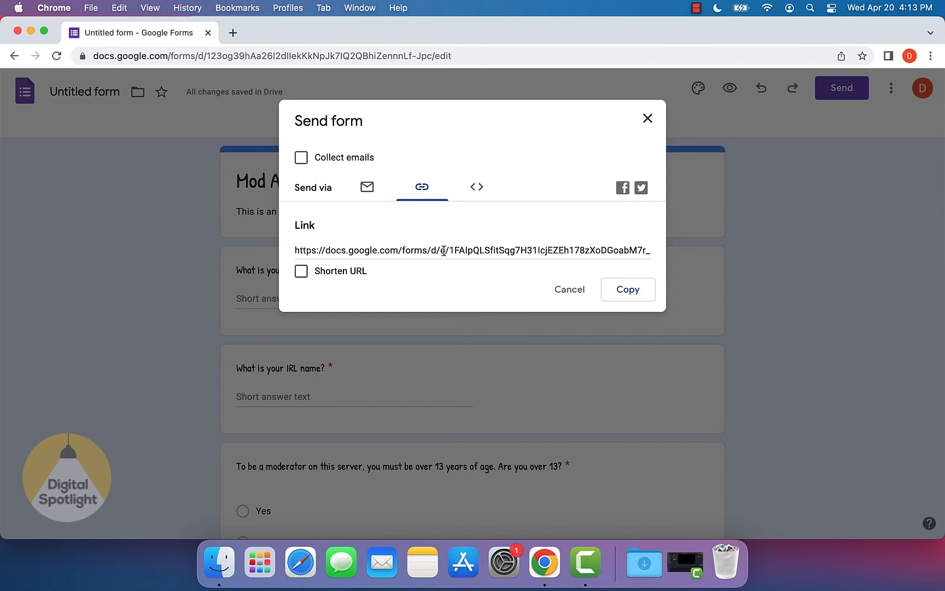
pyautogui.click(301, 270)
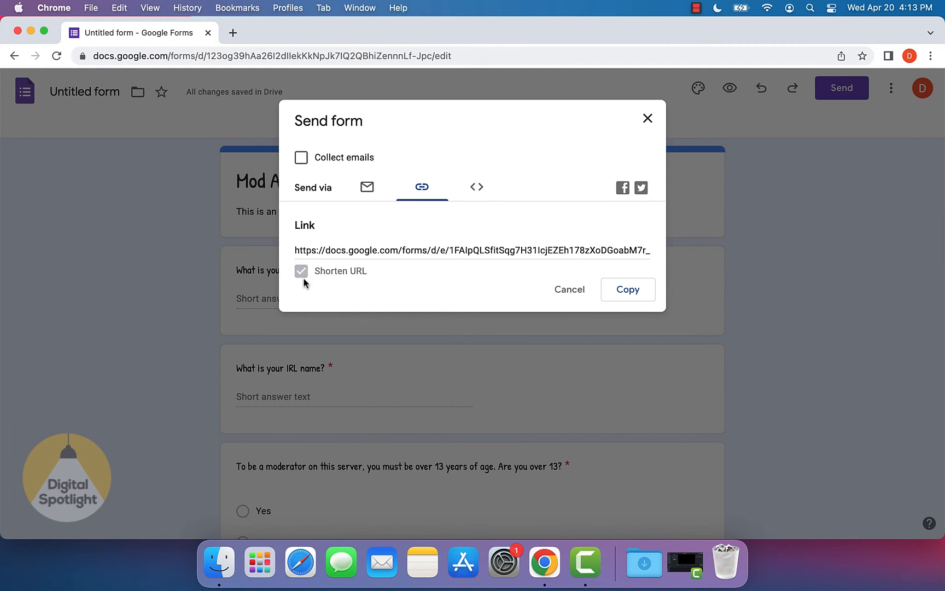
pyautogui.click(301, 270)
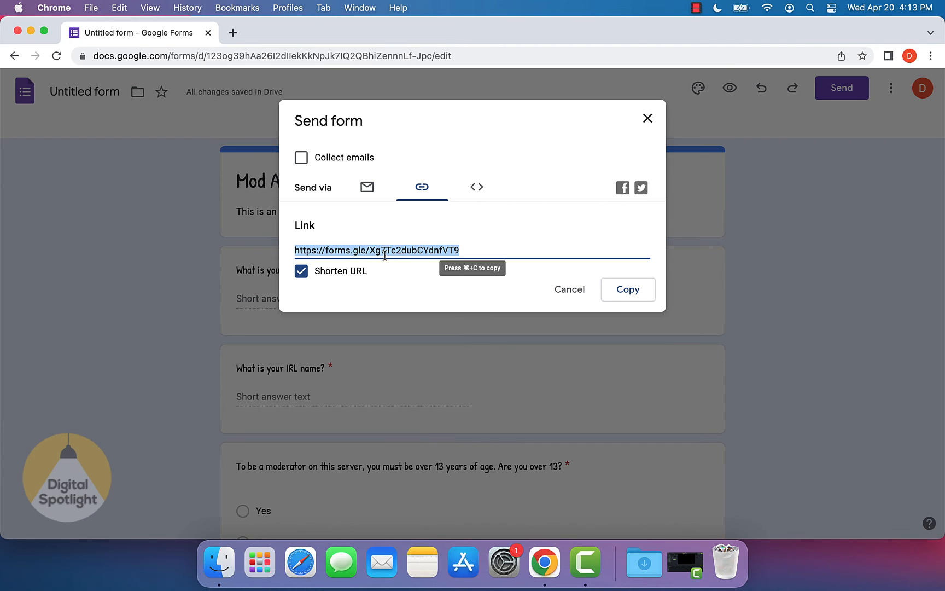
pyautogui.rightClick(384, 250)
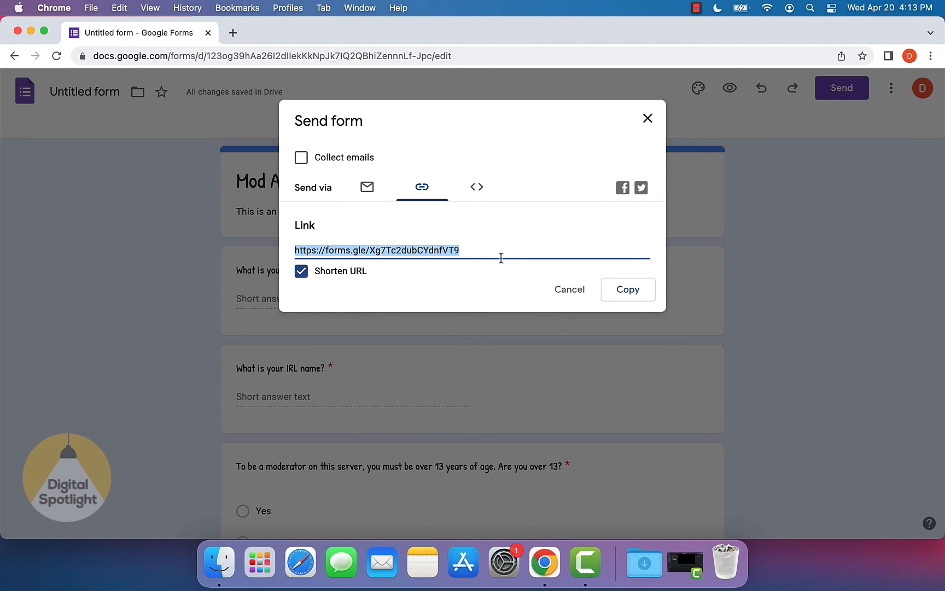
pyautogui.moveTo(647, 119)
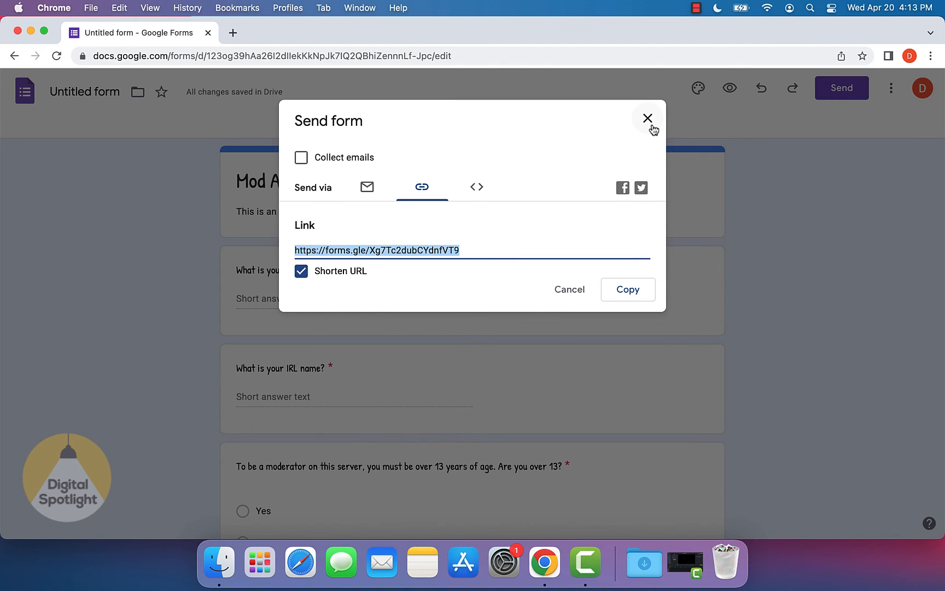
pyautogui.click(648, 118)
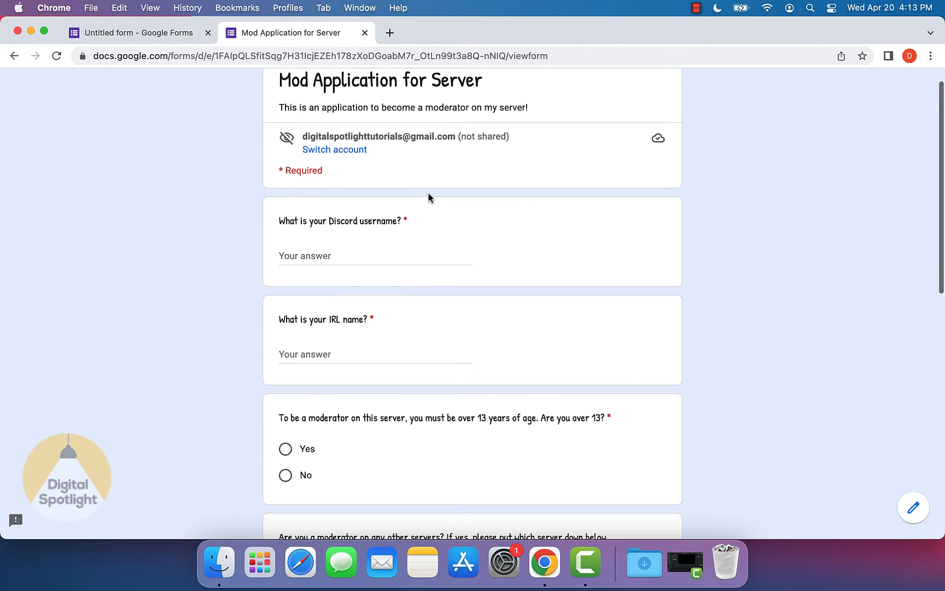
# Step: Answer Test#1001 as Discord username, Joe Smith as name, and Yes to being over 13
pyautogui.scroll(-3)
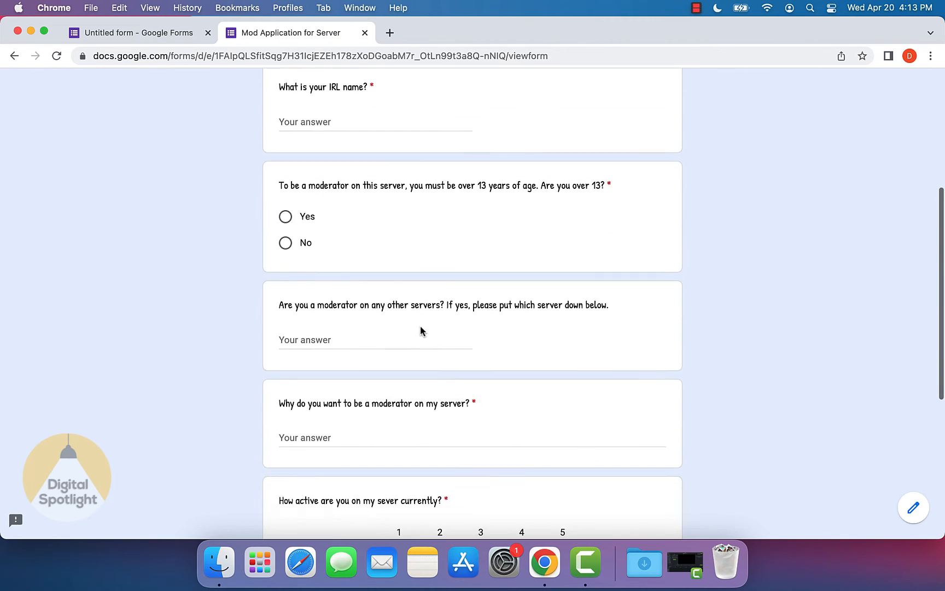
pyautogui.scroll(3)
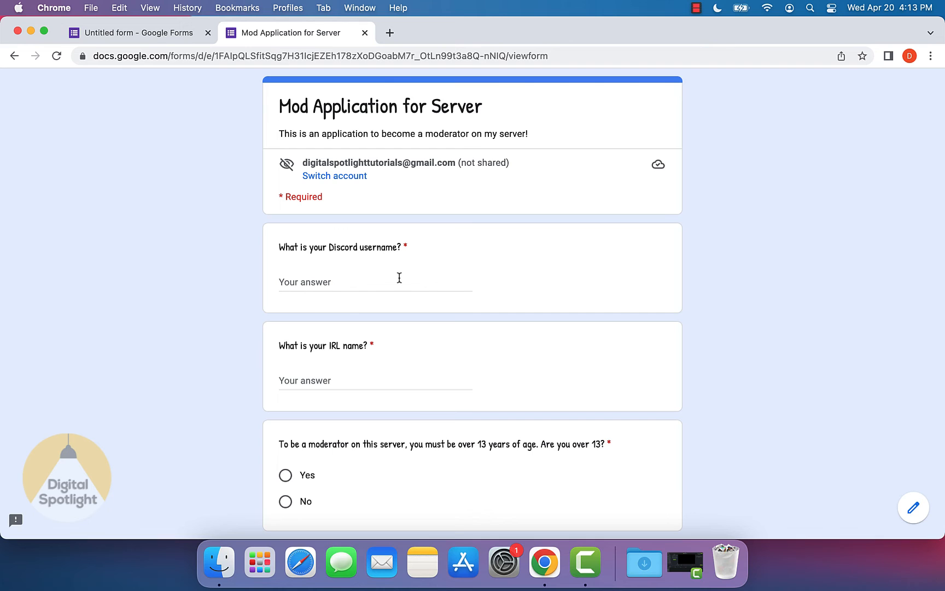
pyautogui.click(375, 283)
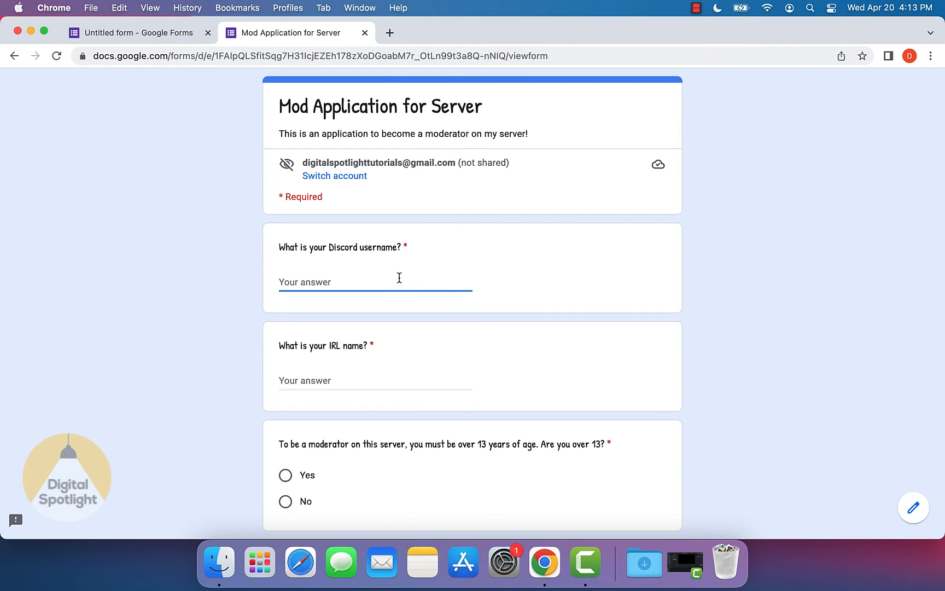
pyautogui.write('tEST')
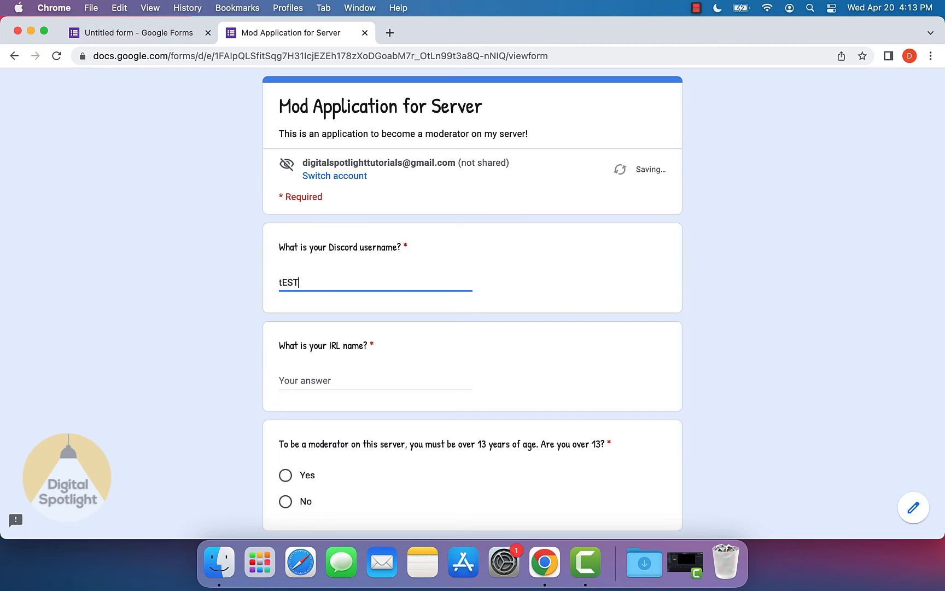
pyautogui.write('Test#1001')
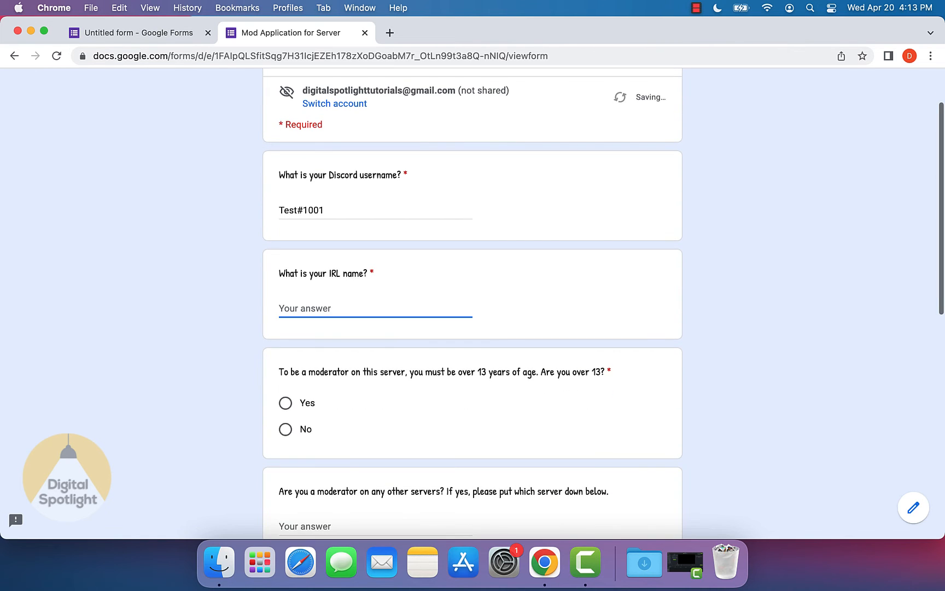
pyautogui.write('Joe Smith')
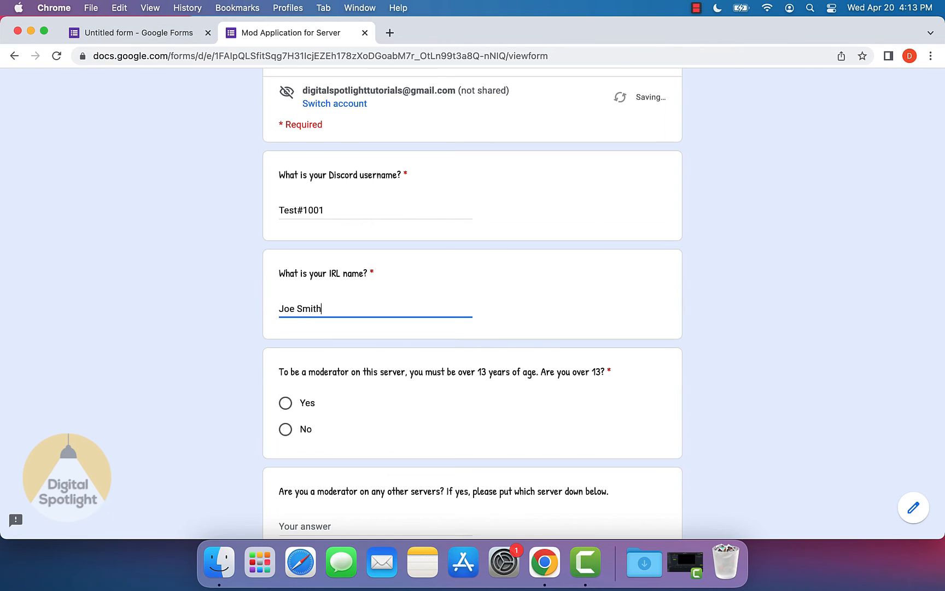
pyautogui.scroll(-3)
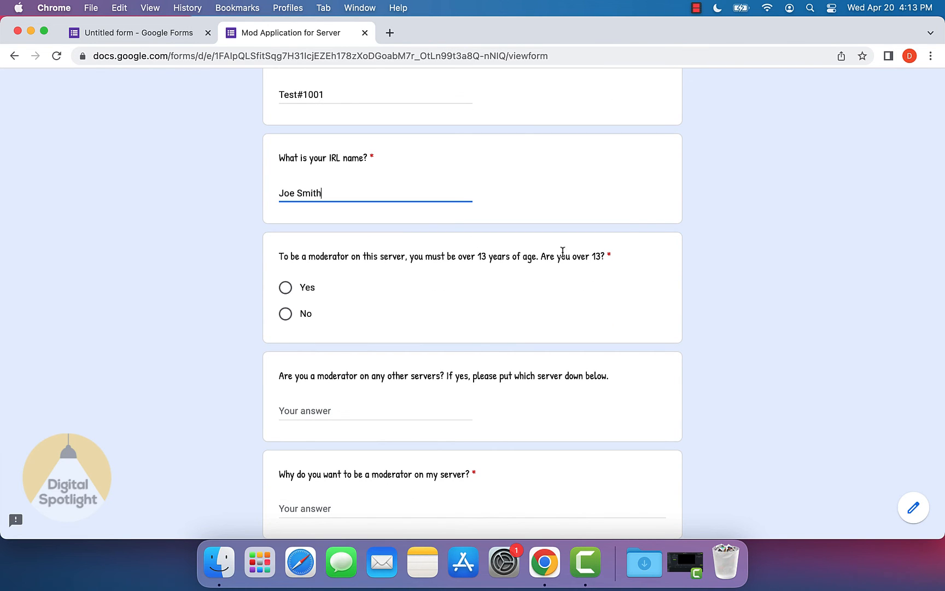
pyautogui.click(285, 287)
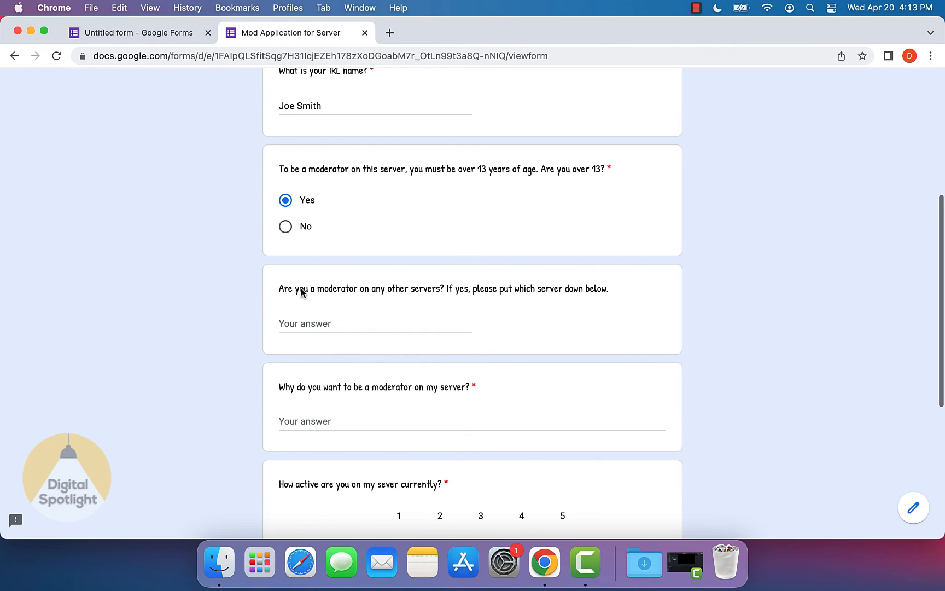
pyautogui.moveTo(451, 290)
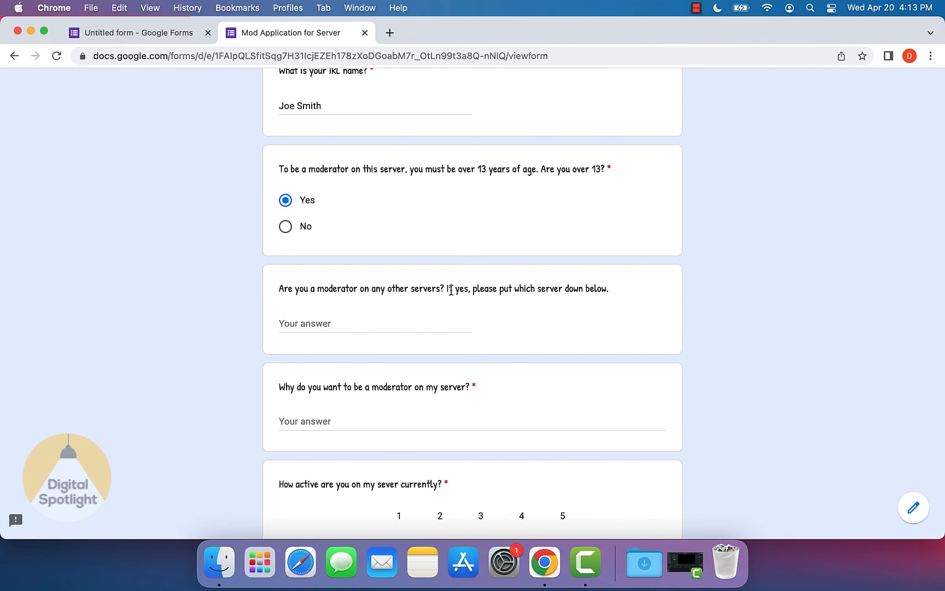
pyautogui.scroll(-3)
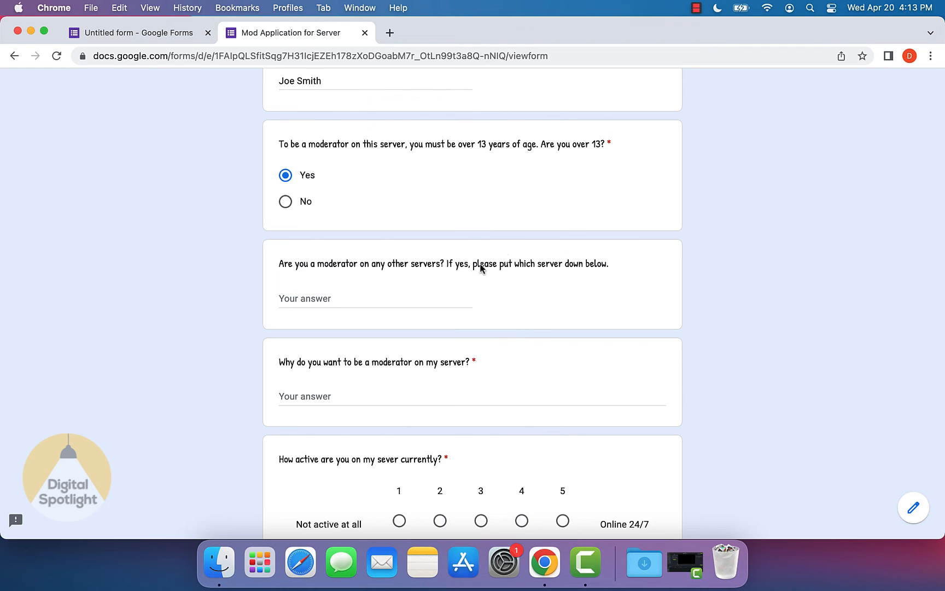
pyautogui.moveTo(549, 271)
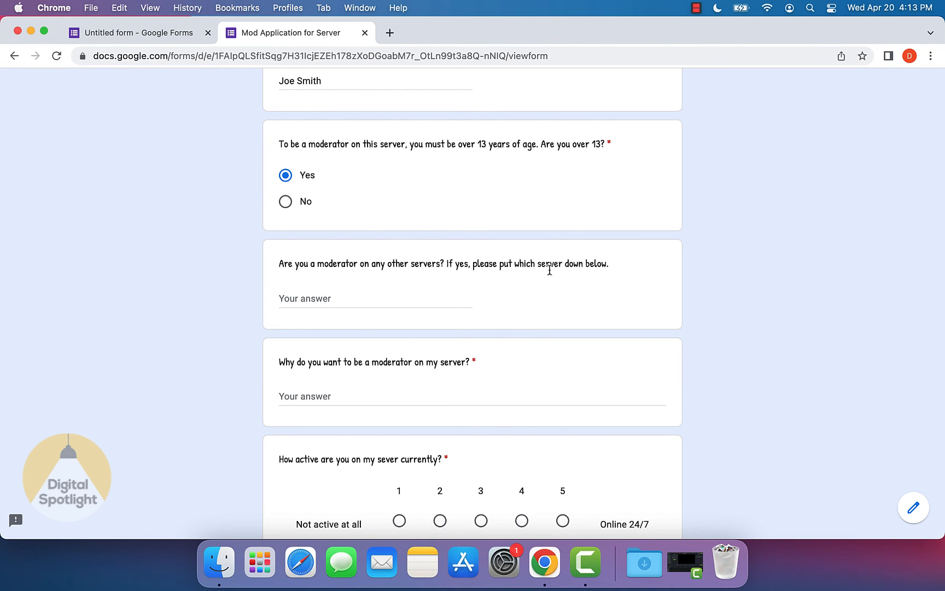
pyautogui.scroll(-3)
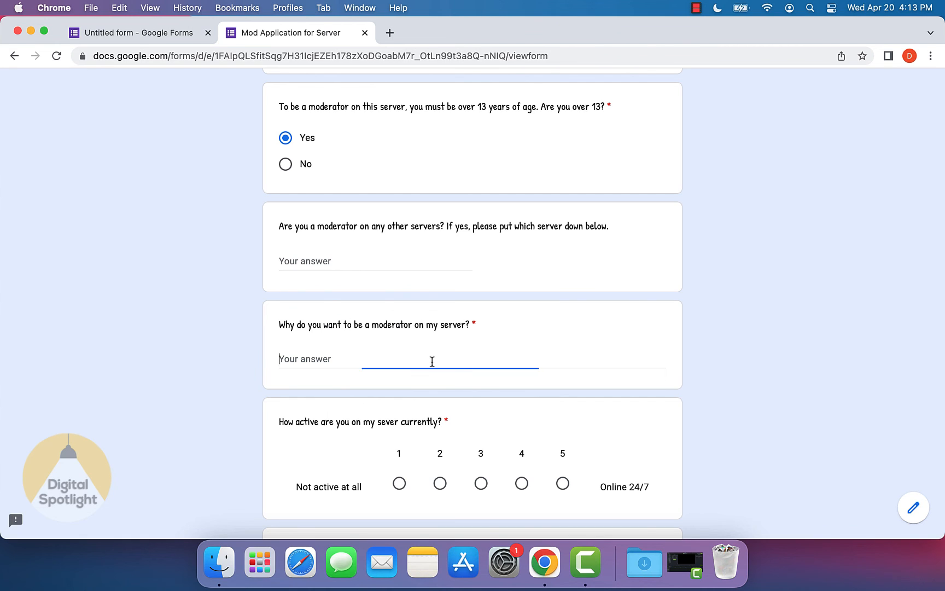
# Step: Enter the reason 'Because I am very passiona…', agree to the TOS, and submit
pyautogui.write('Because I')
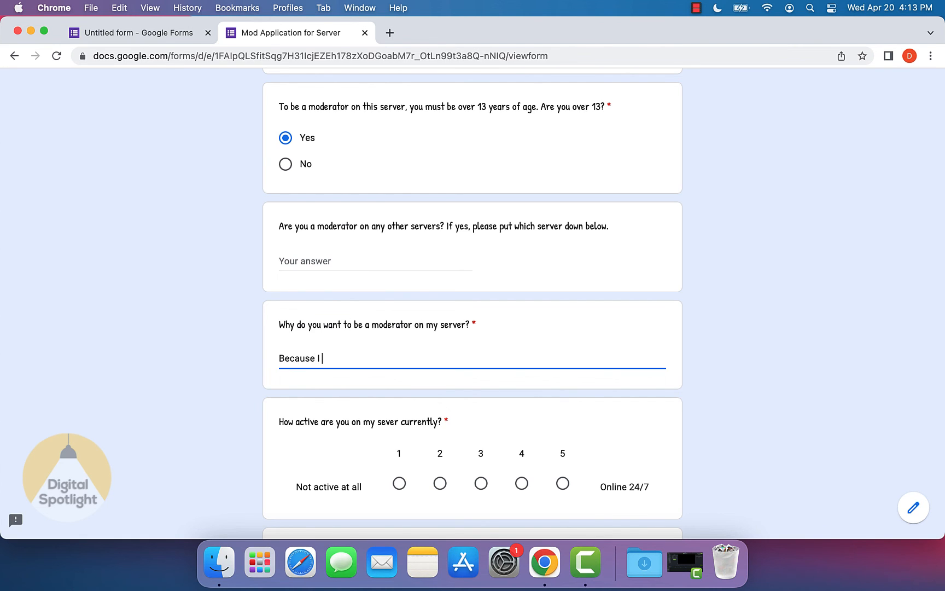
pyautogui.write('am very passionate about helping this community!')
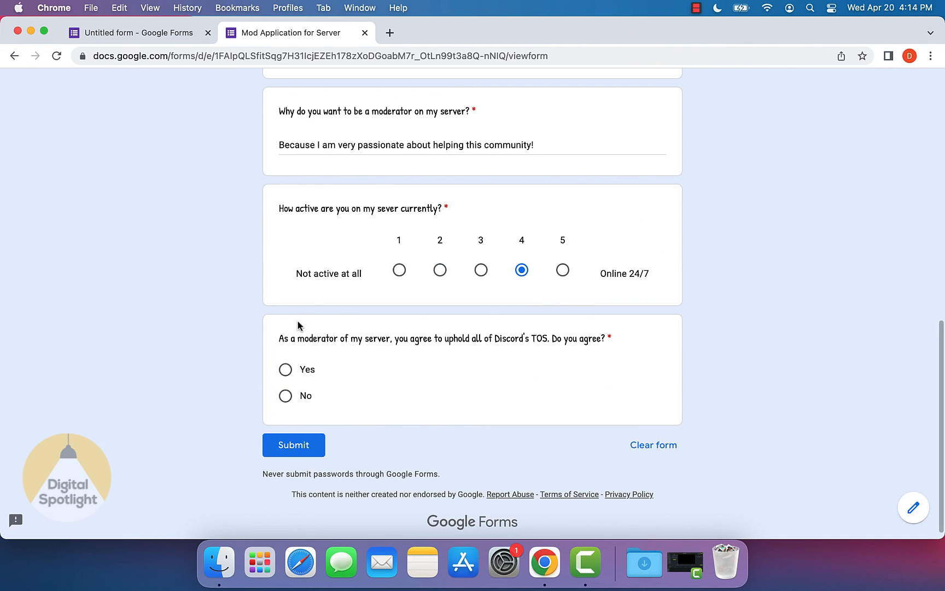
pyautogui.moveTo(411, 339)
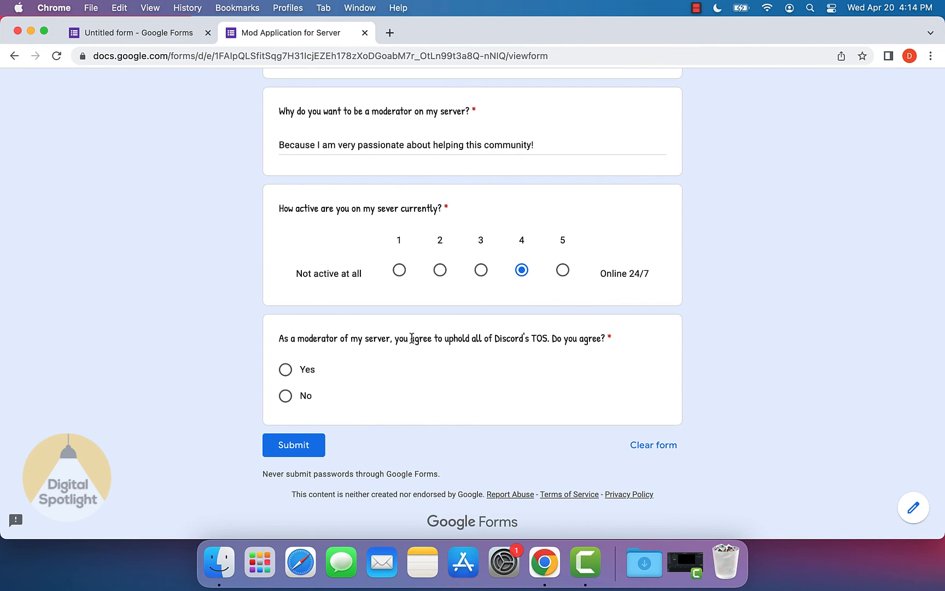
pyautogui.moveTo(440, 351)
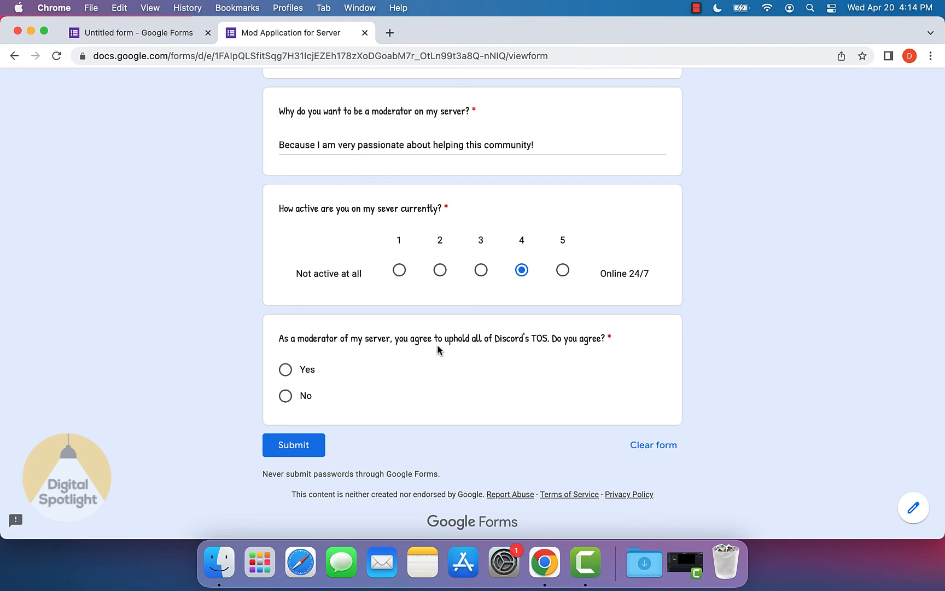
pyautogui.moveTo(547, 343)
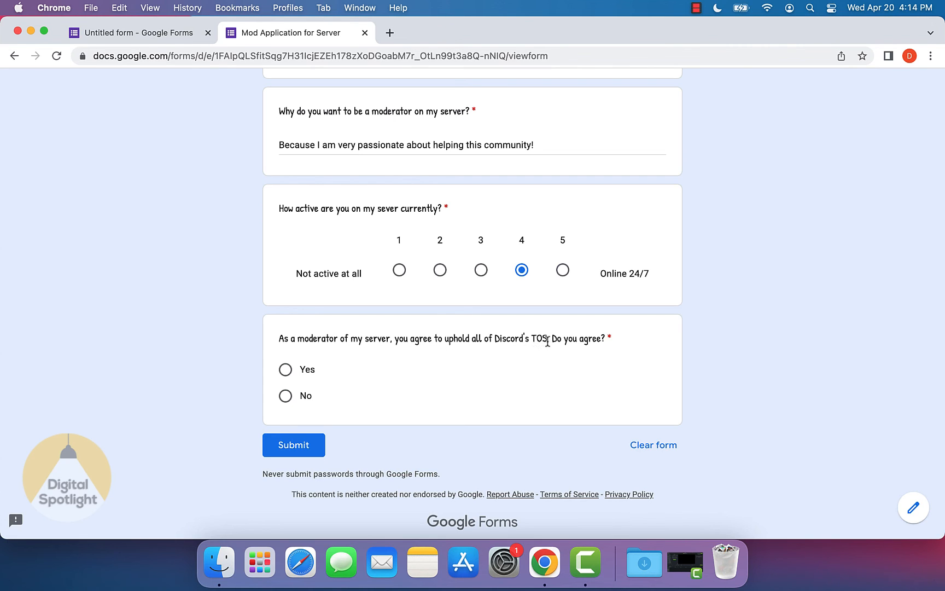
pyautogui.click(293, 445)
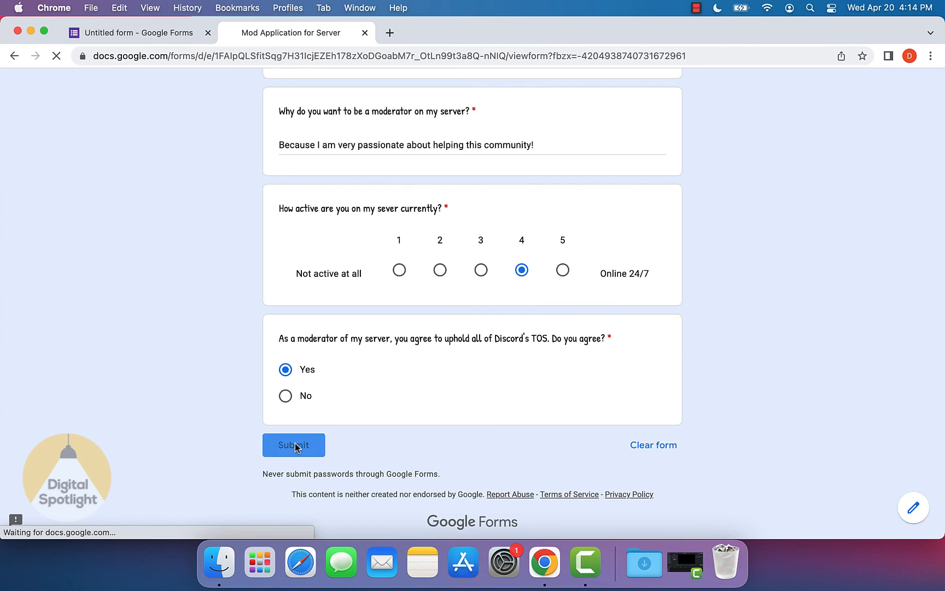
pyautogui.click(293, 445)
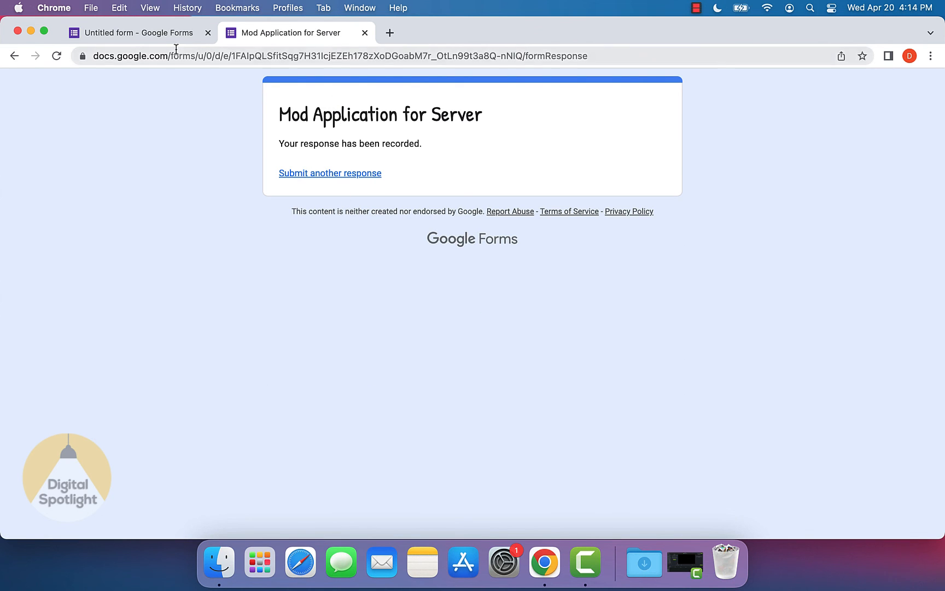
# Step: Review the editor's Responses summary showing Test#1001, Joe Smith and 100% Yes
pyautogui.click(136, 33)
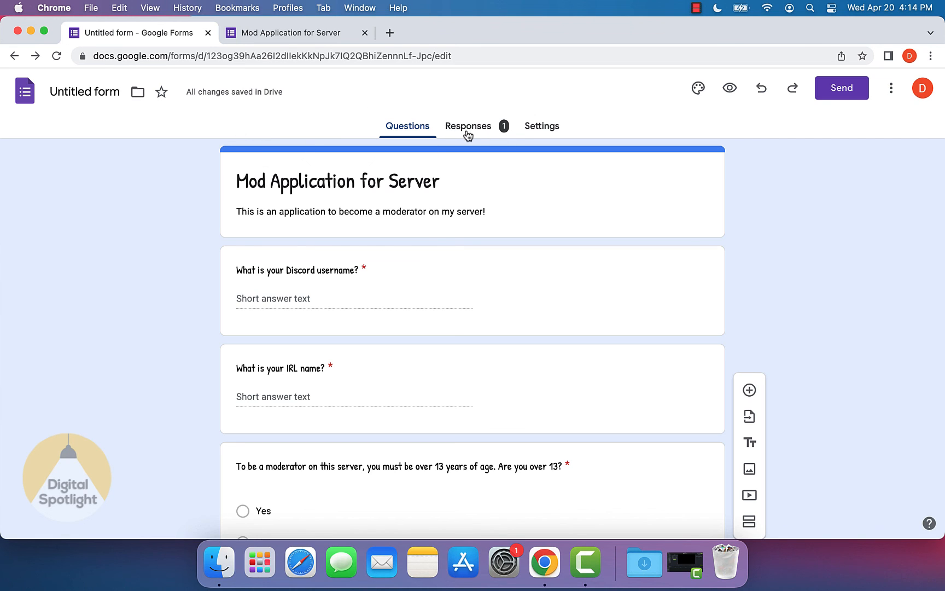
pyautogui.click(468, 126)
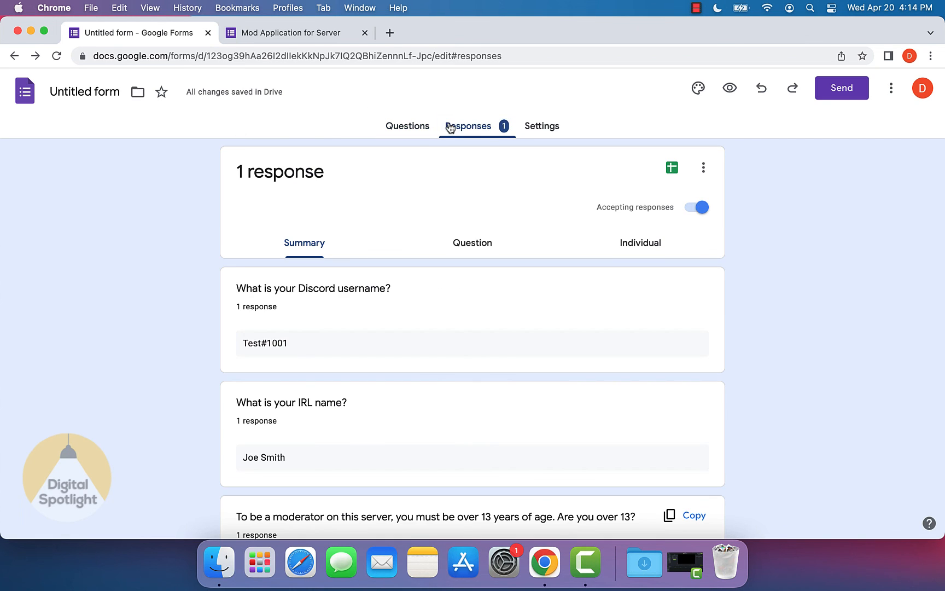
pyautogui.scroll(-3)
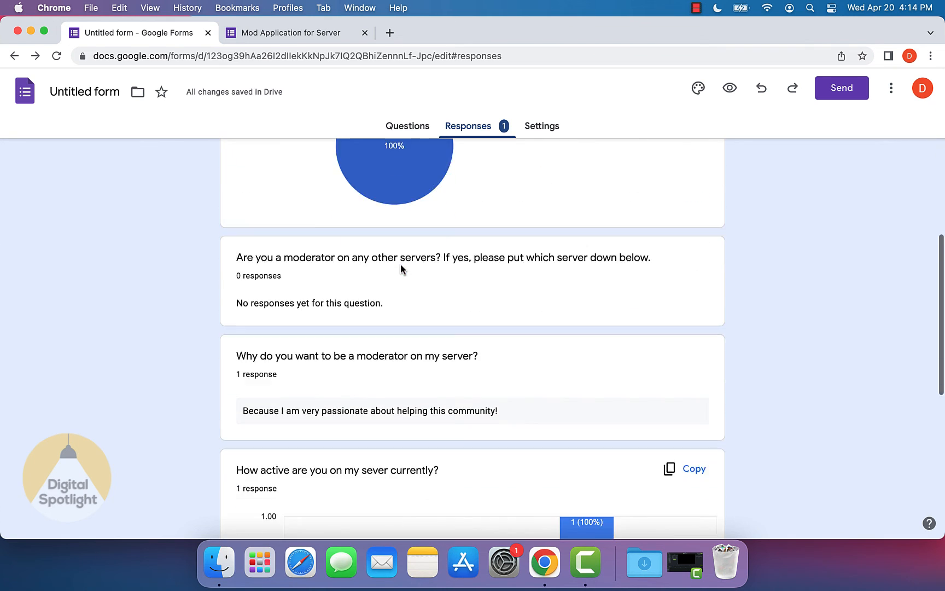
pyautogui.scroll(-3)
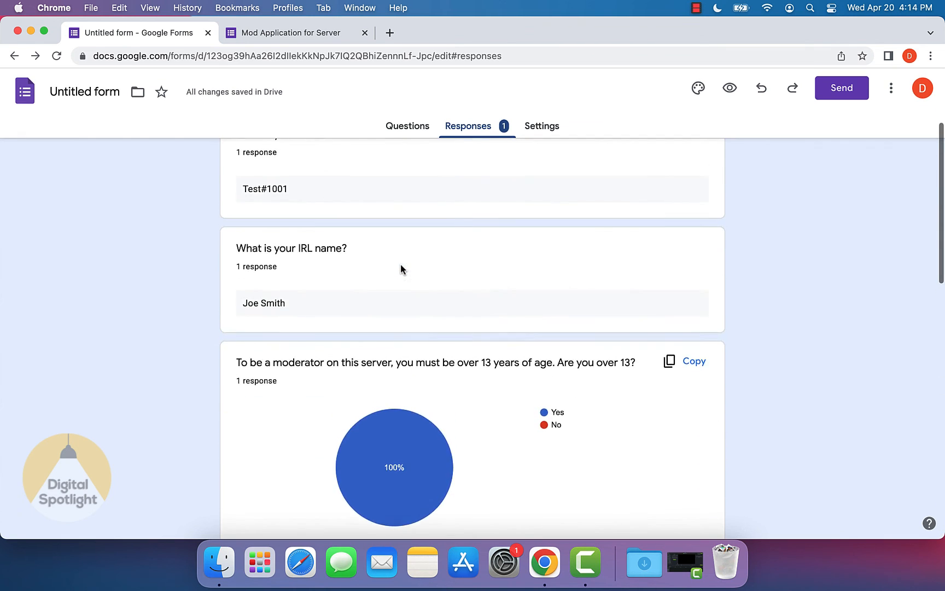